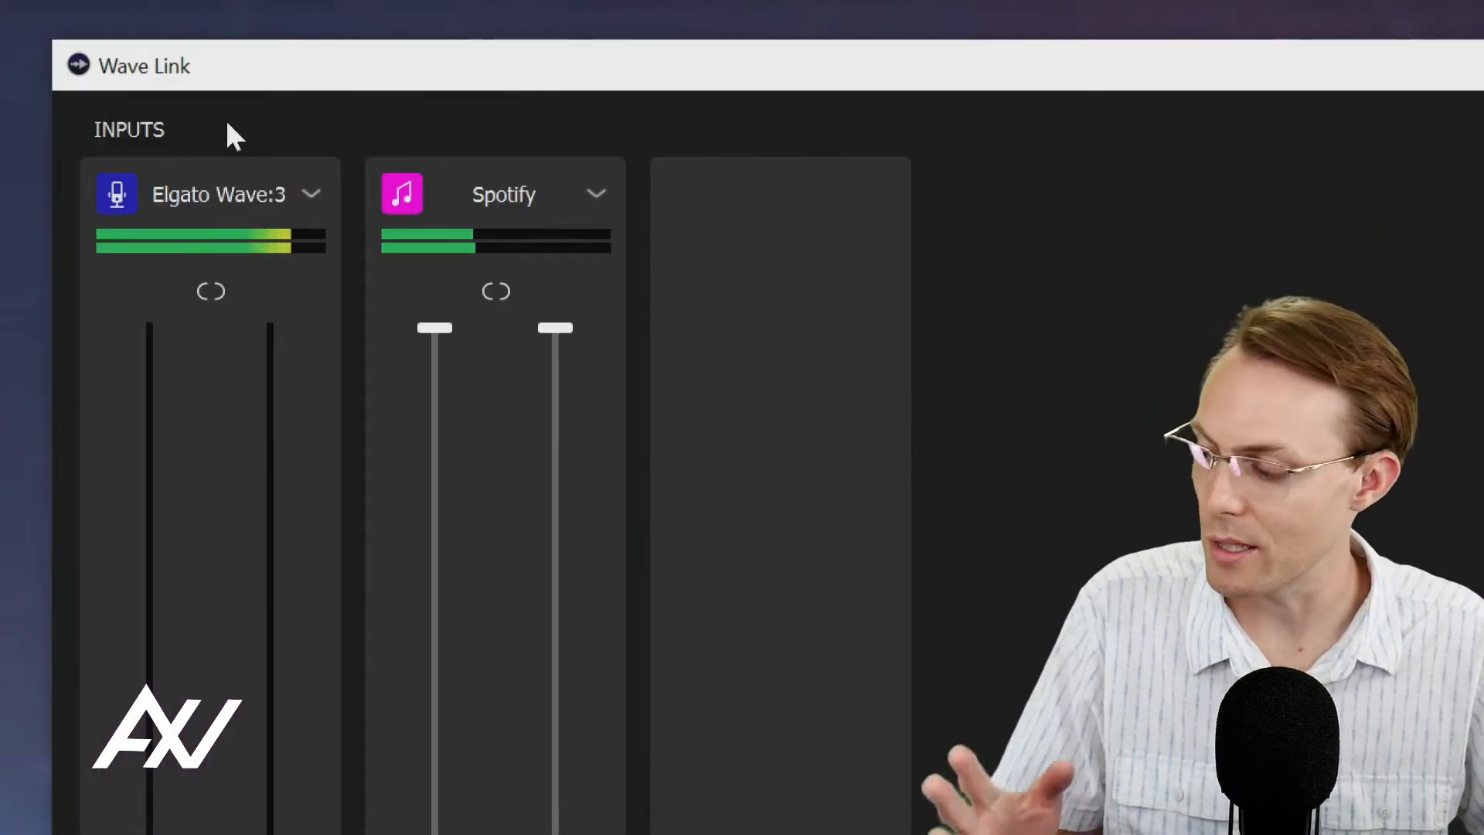
mouse_move(235, 194)
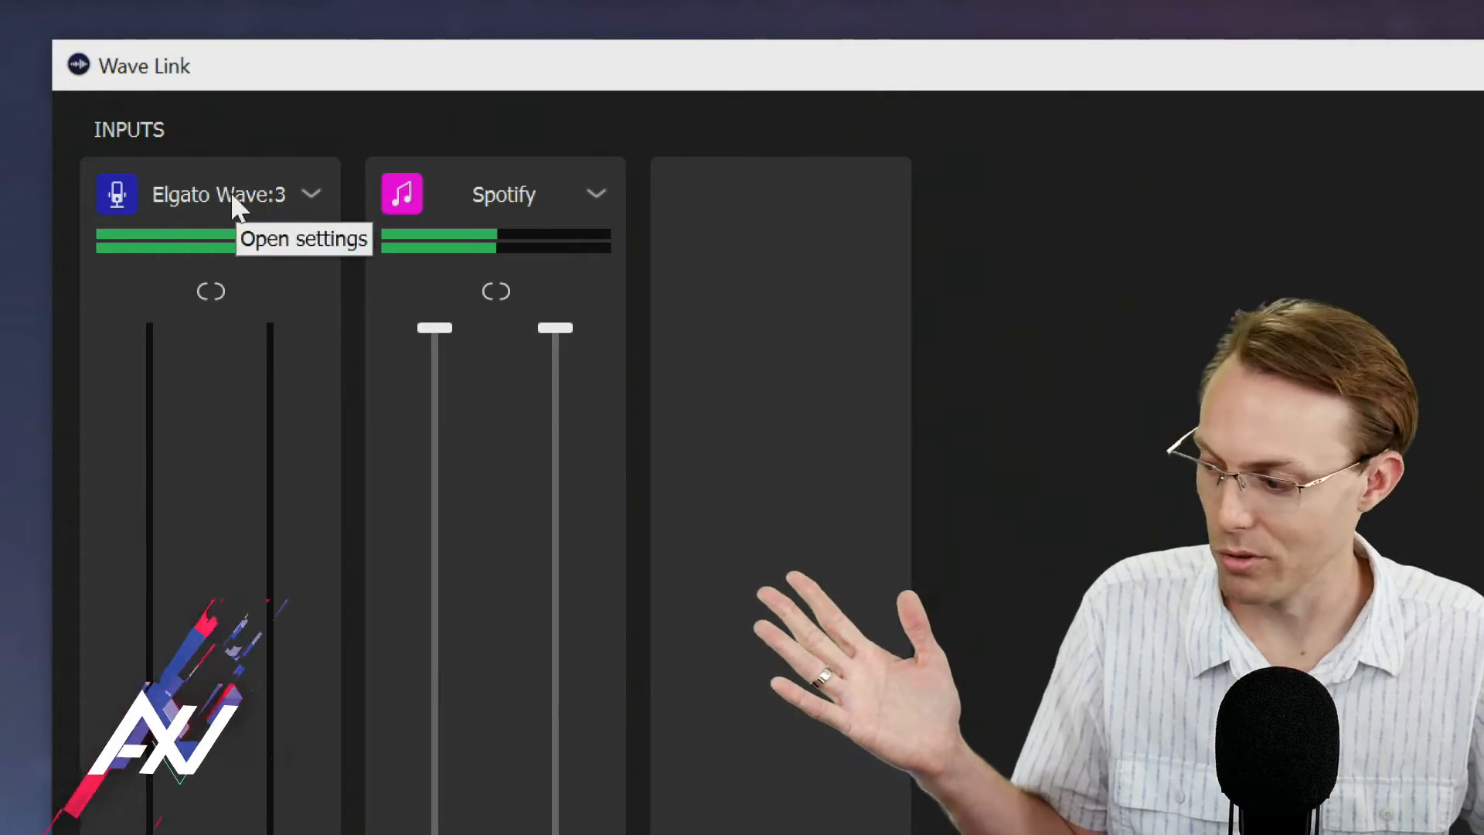
mouse_move(567, 222)
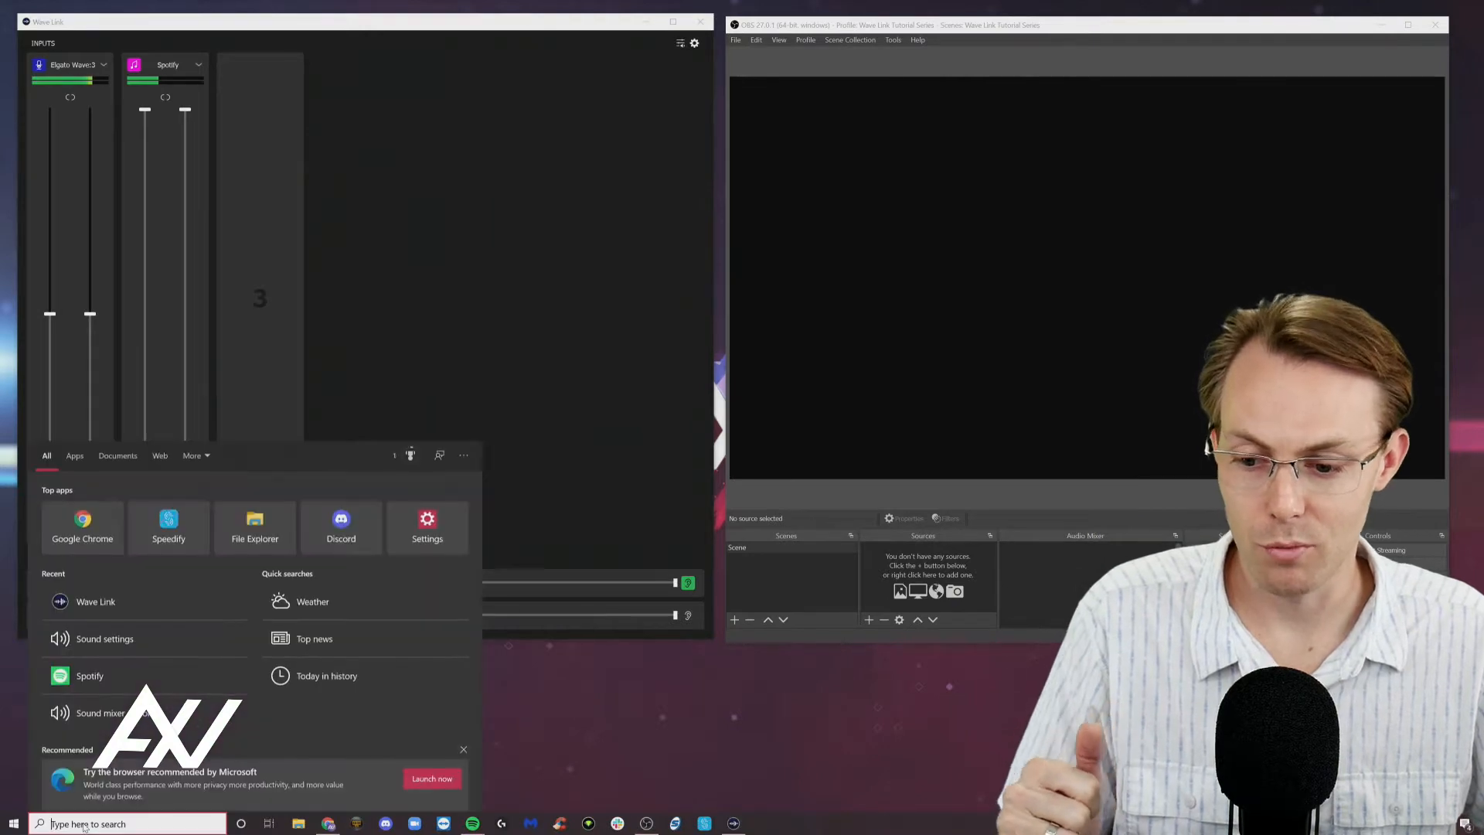
Search 'sound mixer options' and bring up the Sound Control Panel listing Wave:3 playback devices.
type("sound mixer options")
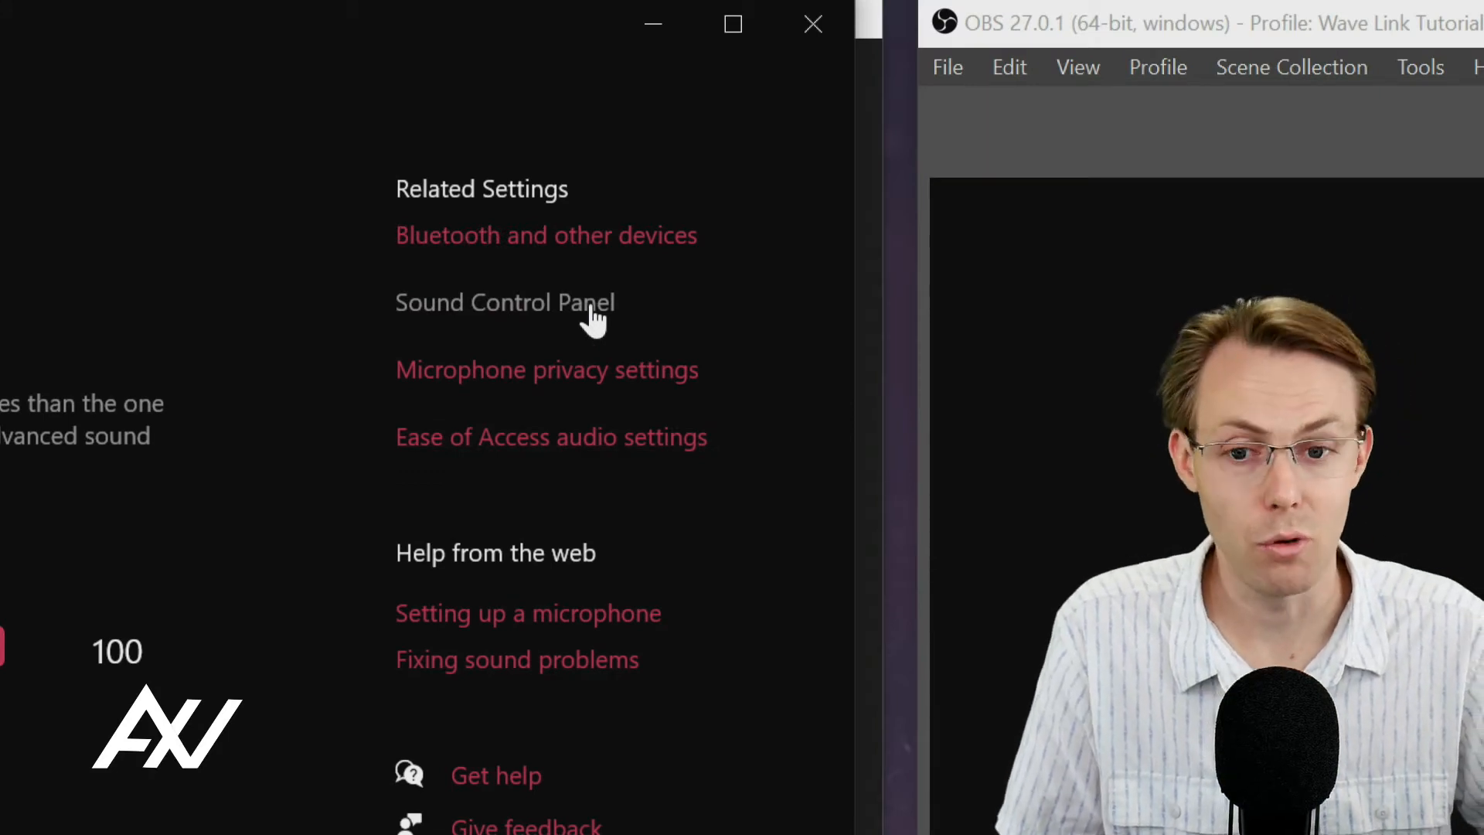
left_click(504, 301)
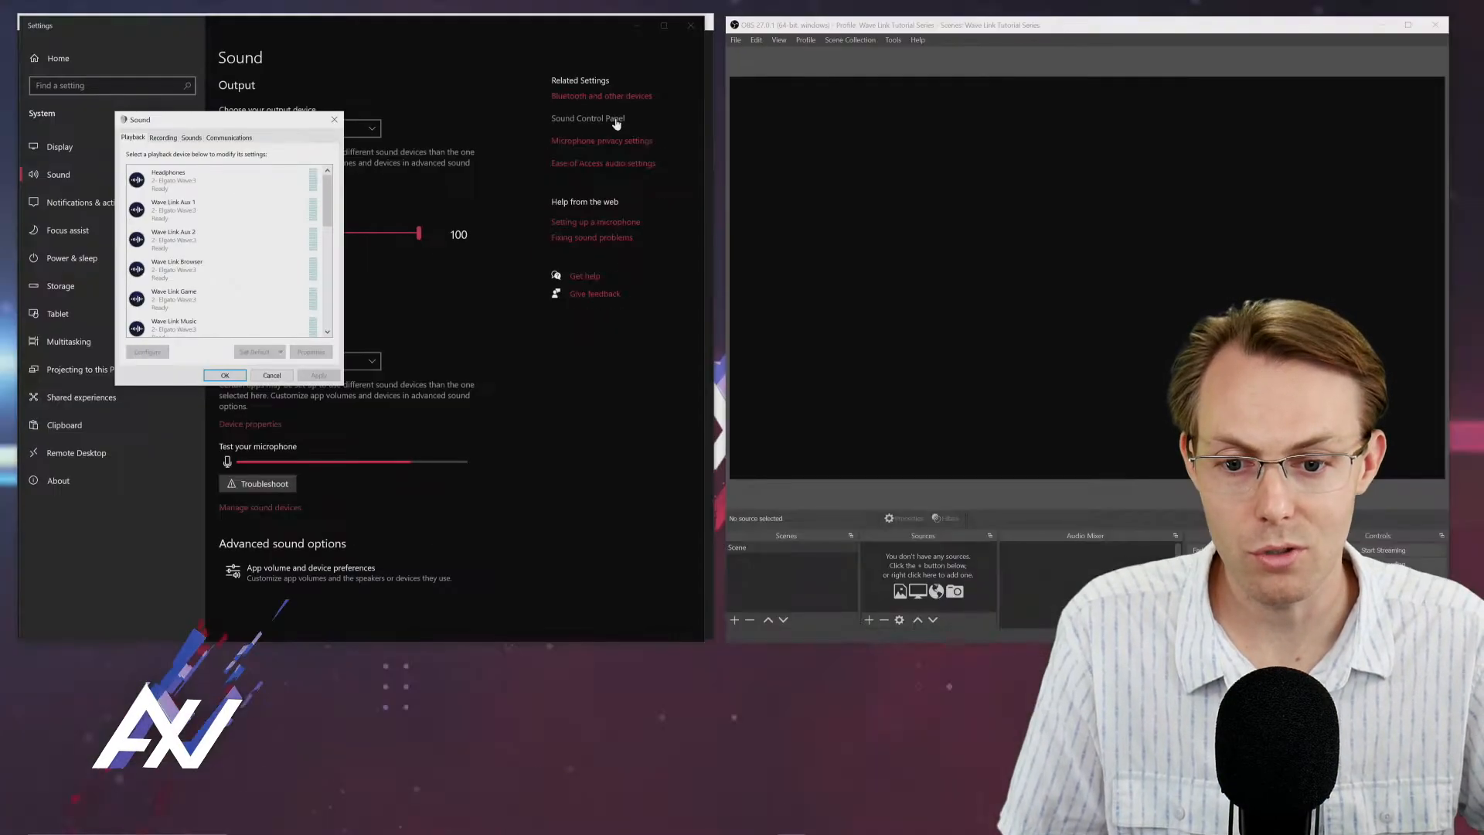
left_click_drag(139, 119, 239, 83)
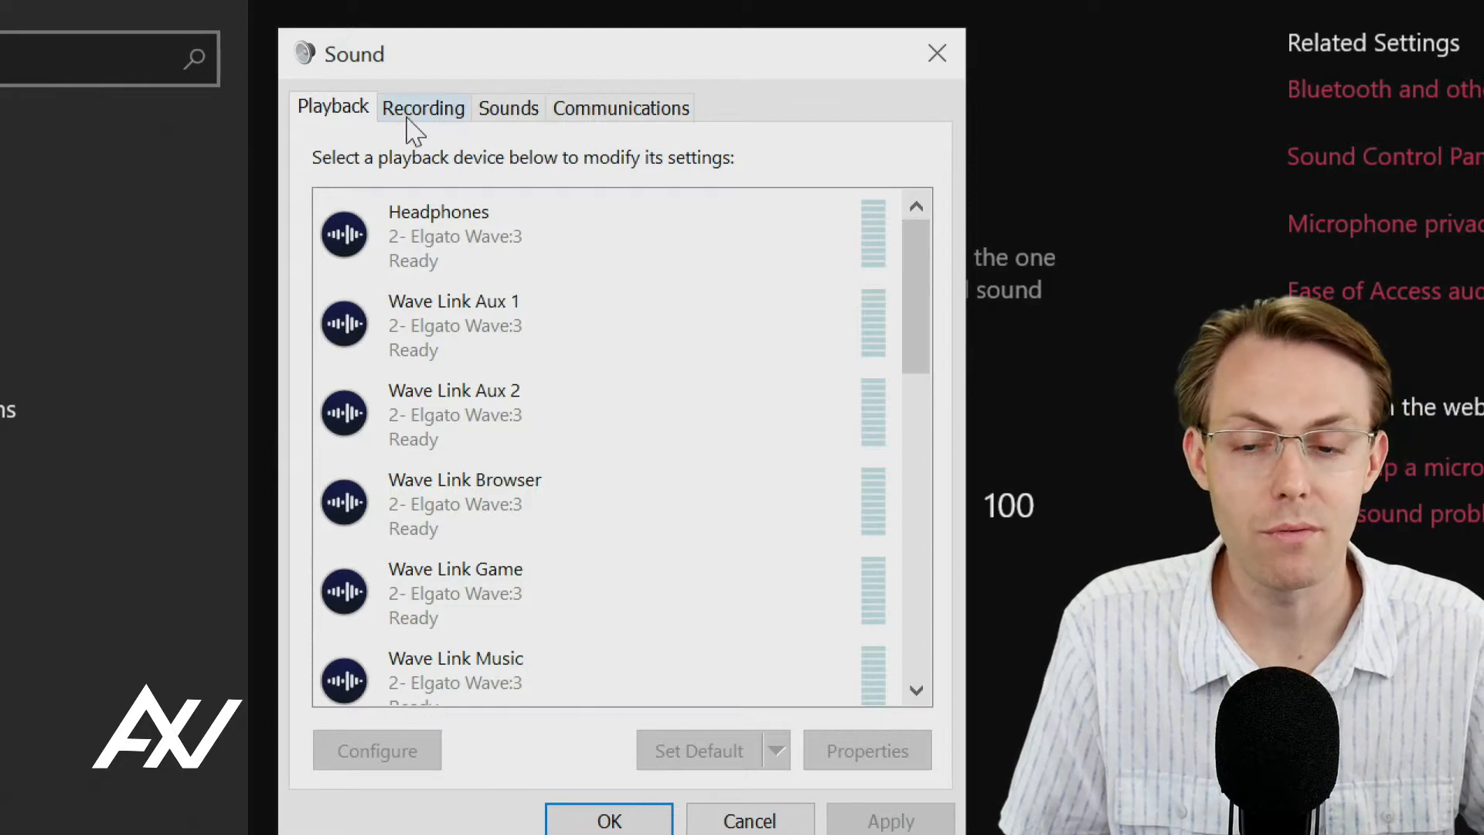
On the Recording list, bring up the Mic In device's properties.
left_click(423, 106)
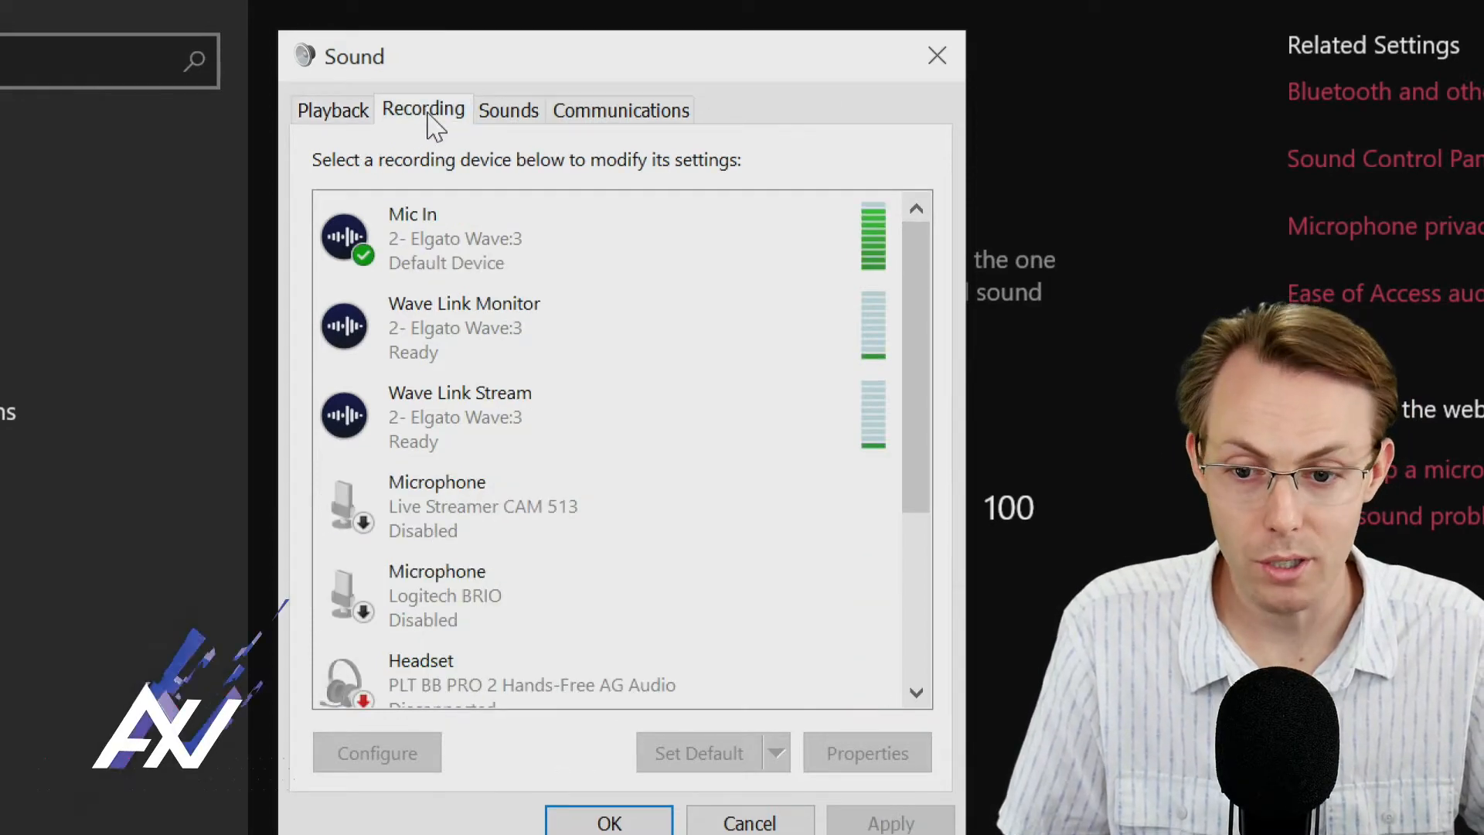
left_click(616, 238)
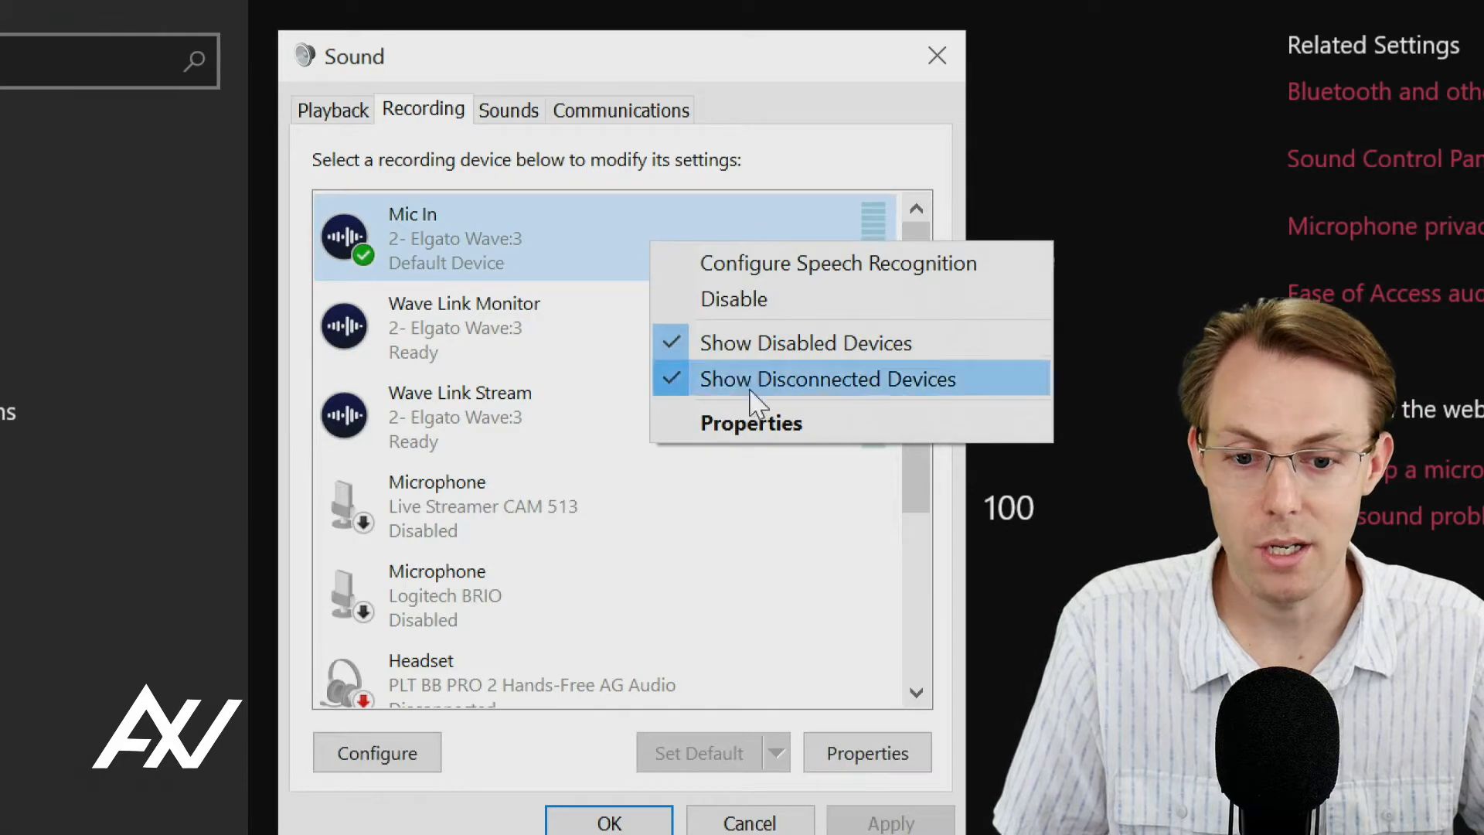
left_click(751, 422)
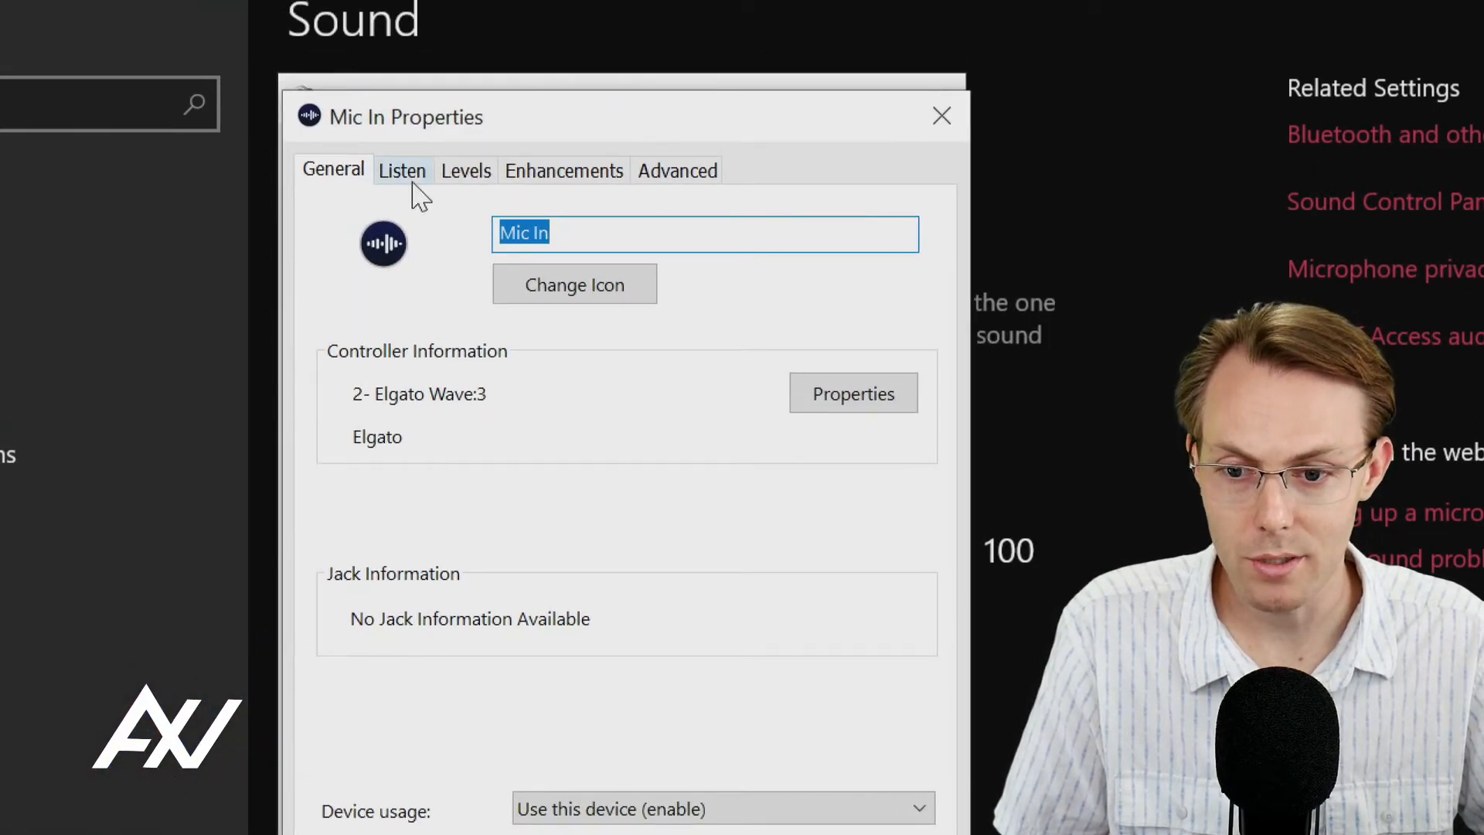
Confirm Mic In's Advanced format is 1 channel, 24 bit, 48000 Hz and close its properties.
left_click(564, 170)
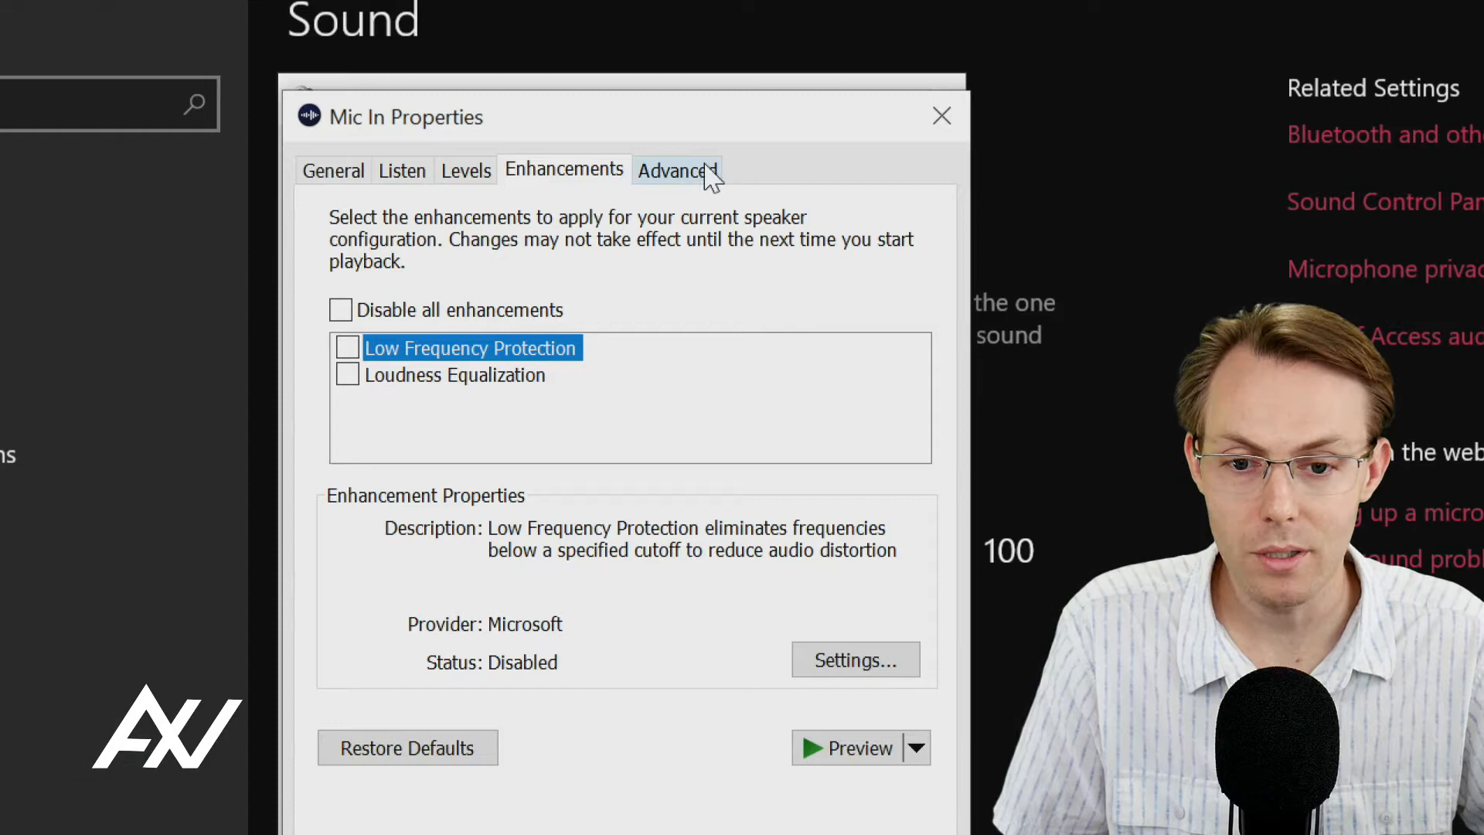
left_click(677, 170)
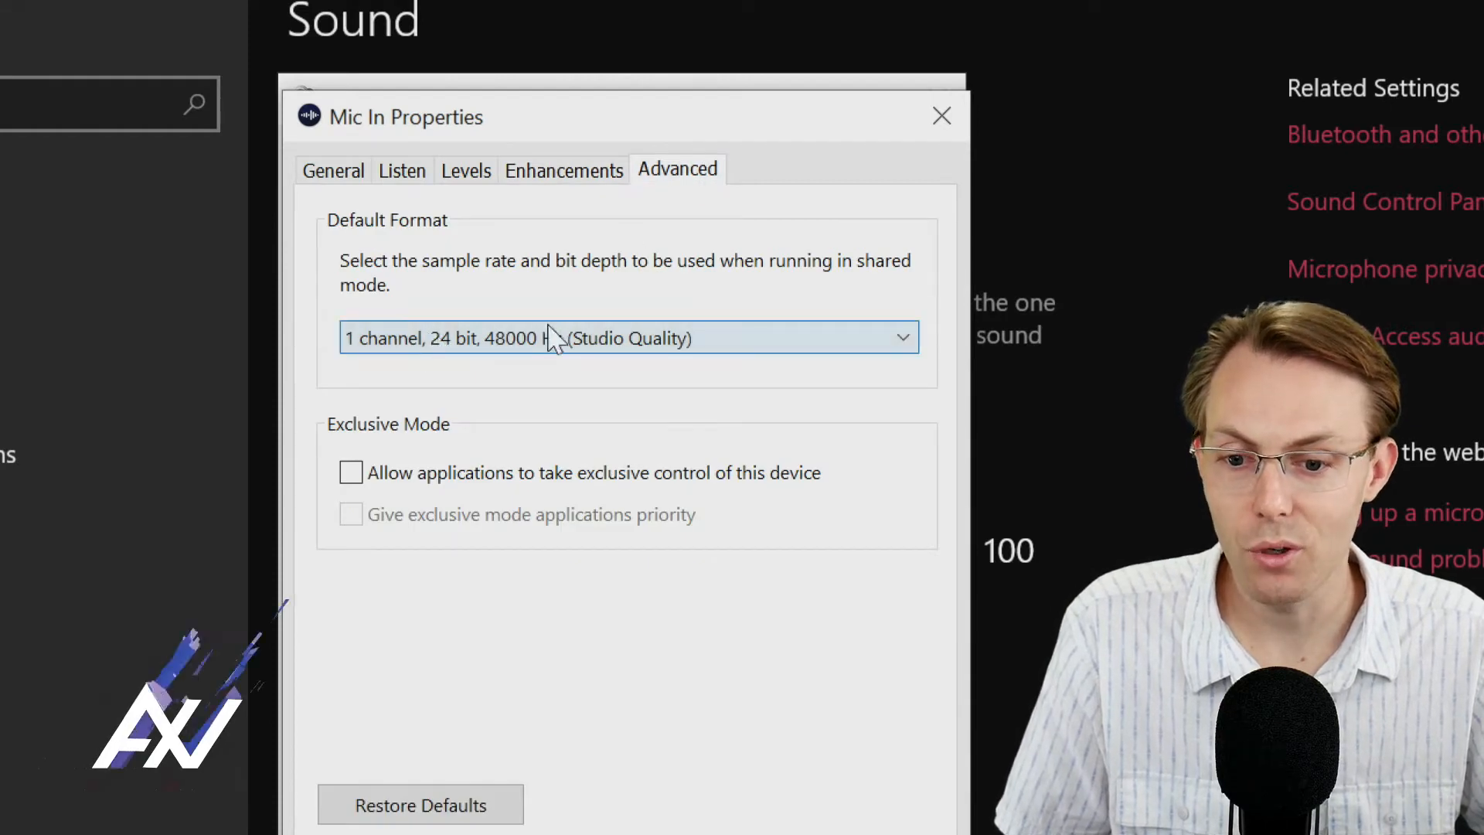
left_click(628, 338)
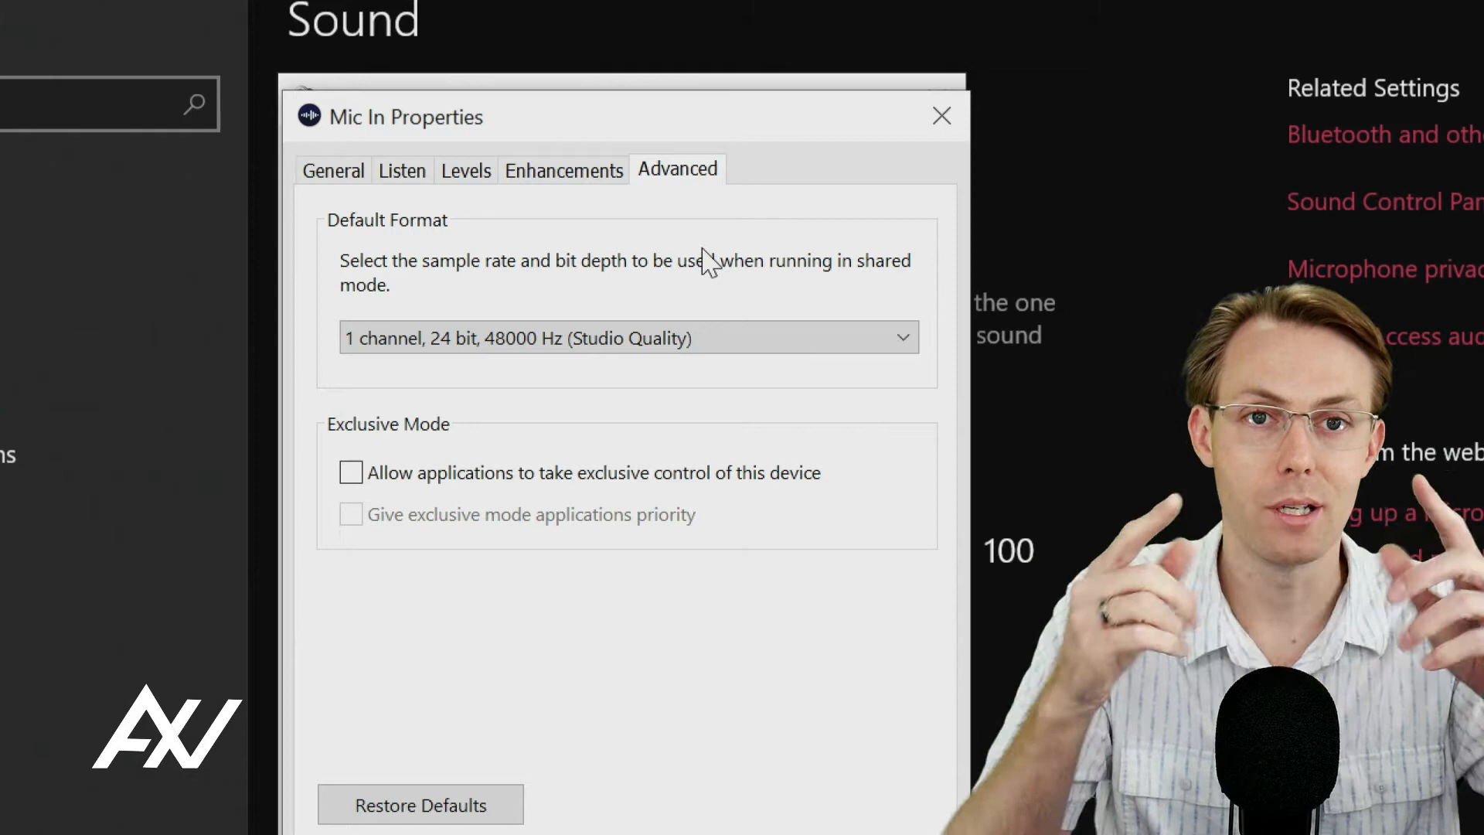
mouse_move(856, 133)
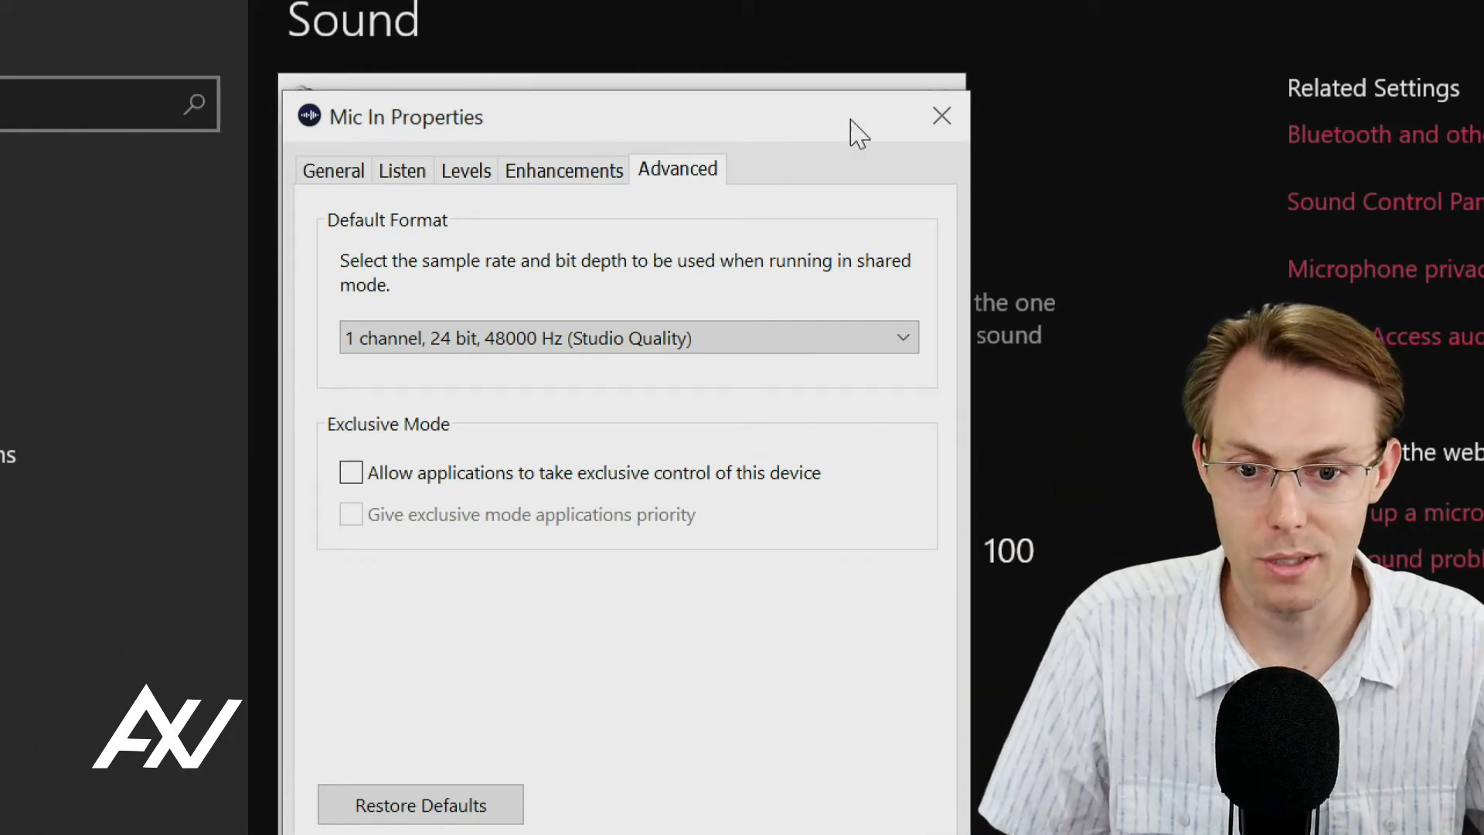
left_click(941, 116)
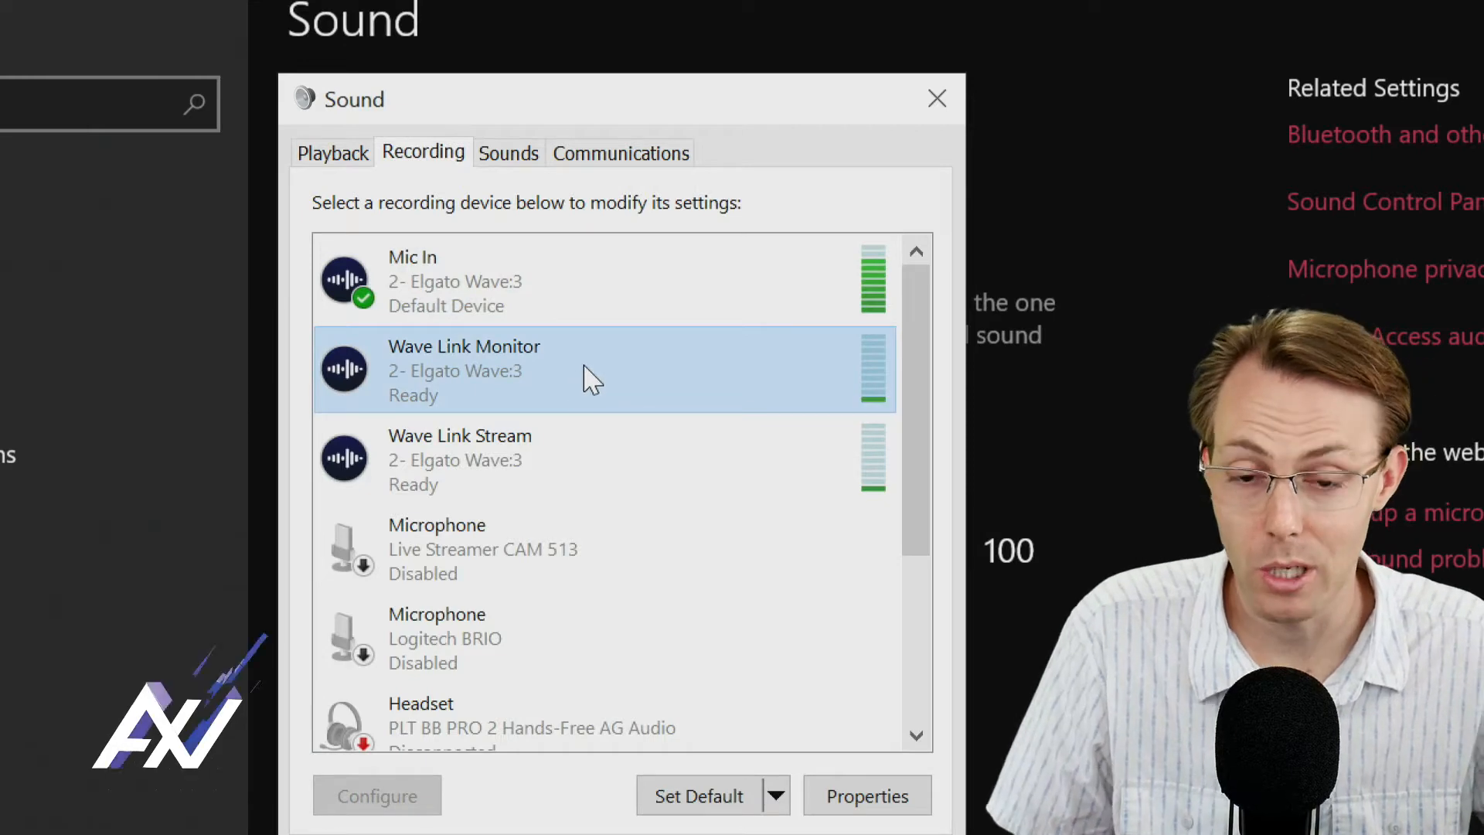
mouse_move(604, 357)
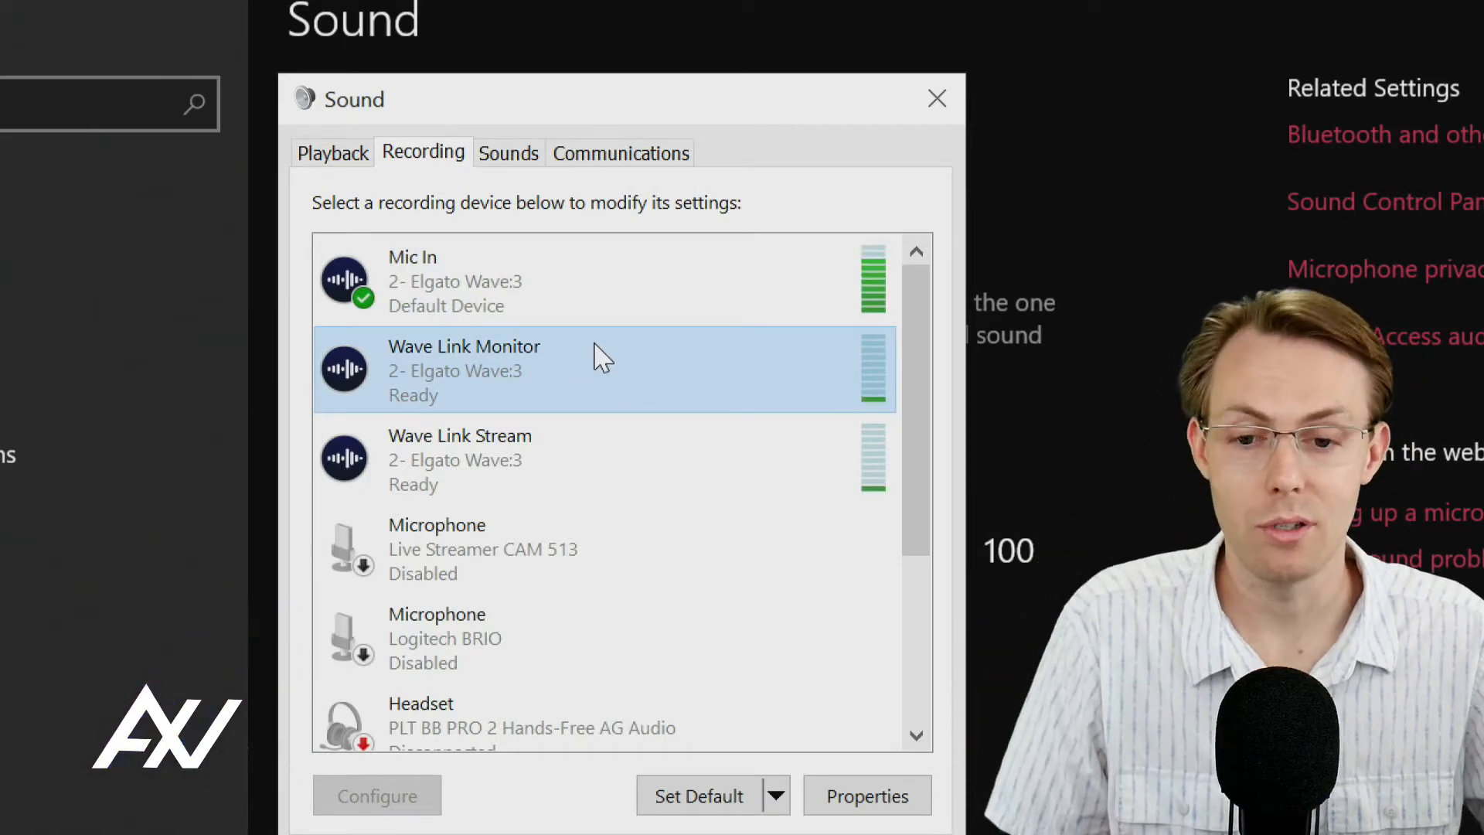
Bring up Wave Link Monitor's properties and review its enhancement options.
right_click(464, 369)
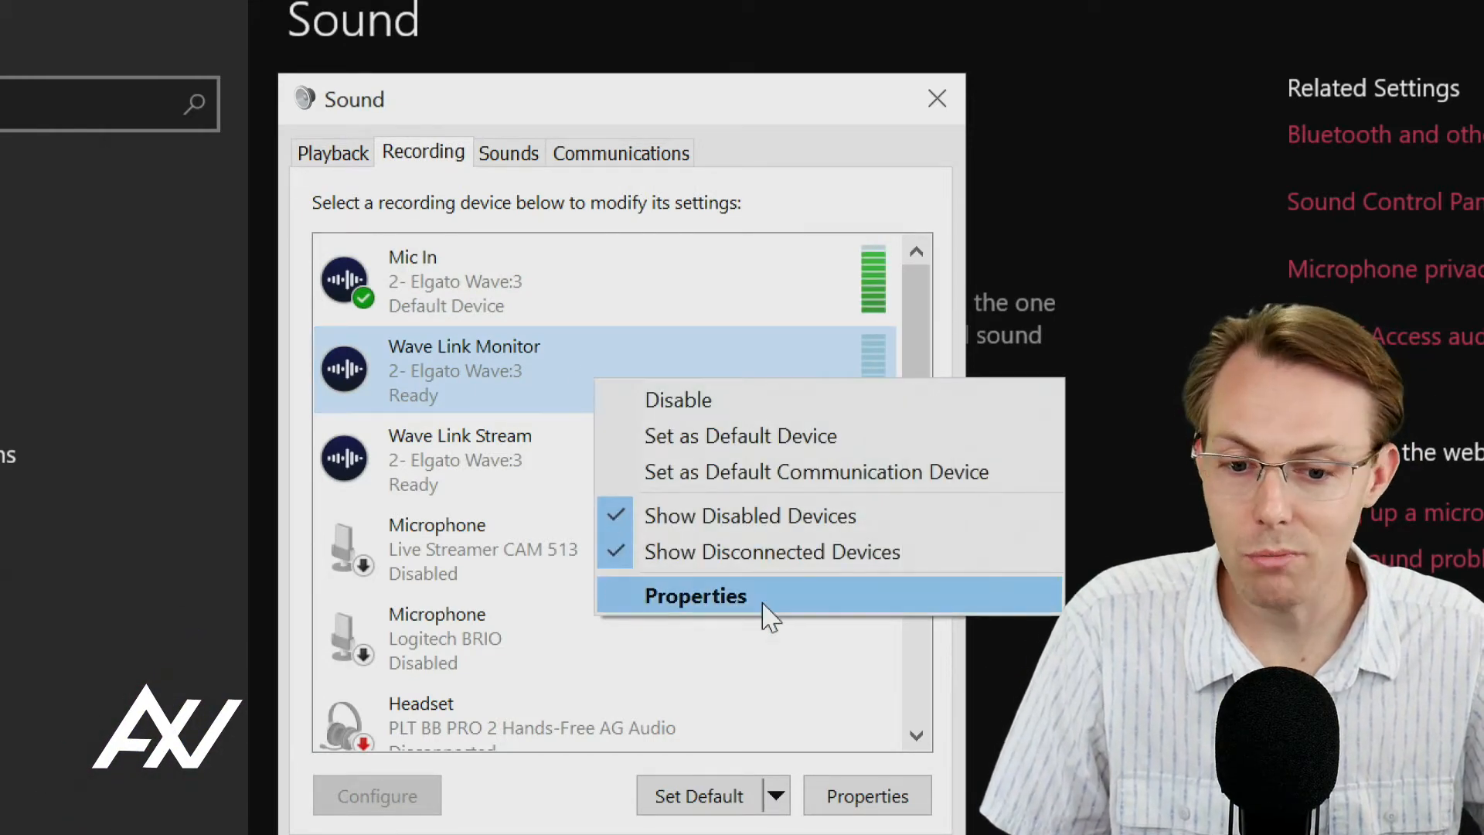
left_click(694, 595)
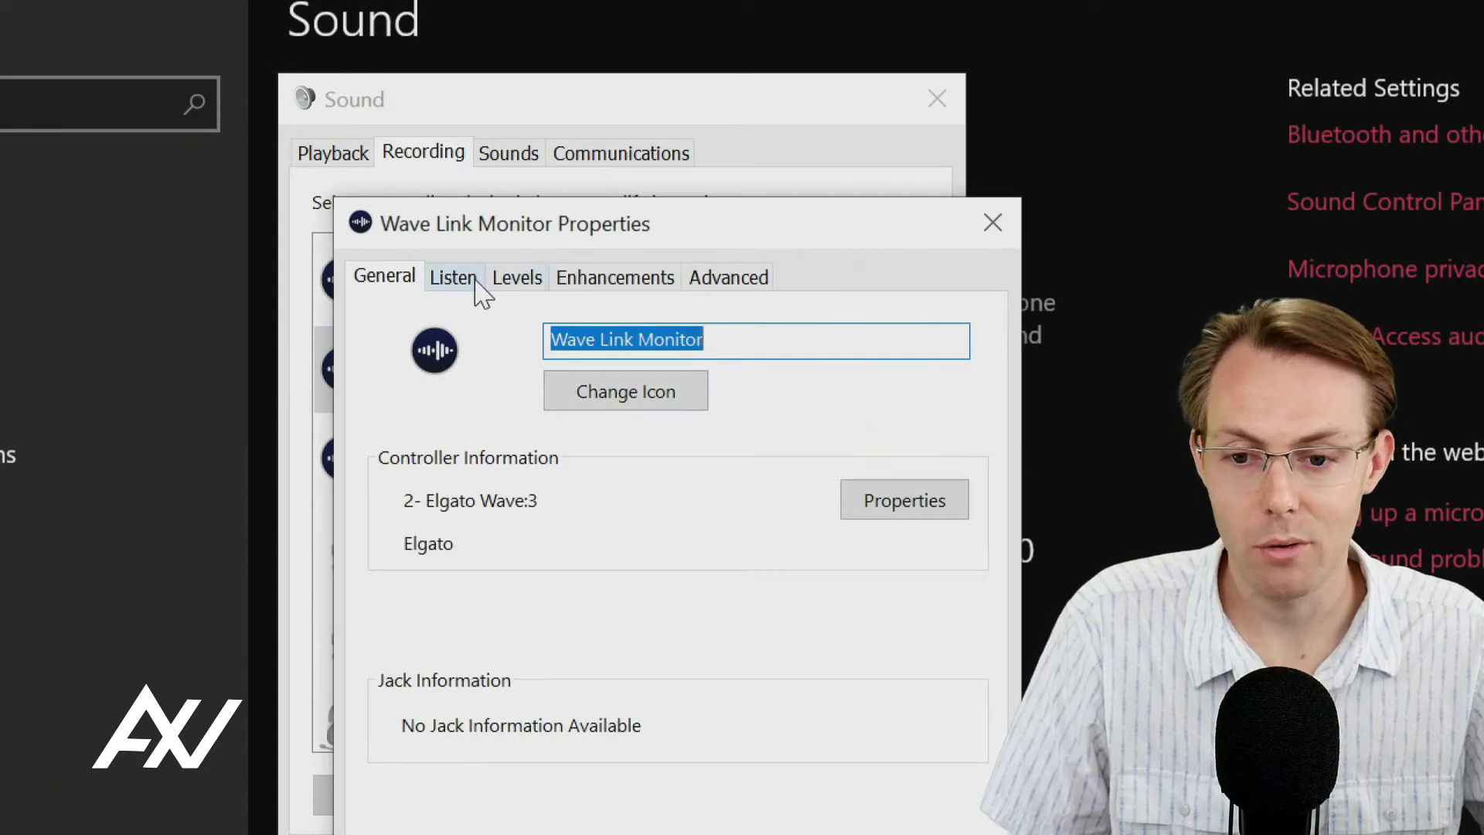
mouse_move(567, 289)
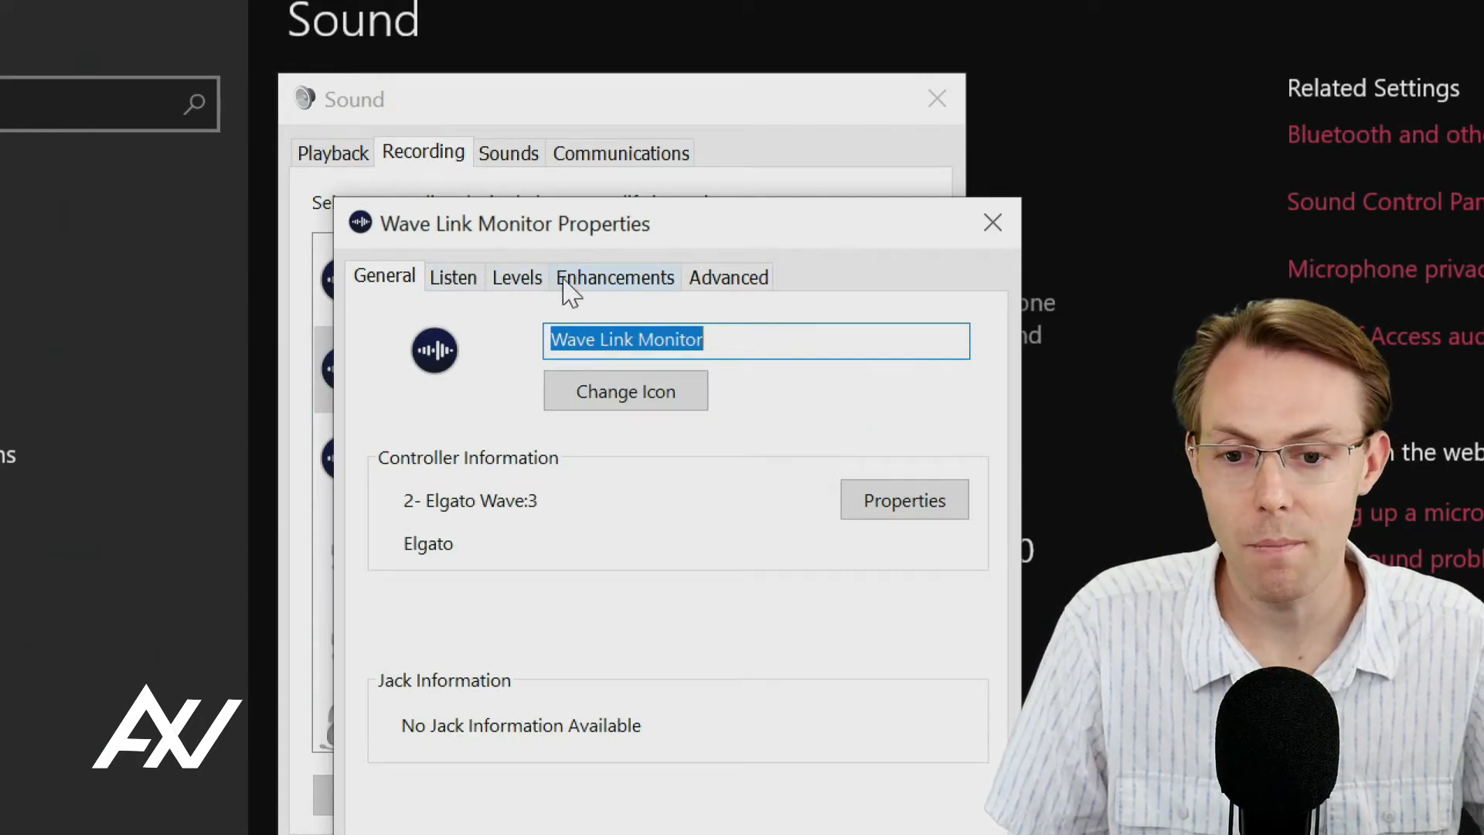
left_click(615, 277)
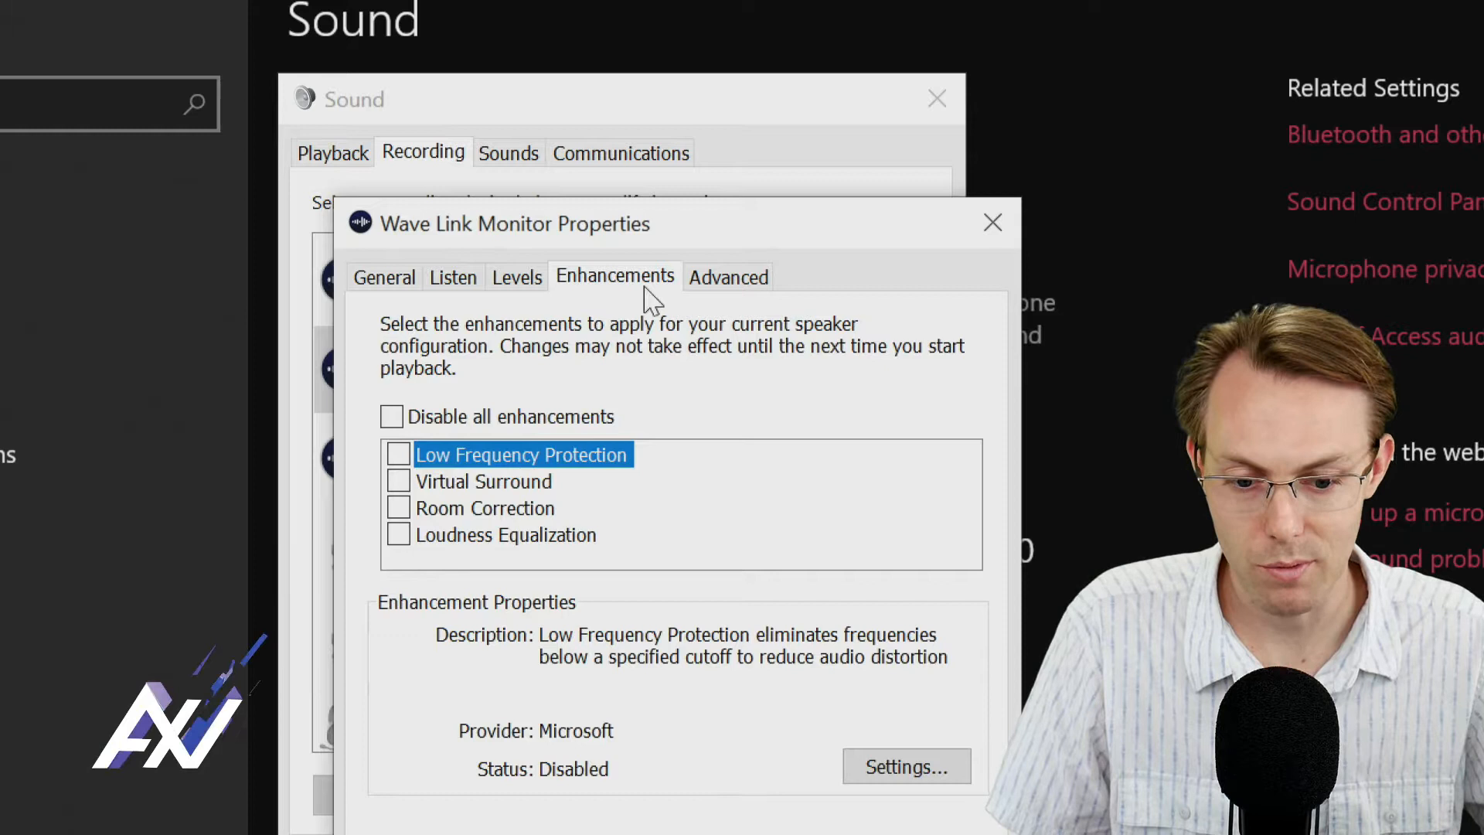
Keep Wave Link Monitor's format at 2 channel, 24 bit, 48000 Hz (Studio Quality).
left_click(728, 276)
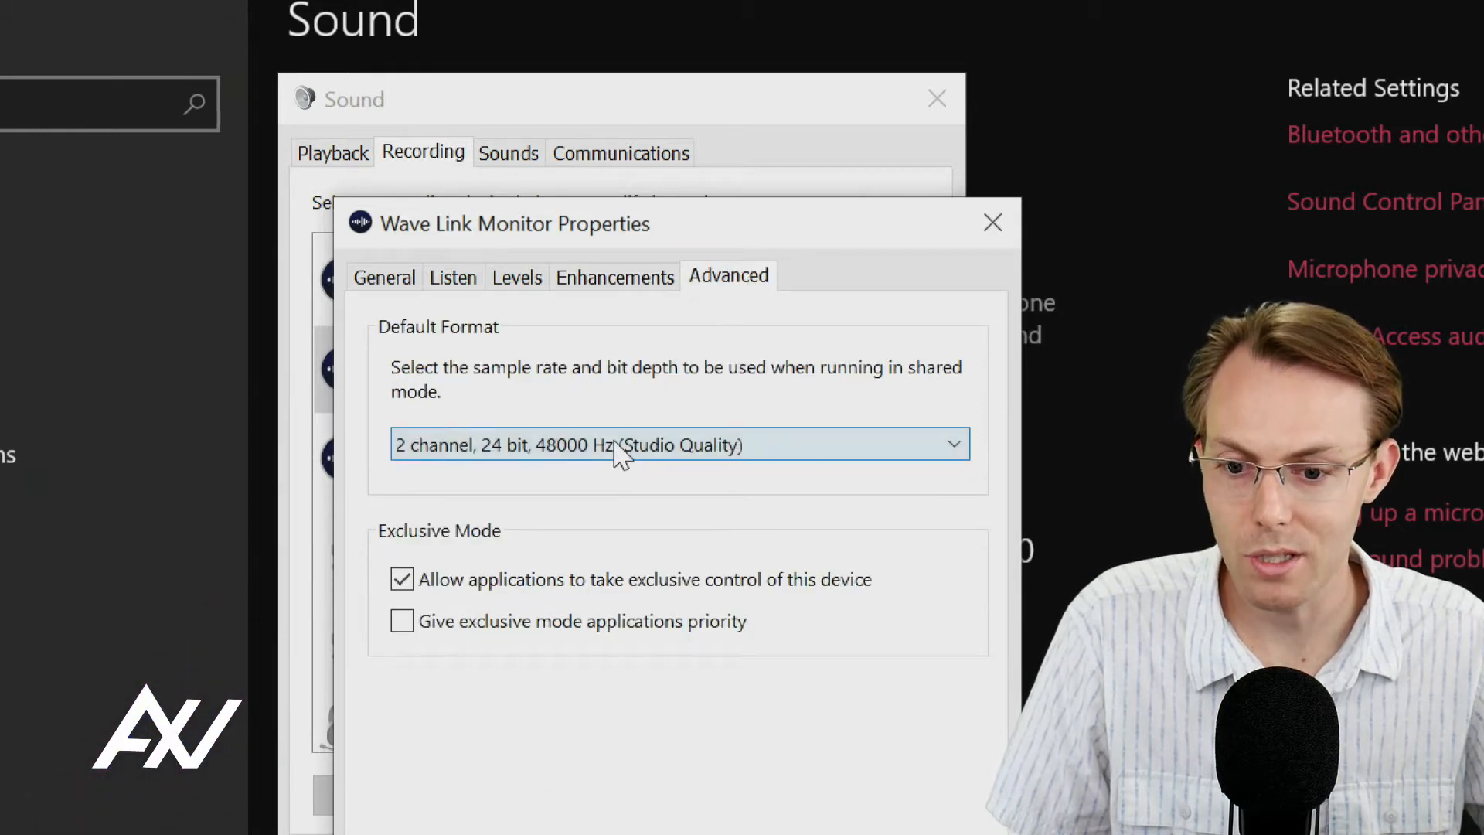
left_click(675, 444)
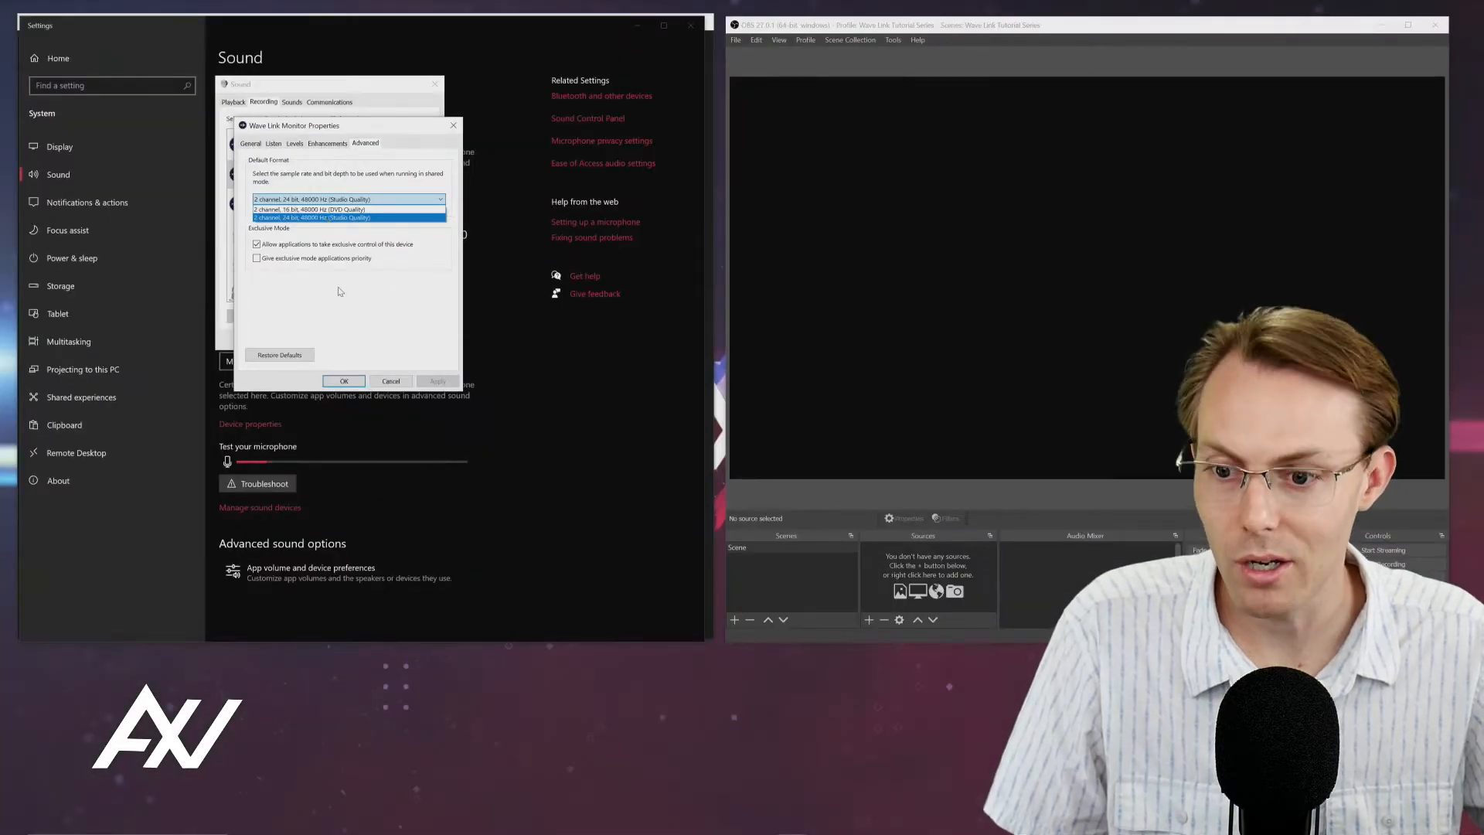
left_click(343, 380)
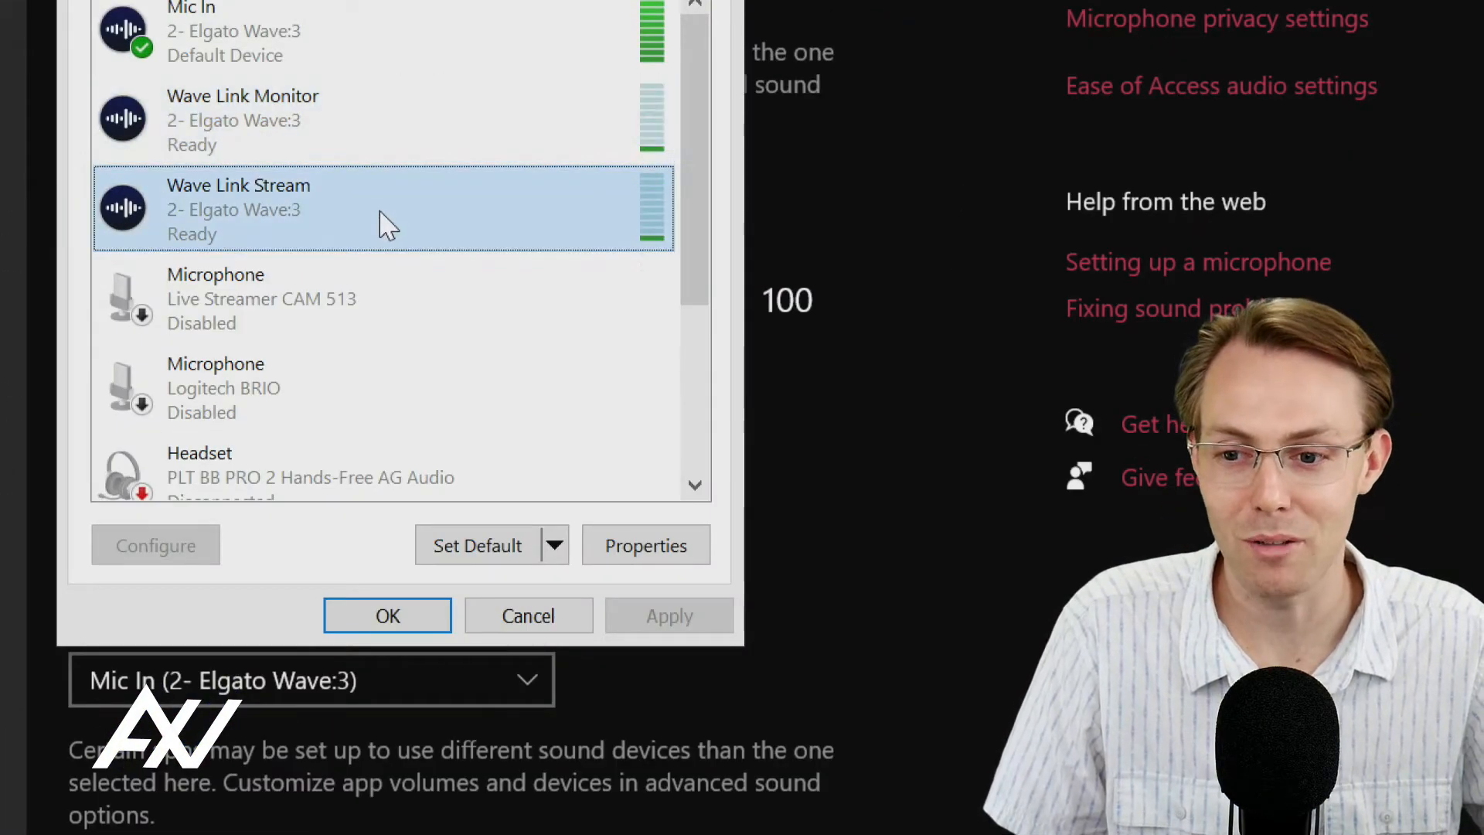
Review Wave Link Stream's enhancement settings, then leave the sound dialogs for OBS Studio.
right_click(378, 208)
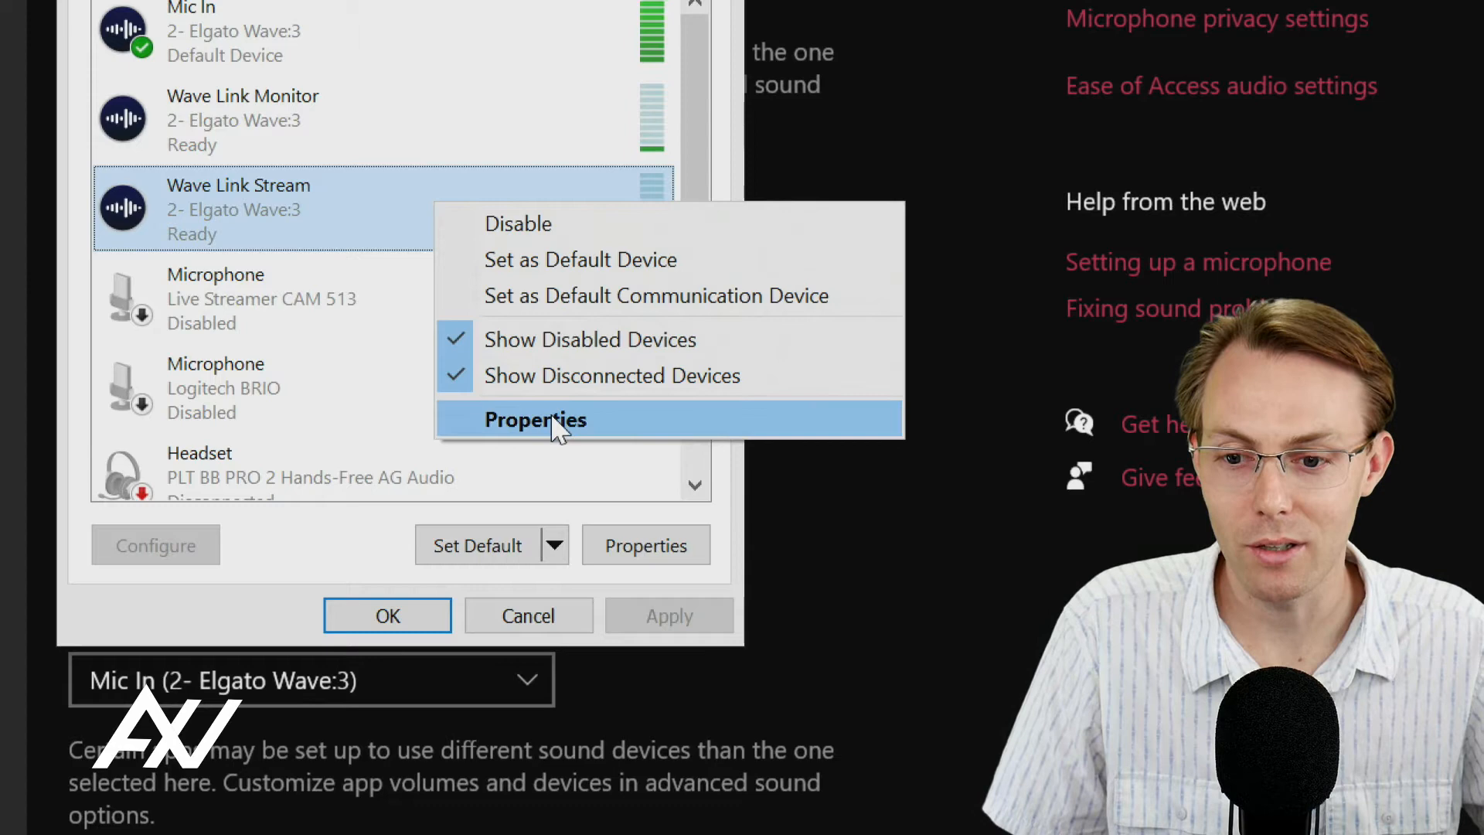
left_click(535, 418)
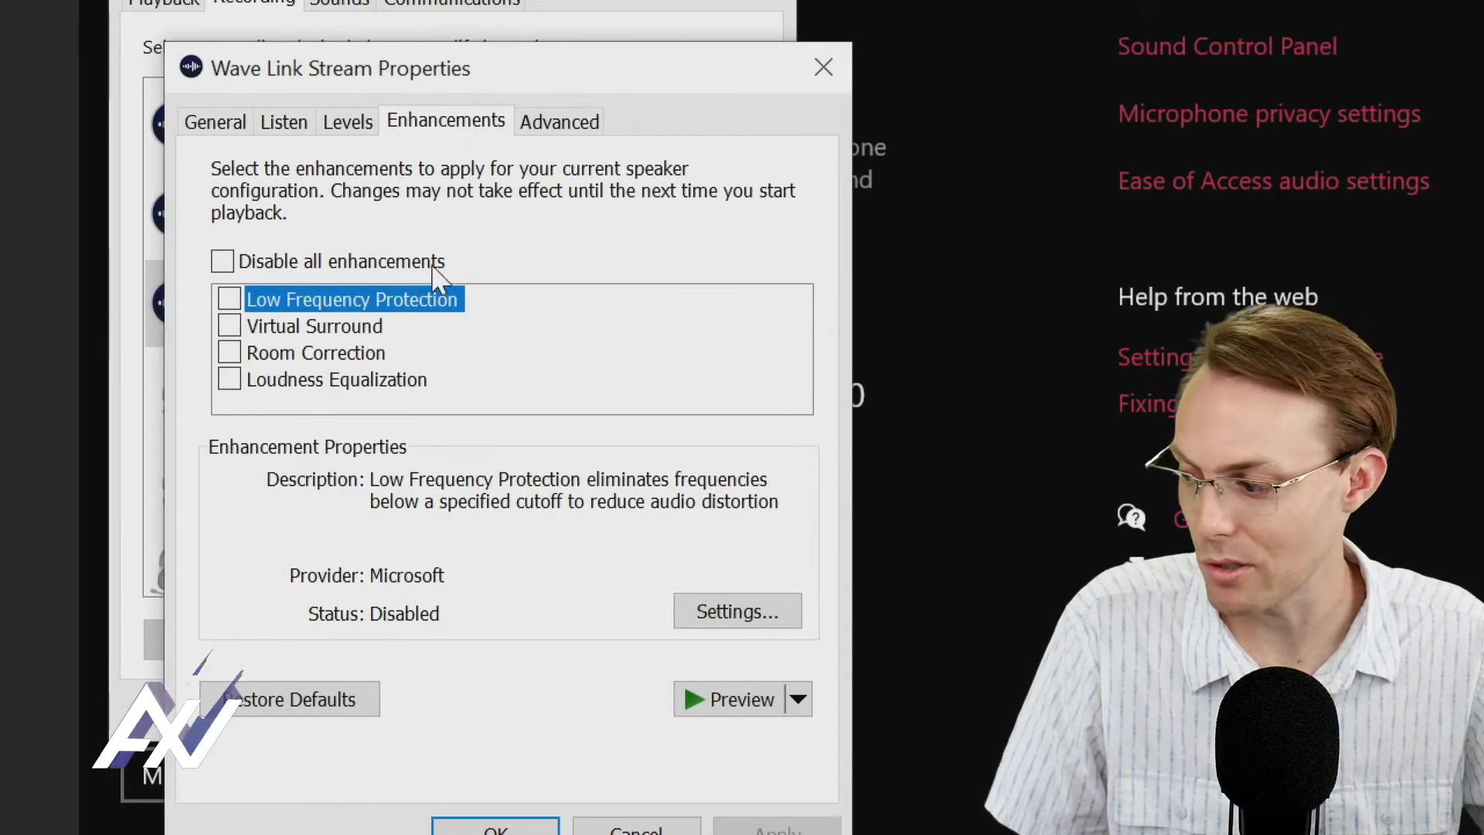
left_click(558, 121)
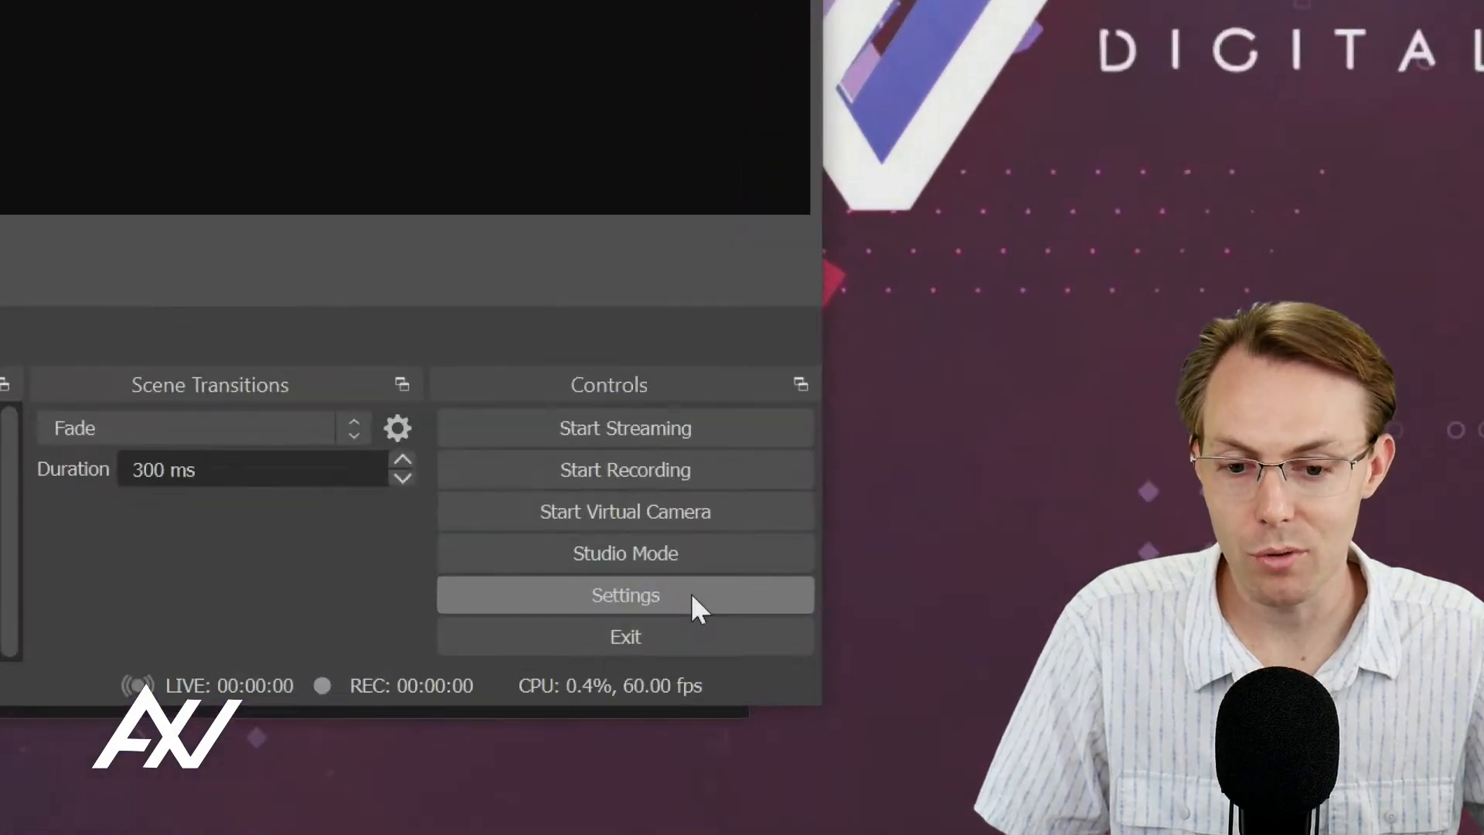
In OBS Settings > Audio, confirm 48 kHz sample rate with the global audio devices disabled.
left_click(624, 593)
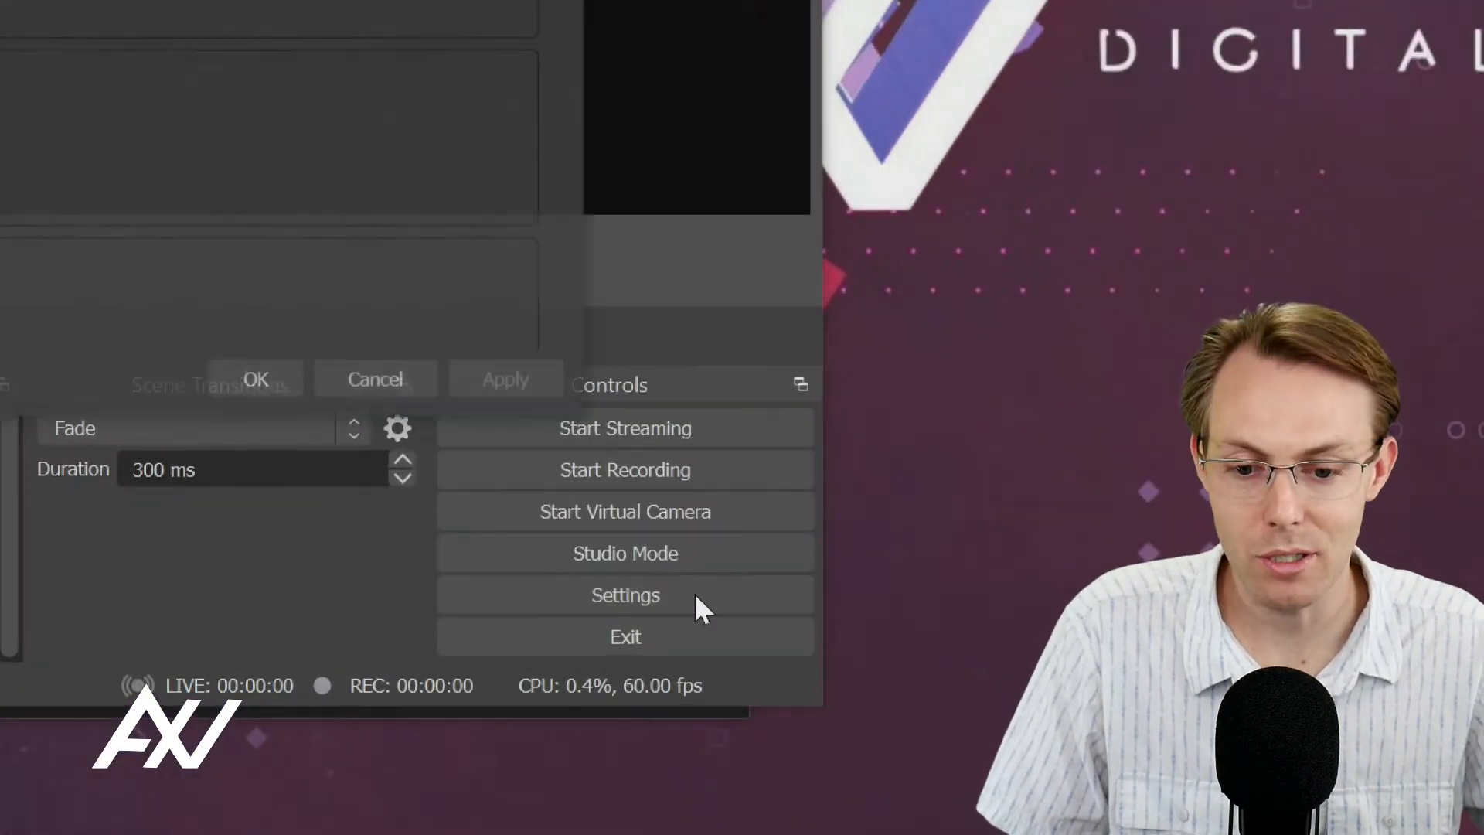
left_click(625, 595)
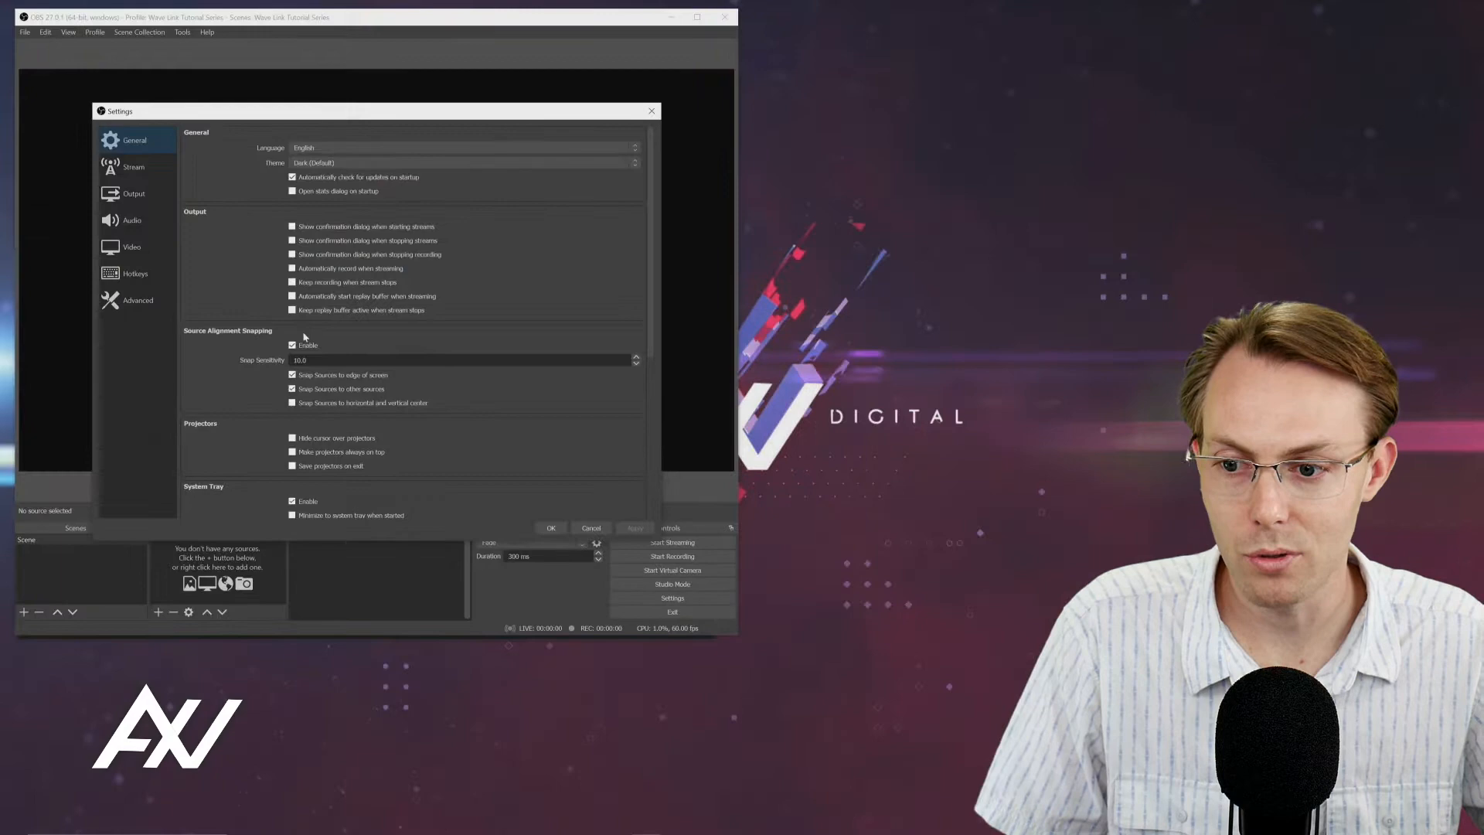
left_click(131, 220)
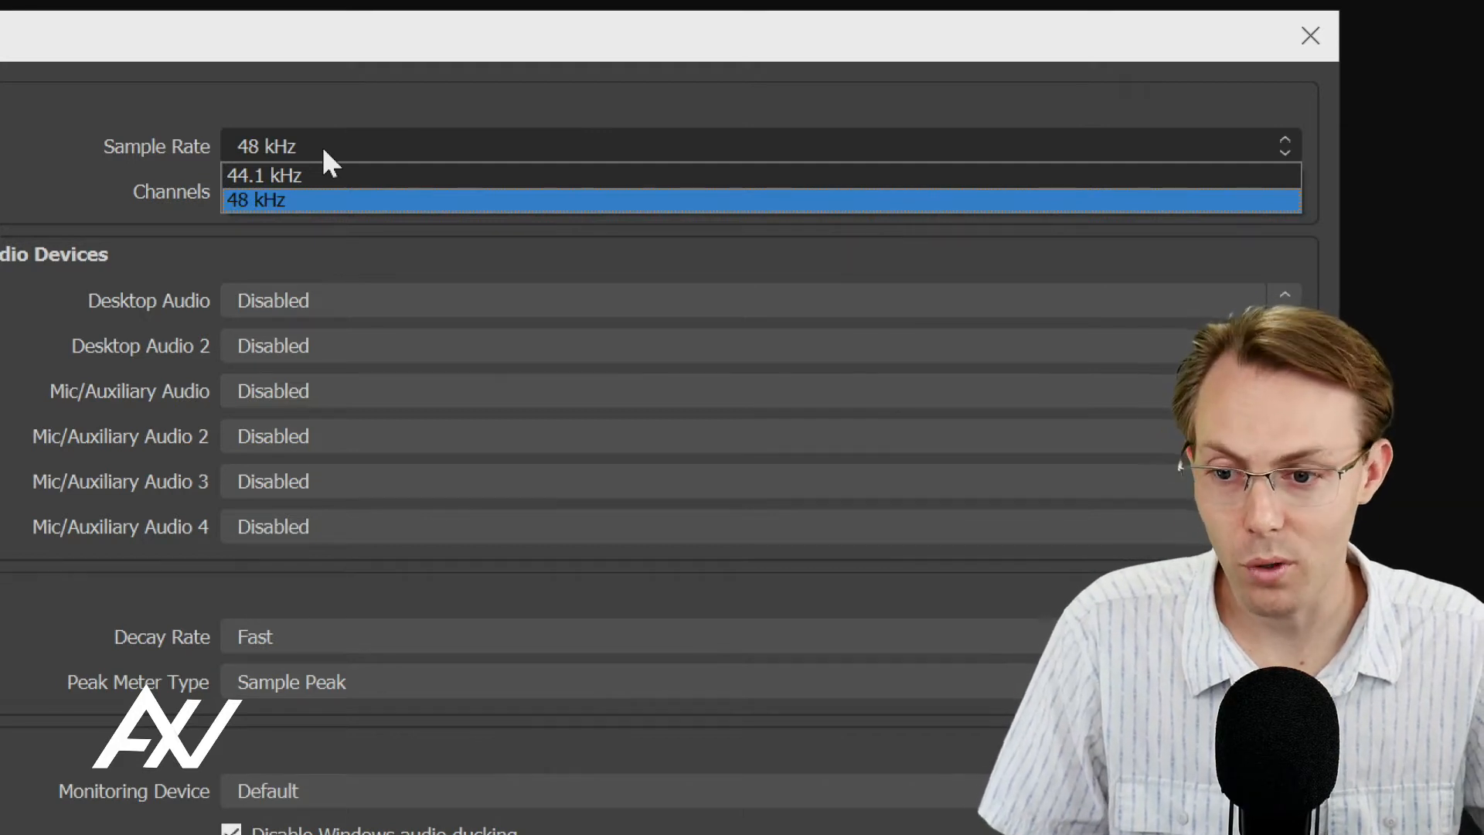
mouse_move(280, 222)
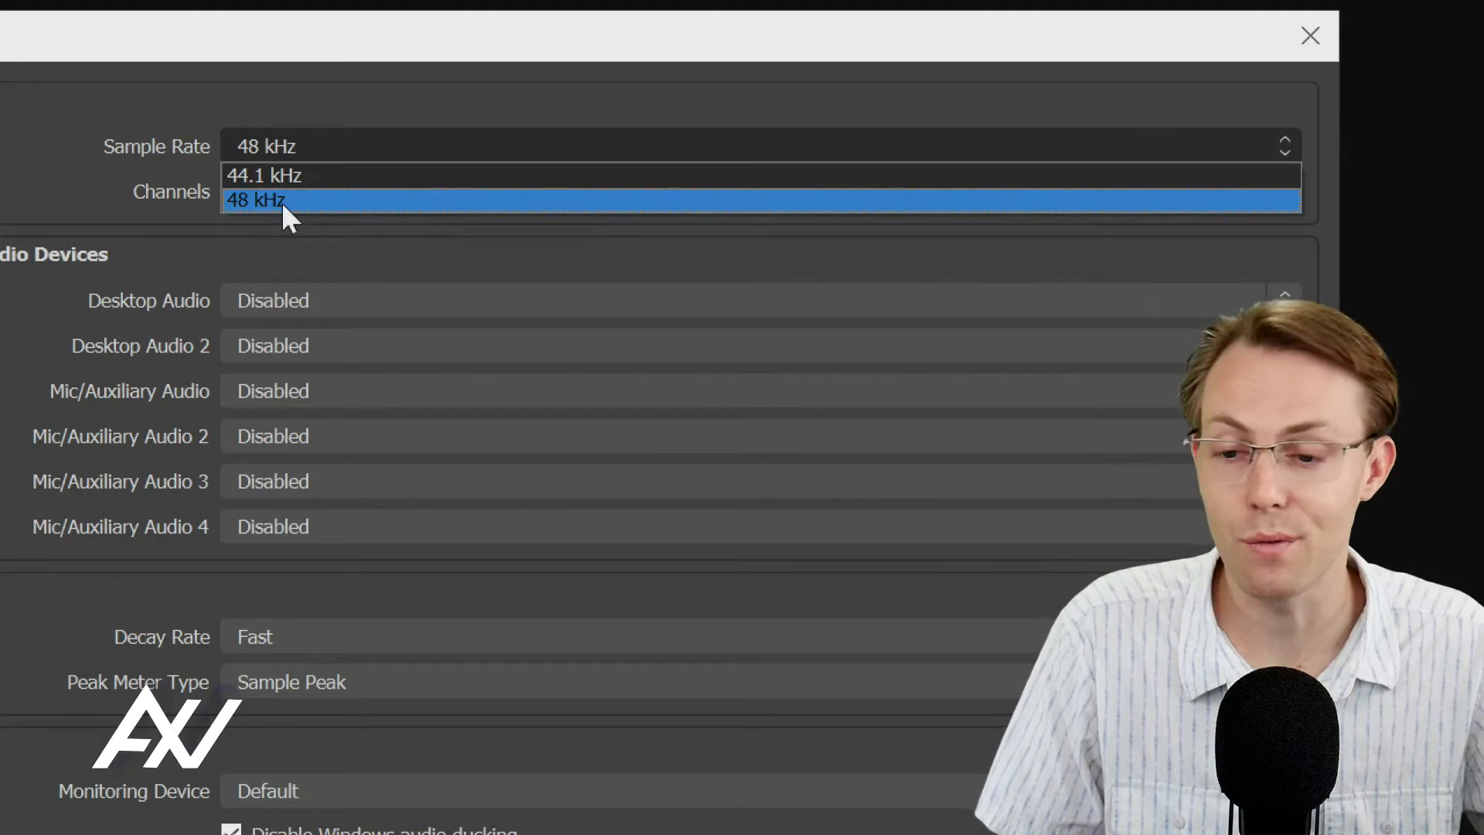
left_click(255, 199)
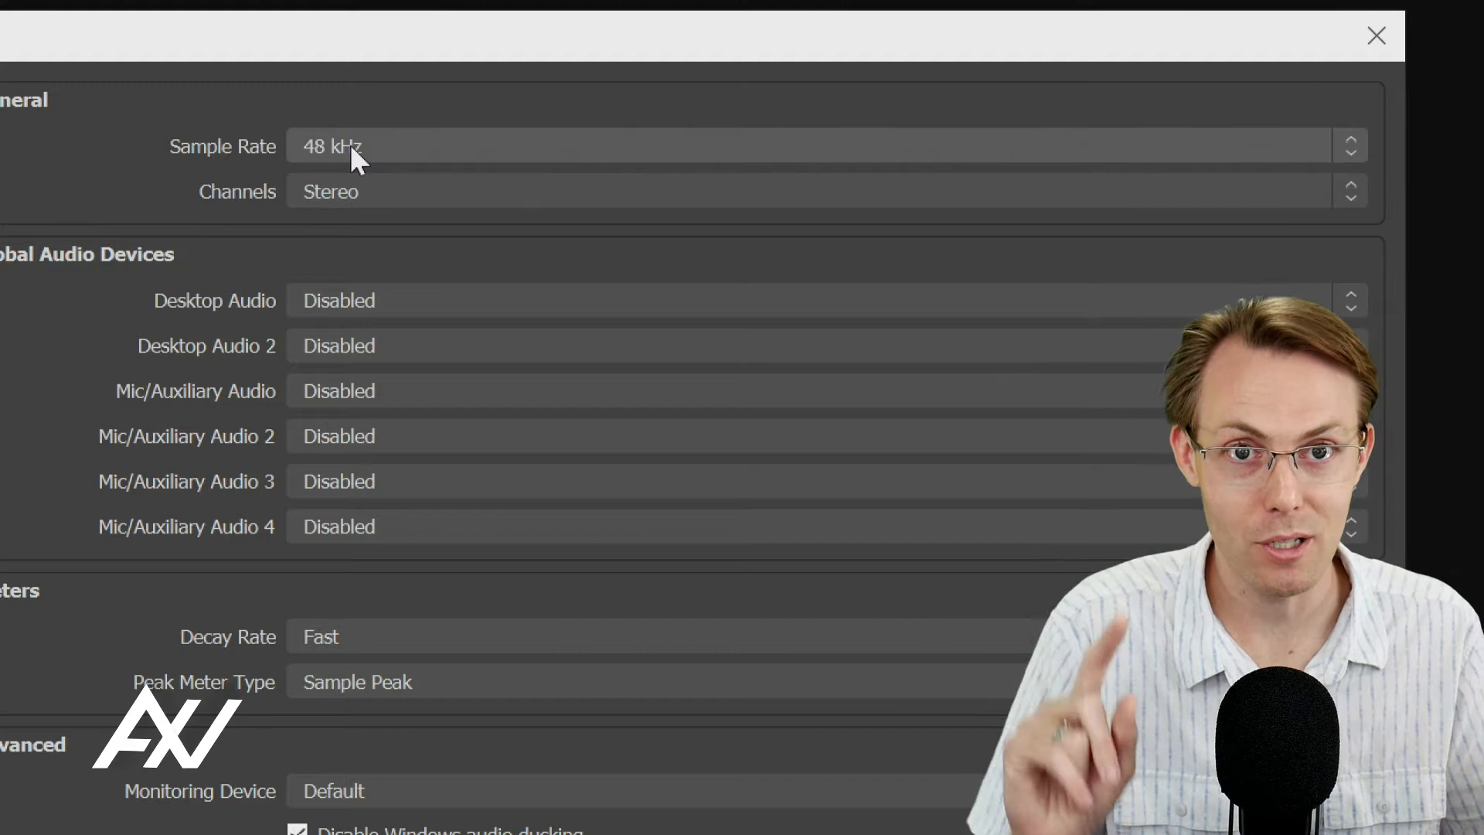
mouse_move(415, 193)
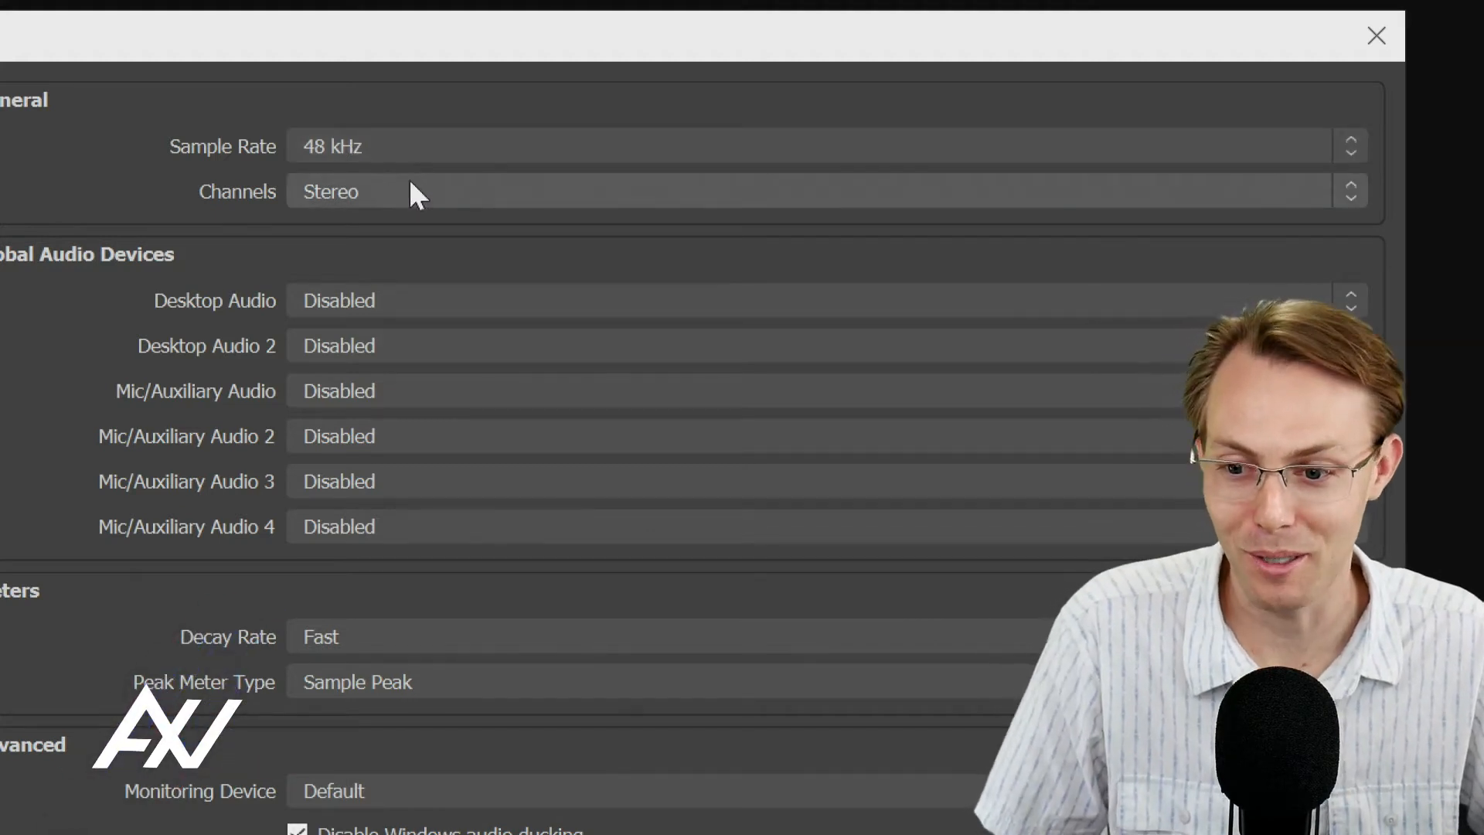
mouse_move(387, 372)
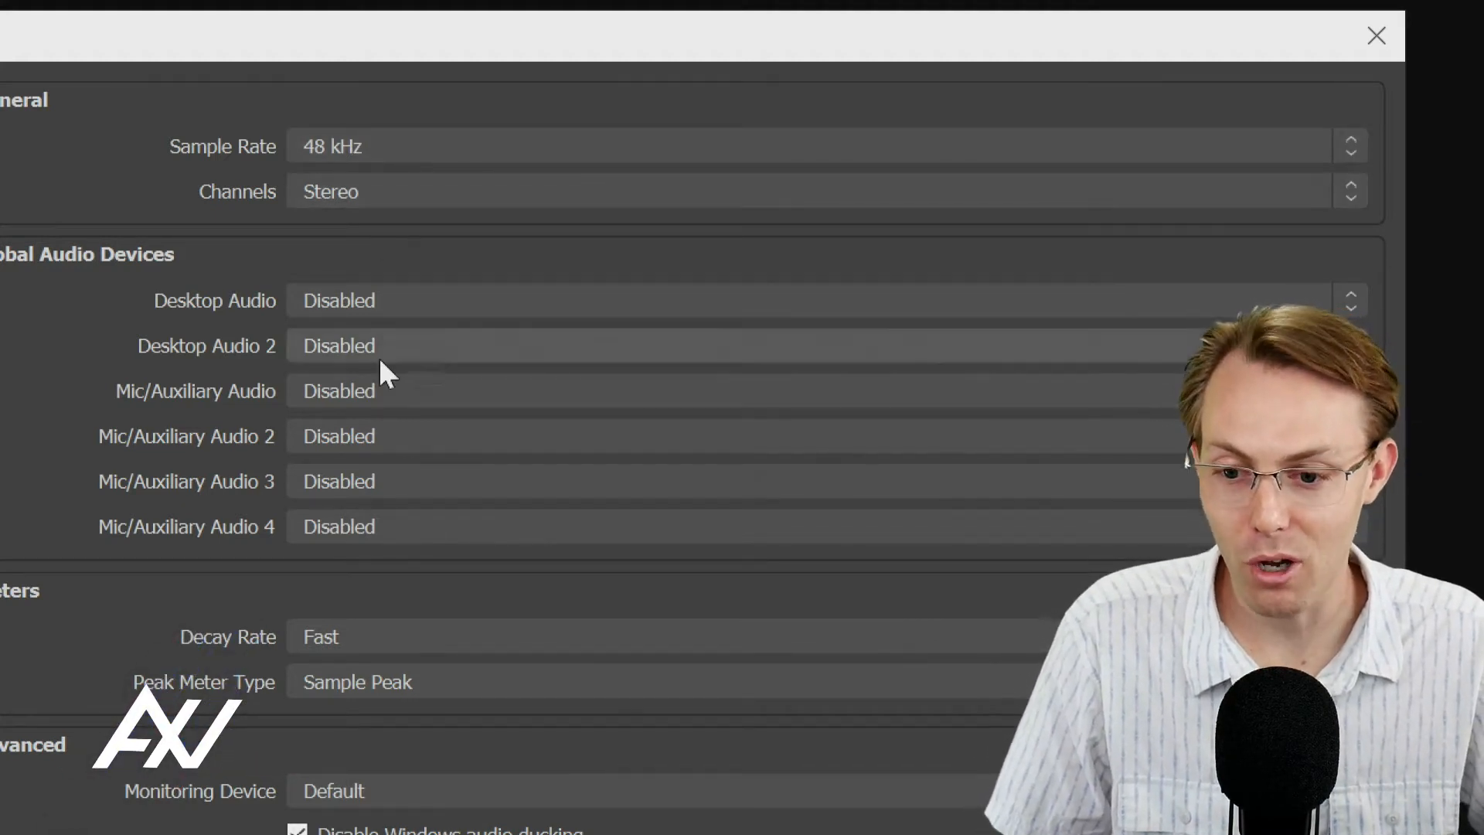
mouse_move(426, 290)
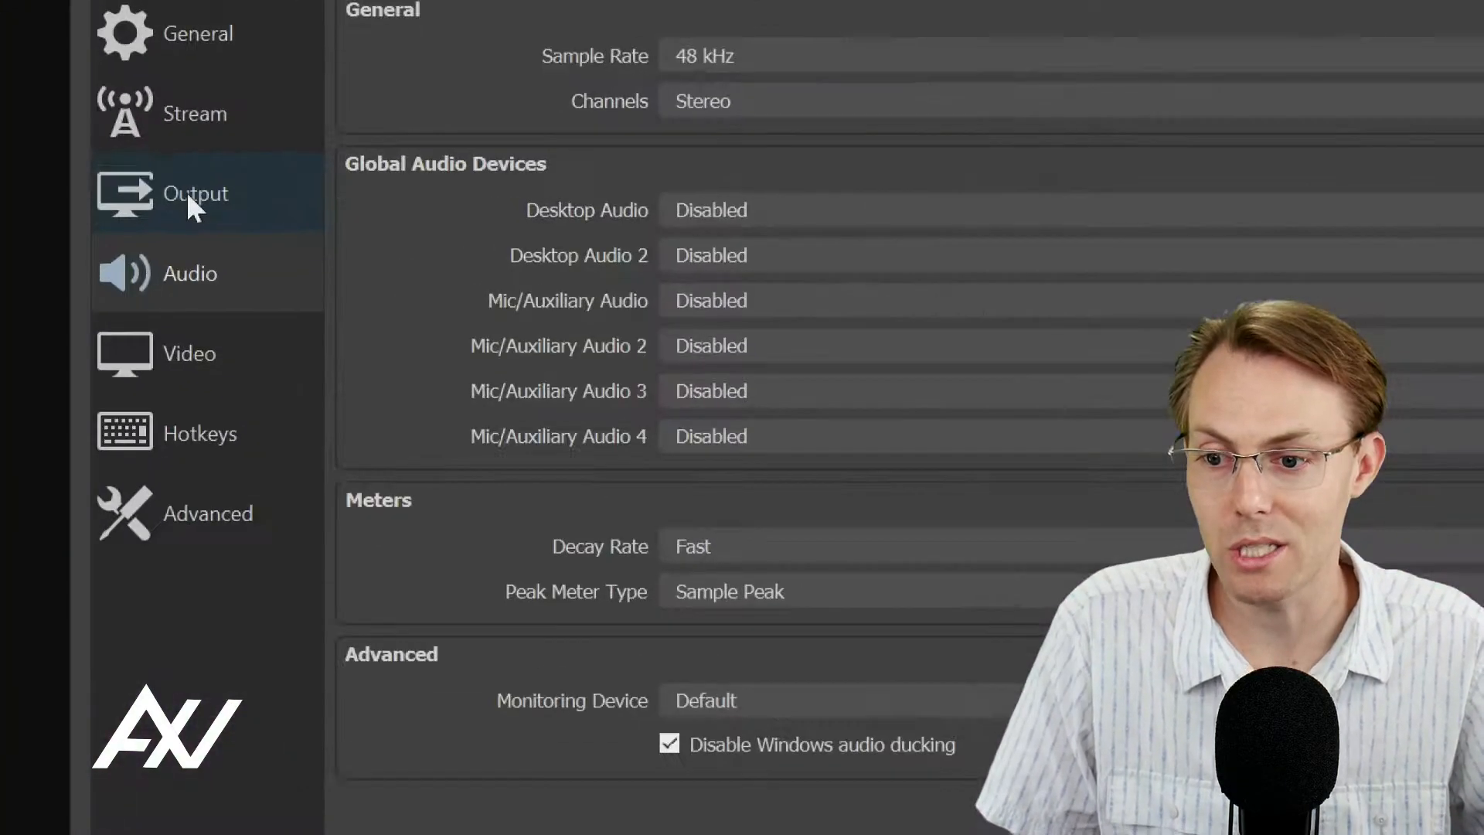
In Output settings' Audio tracks, set Track 1 bitrate to 320.
left_click(194, 192)
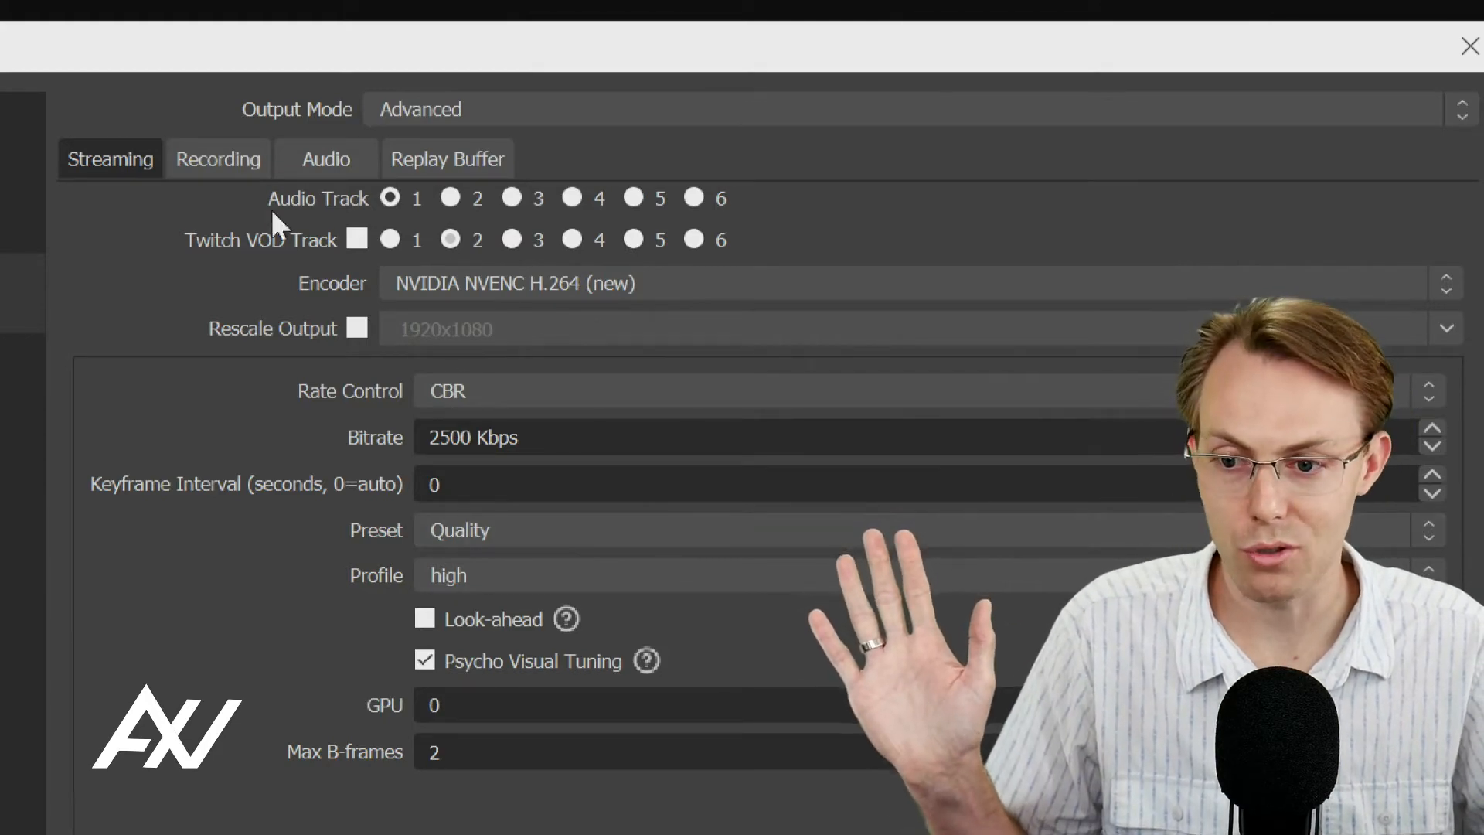
left_click(218, 158)
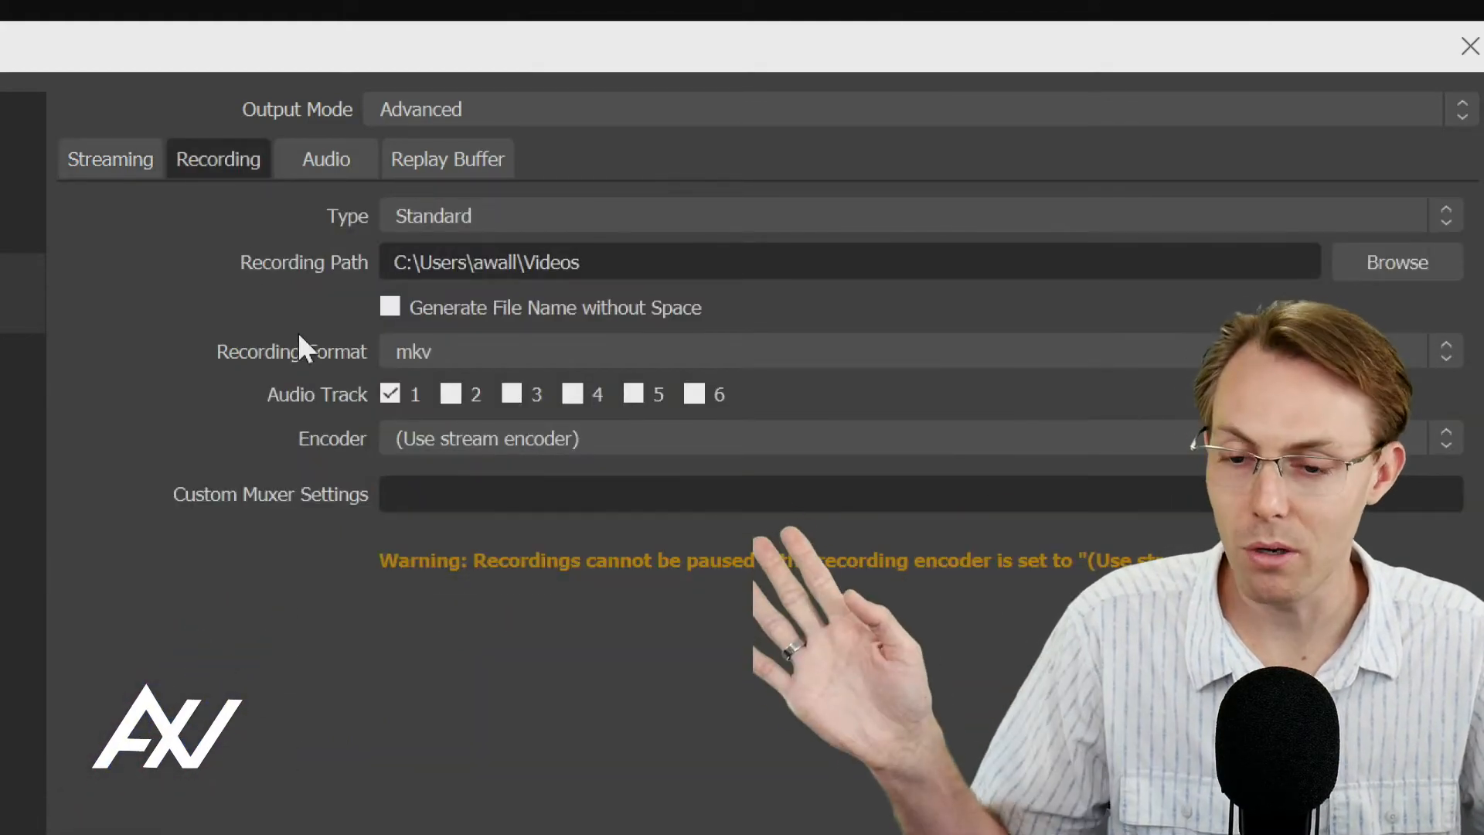
left_click(326, 158)
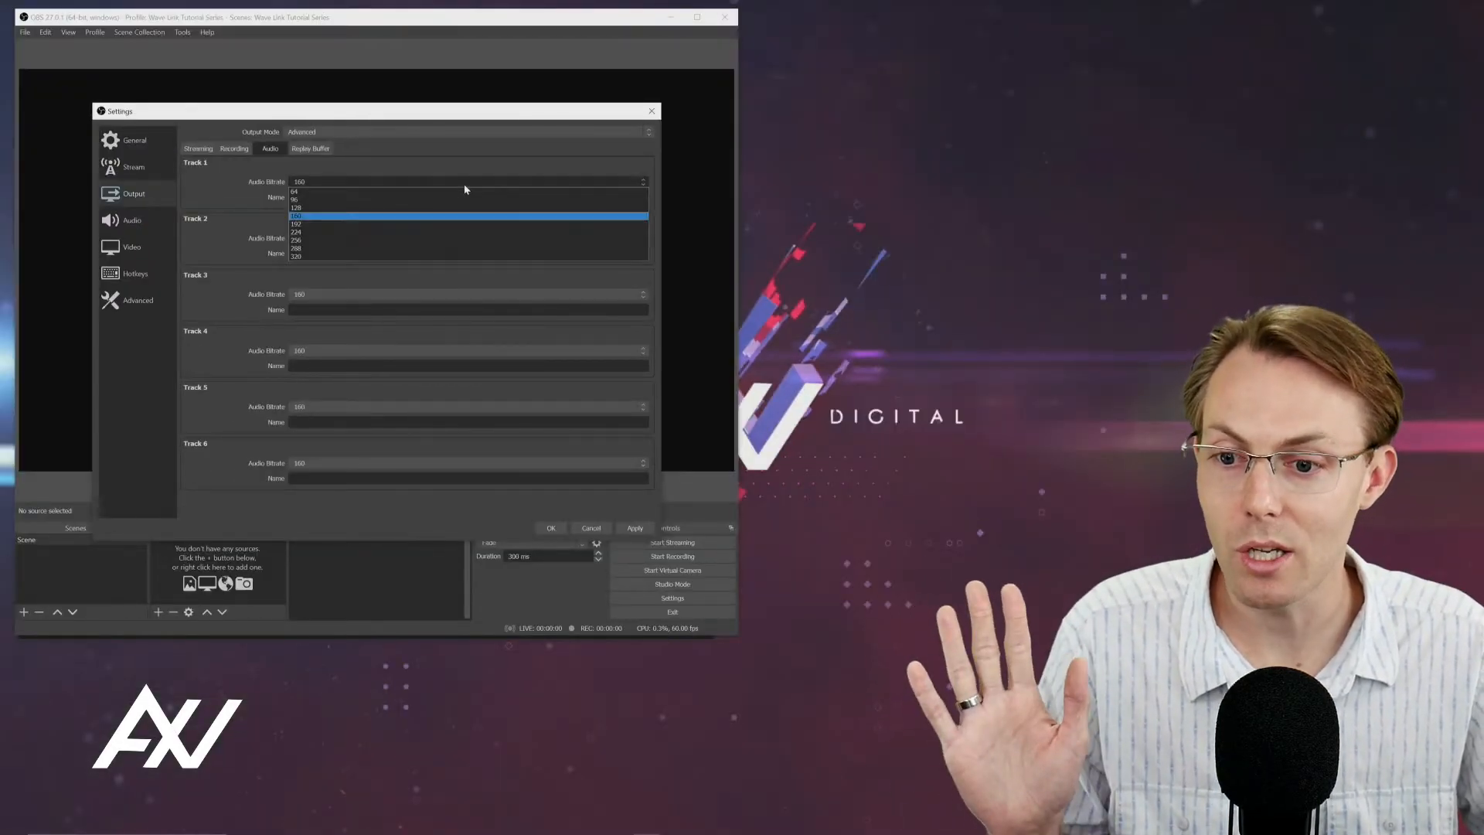
left_click(297, 256)
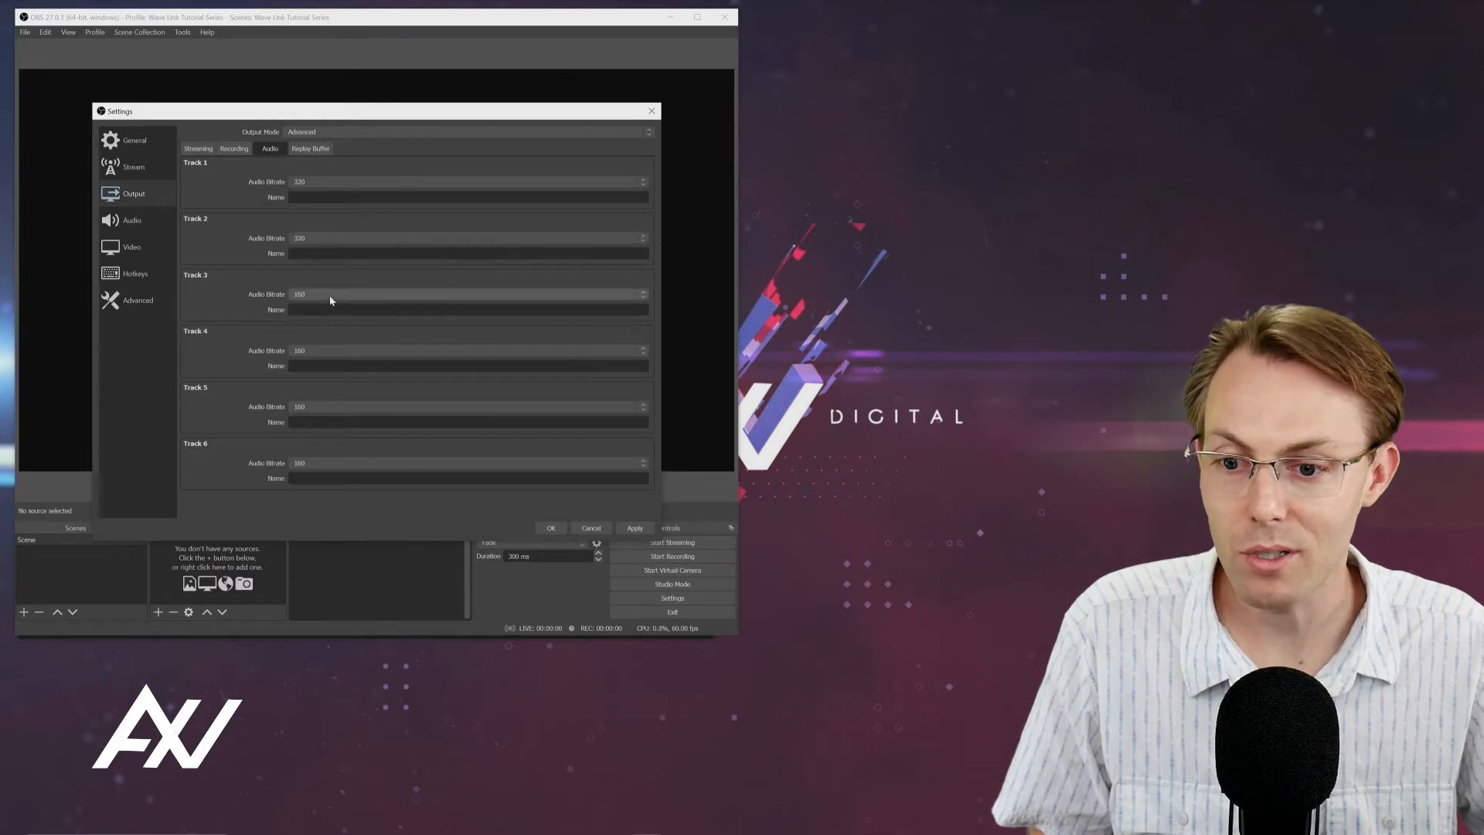
Set the remaining tracks' bitrate to 320 and apply the changes.
left_click(468, 351)
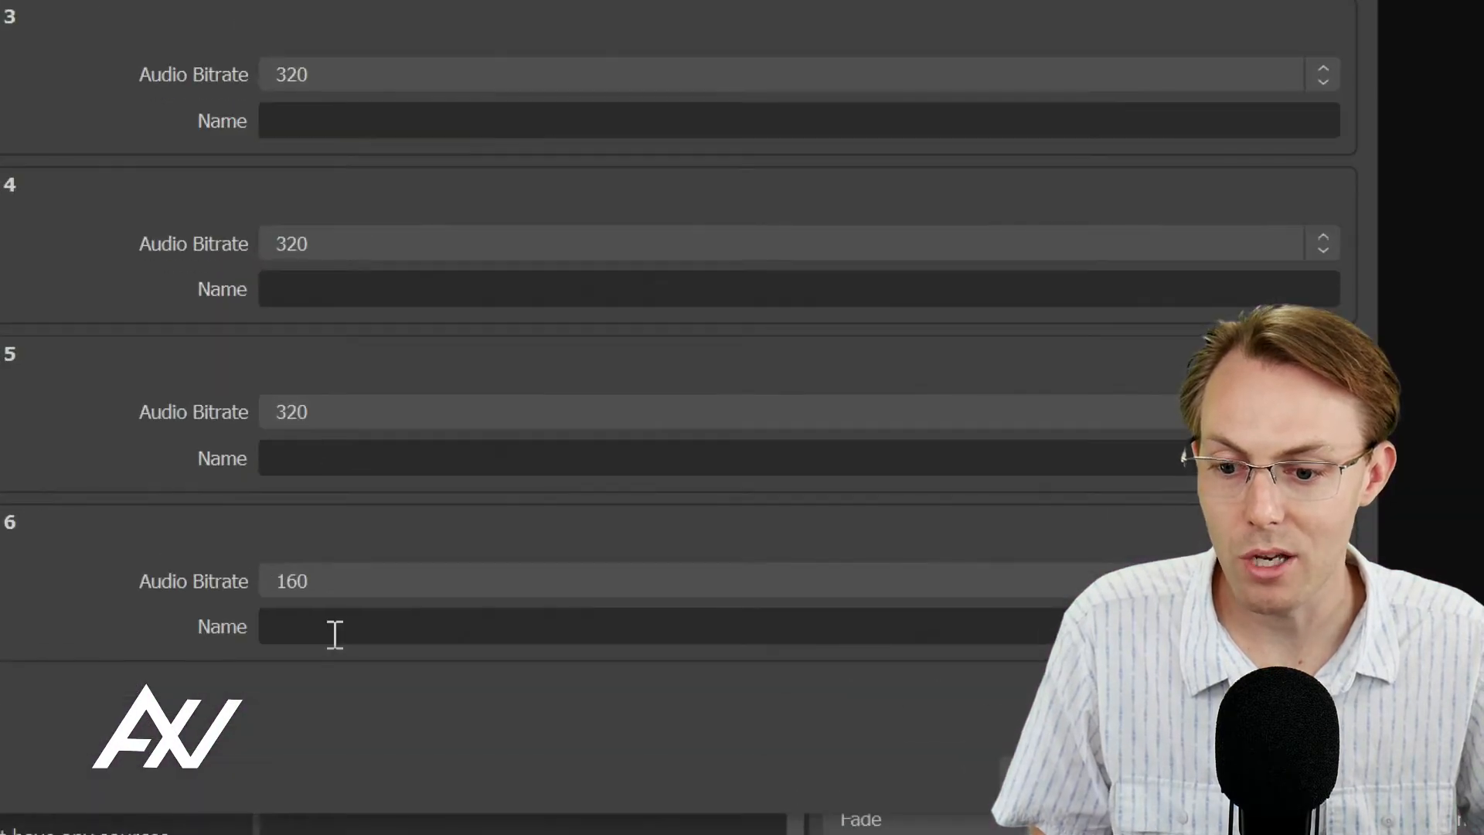
scroll("down", 3)
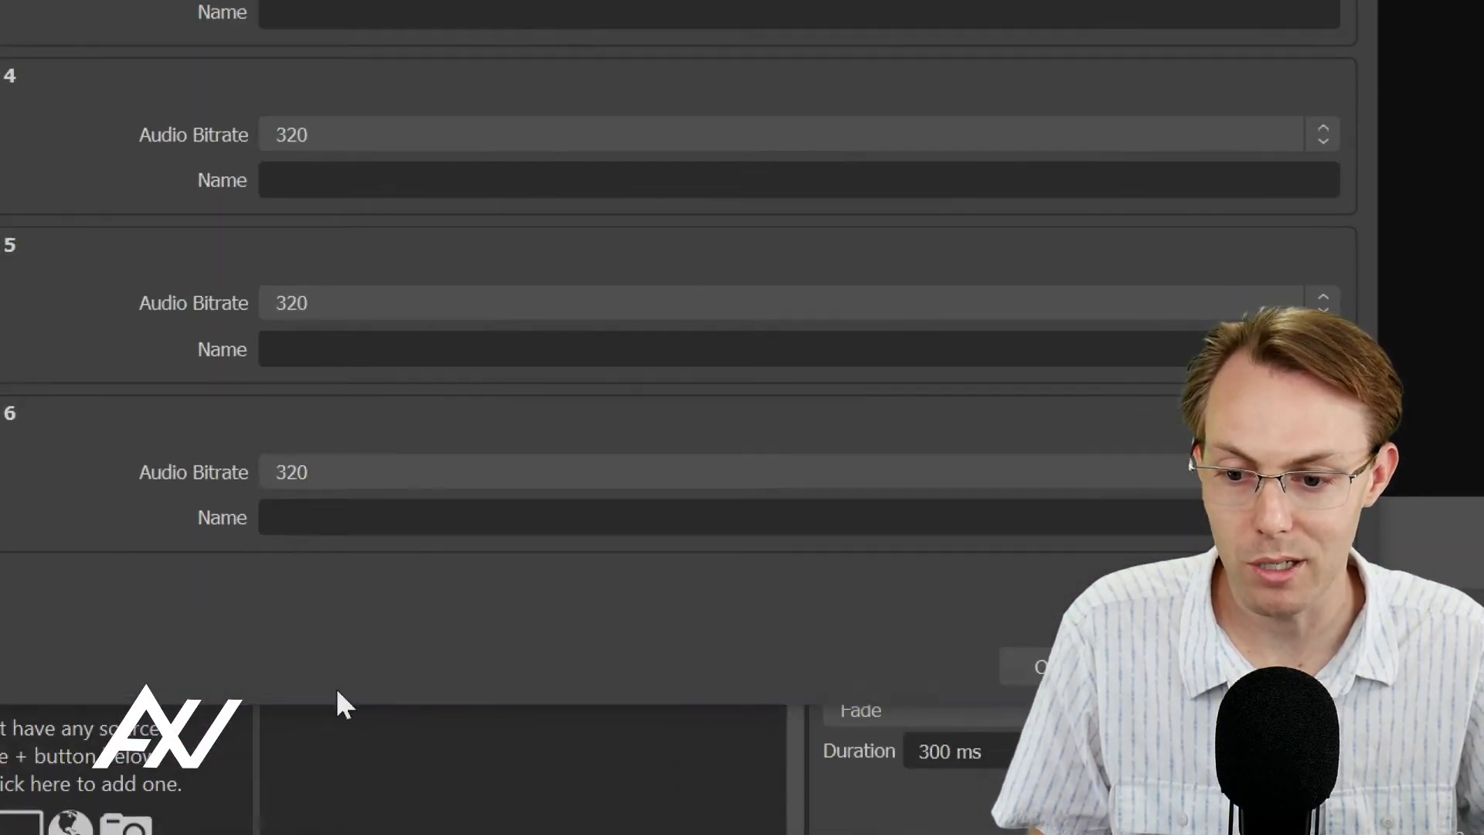
mouse_move(677, 130)
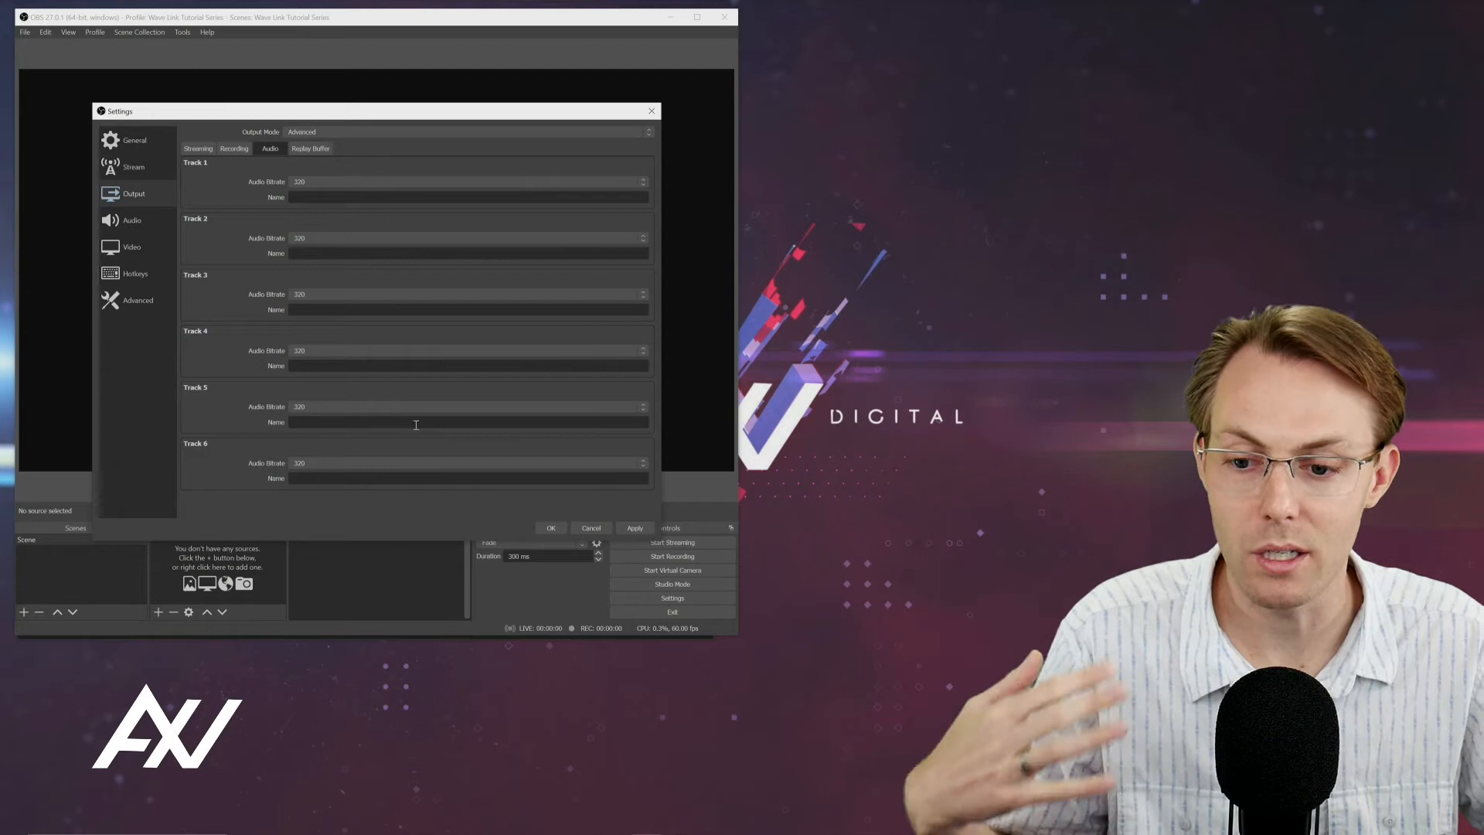
left_click(635, 527)
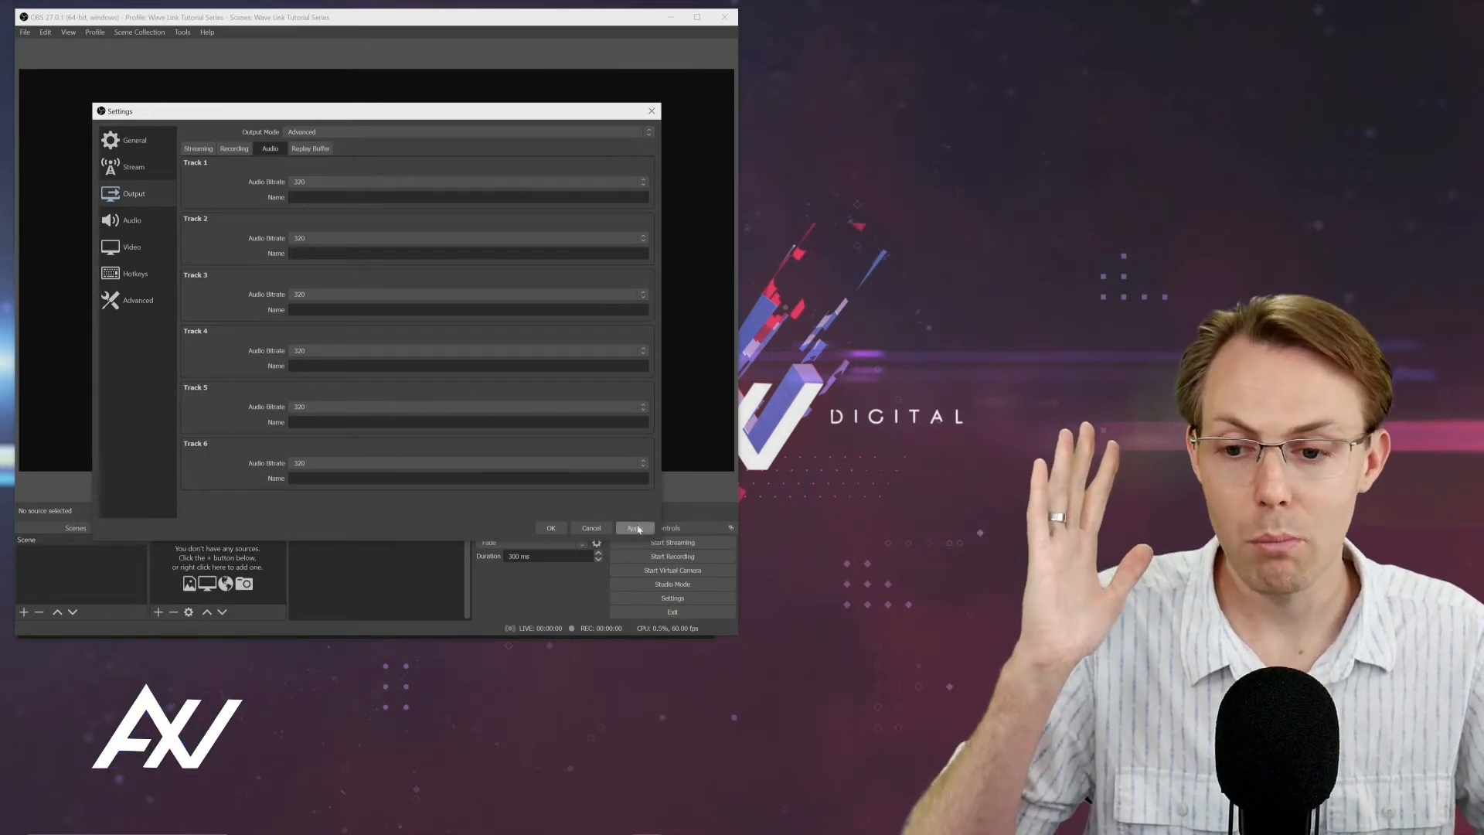
left_click(635, 527)
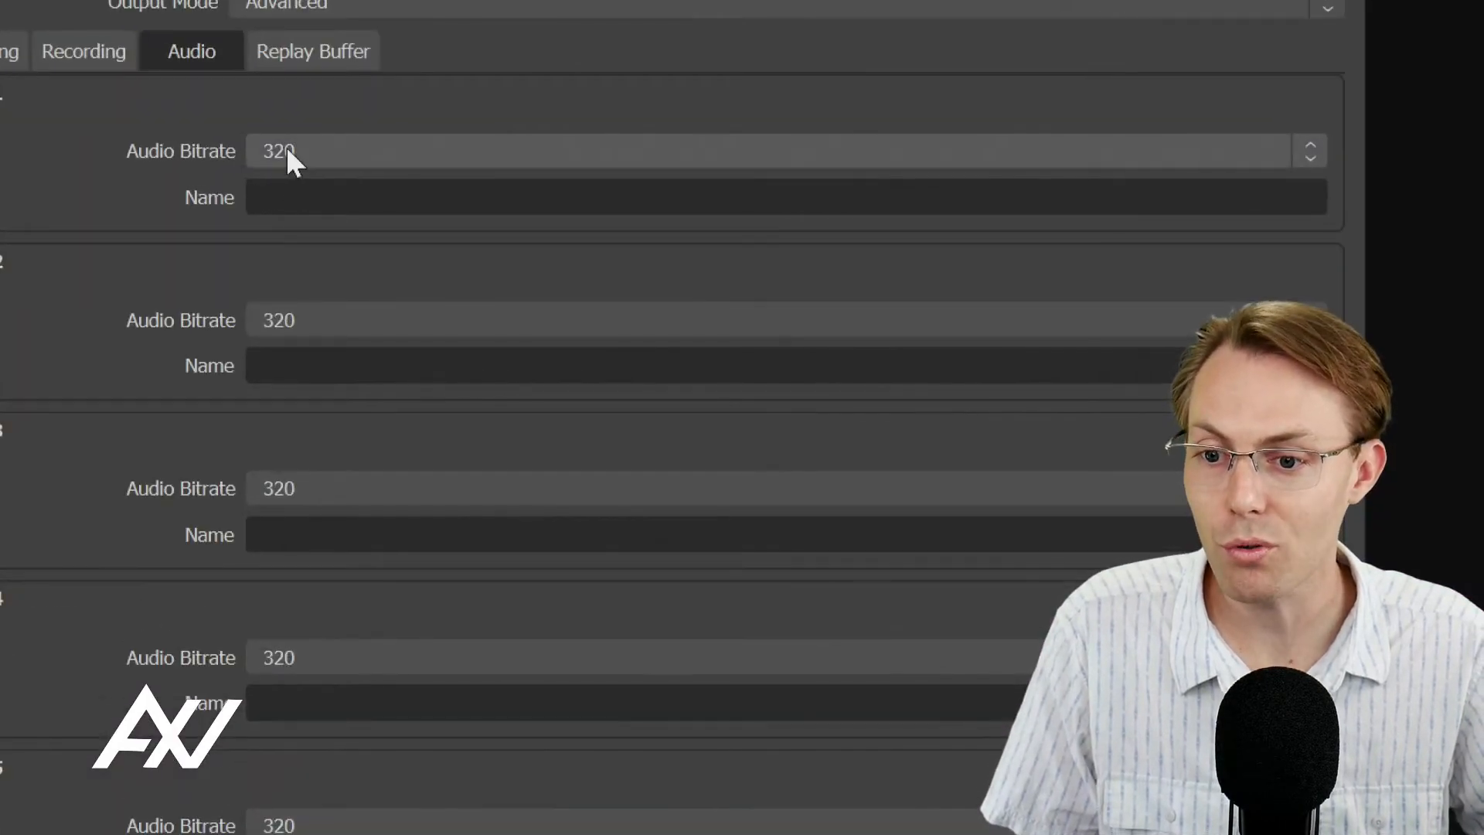
mouse_move(301, 137)
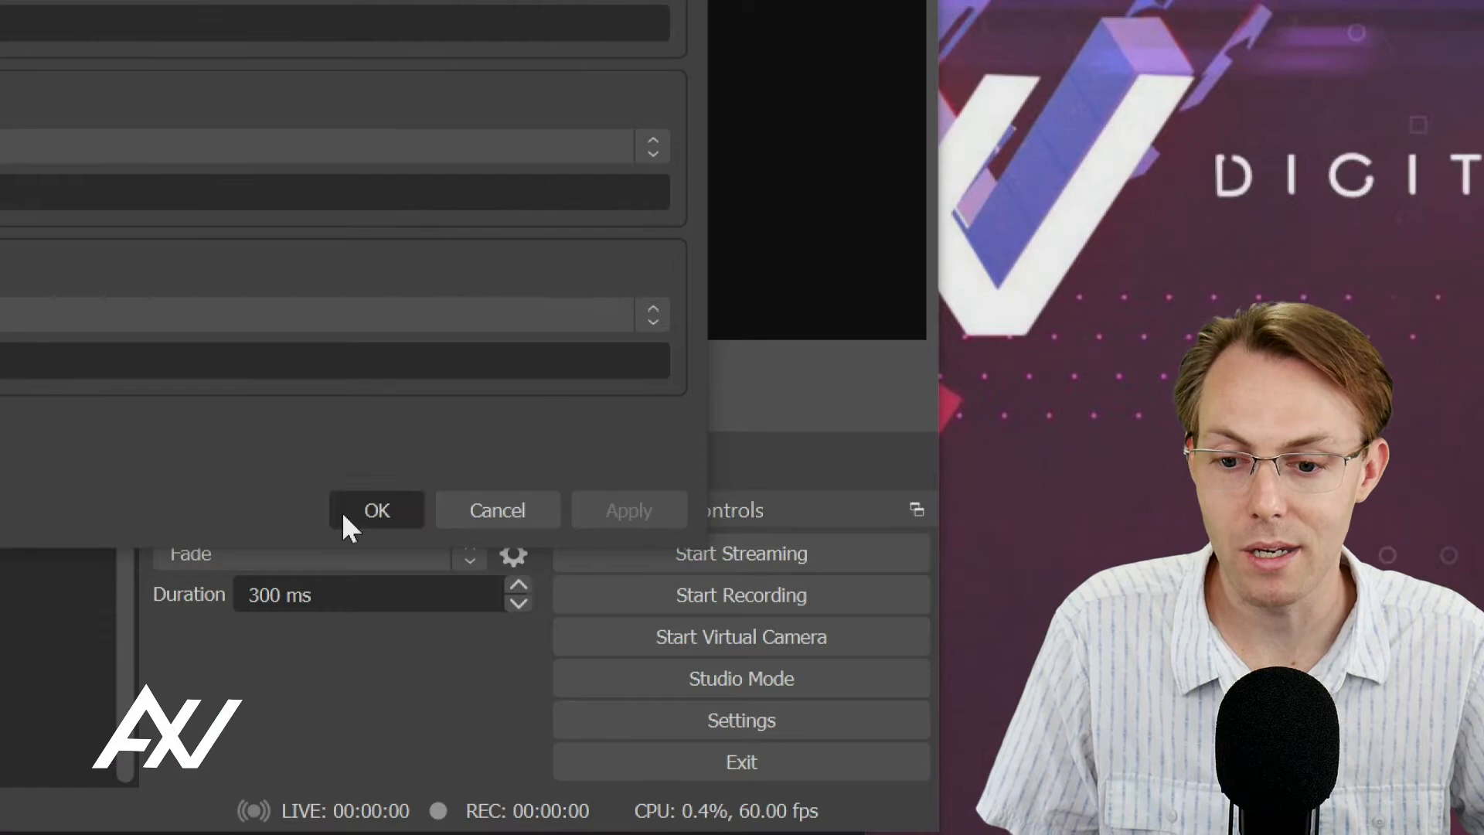
left_click(375, 508)
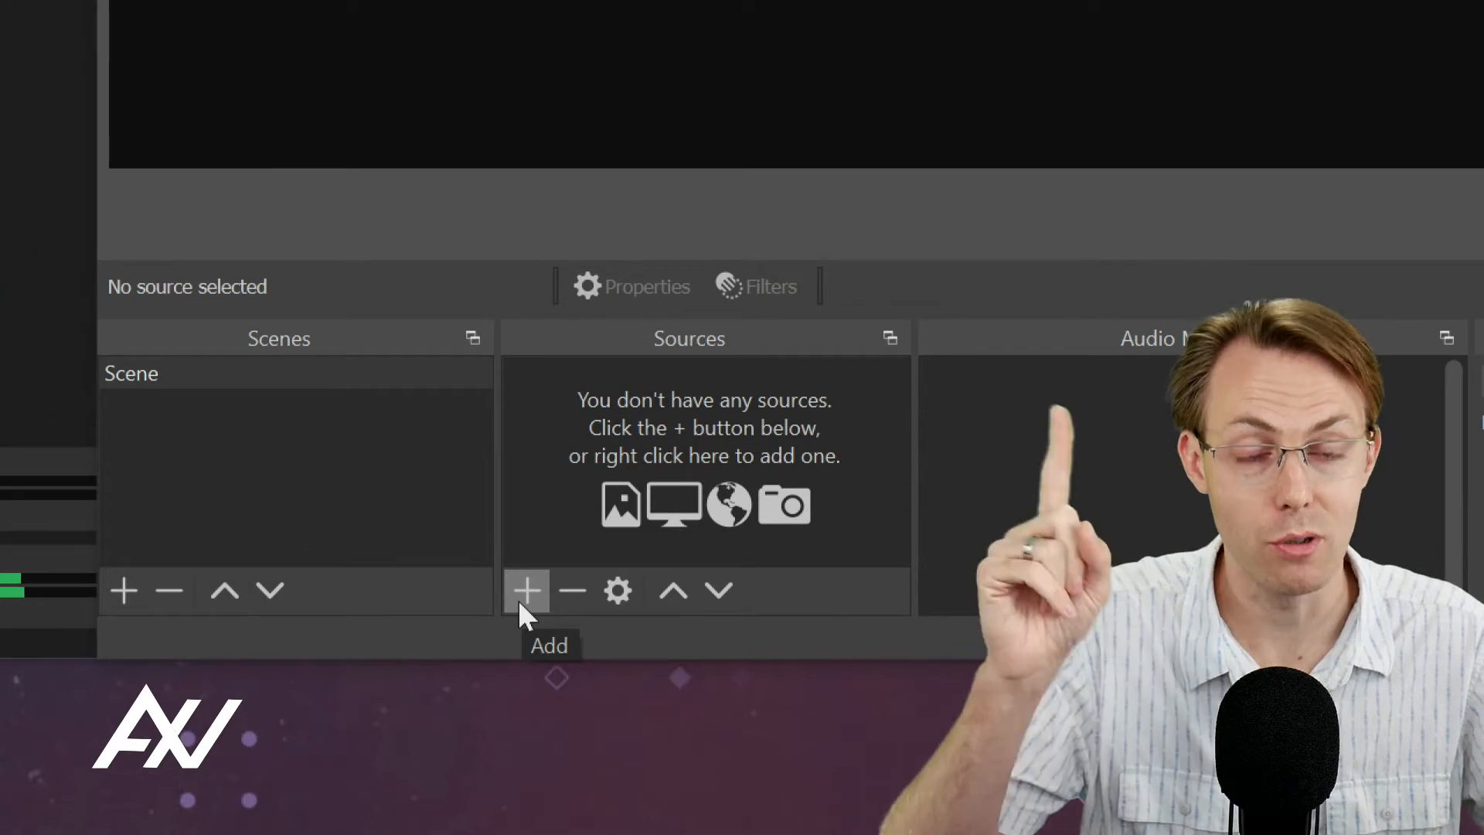
Add an Audio Input Capture source named Mic Direct.
left_click(527, 589)
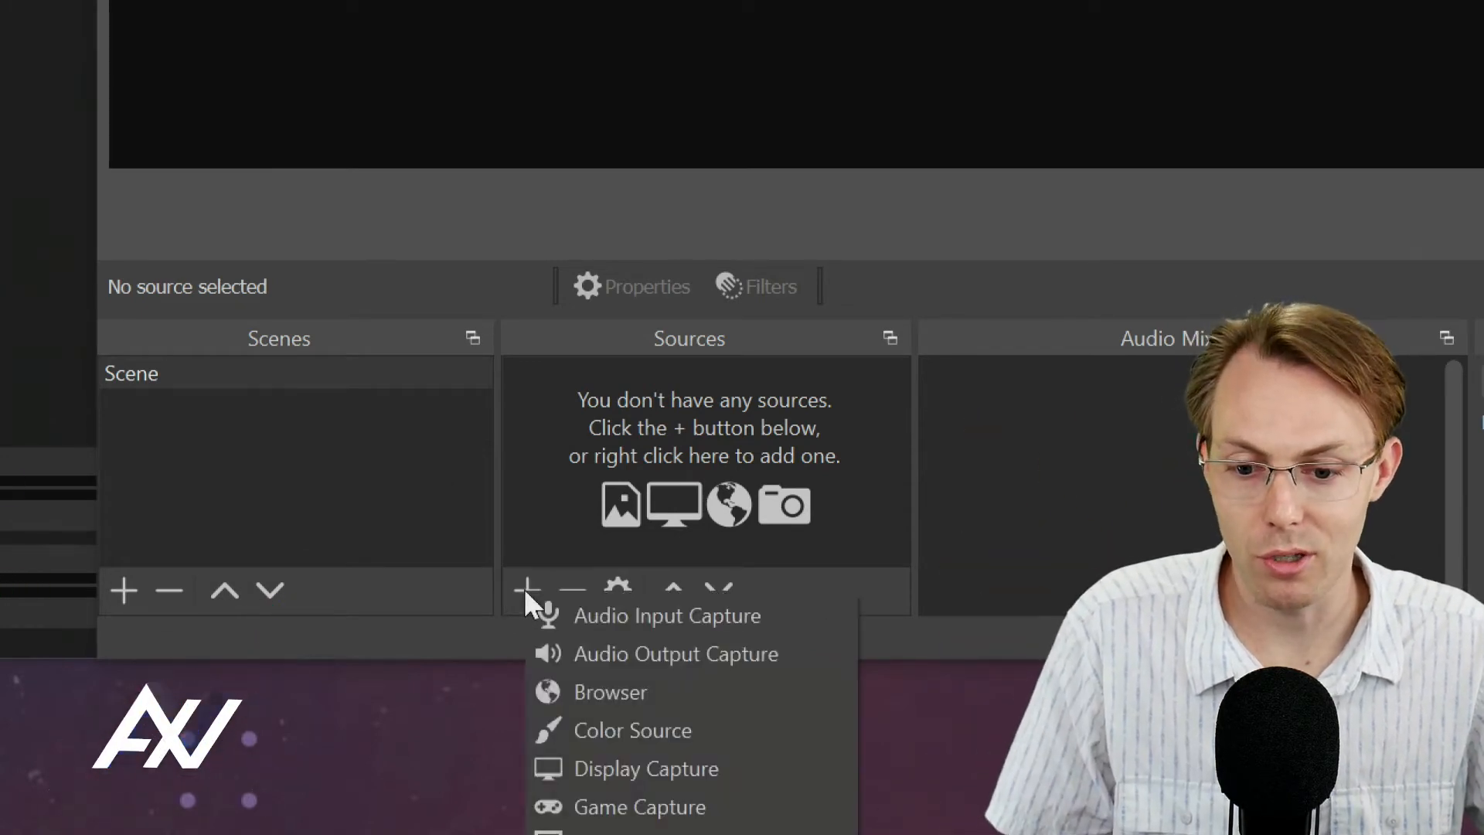
mouse_move(667, 615)
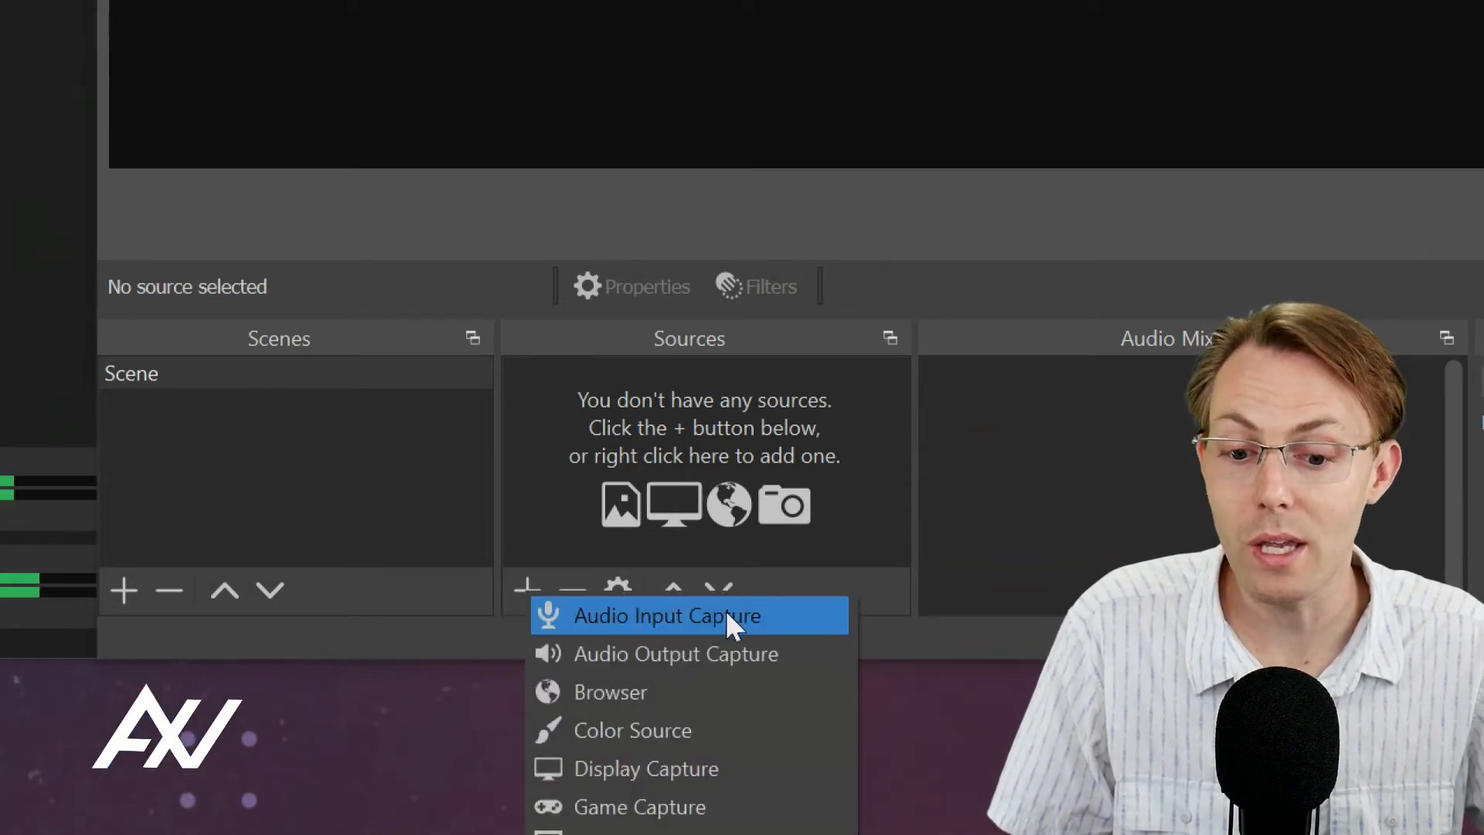
left_click(689, 615)
type("Mic Direct")
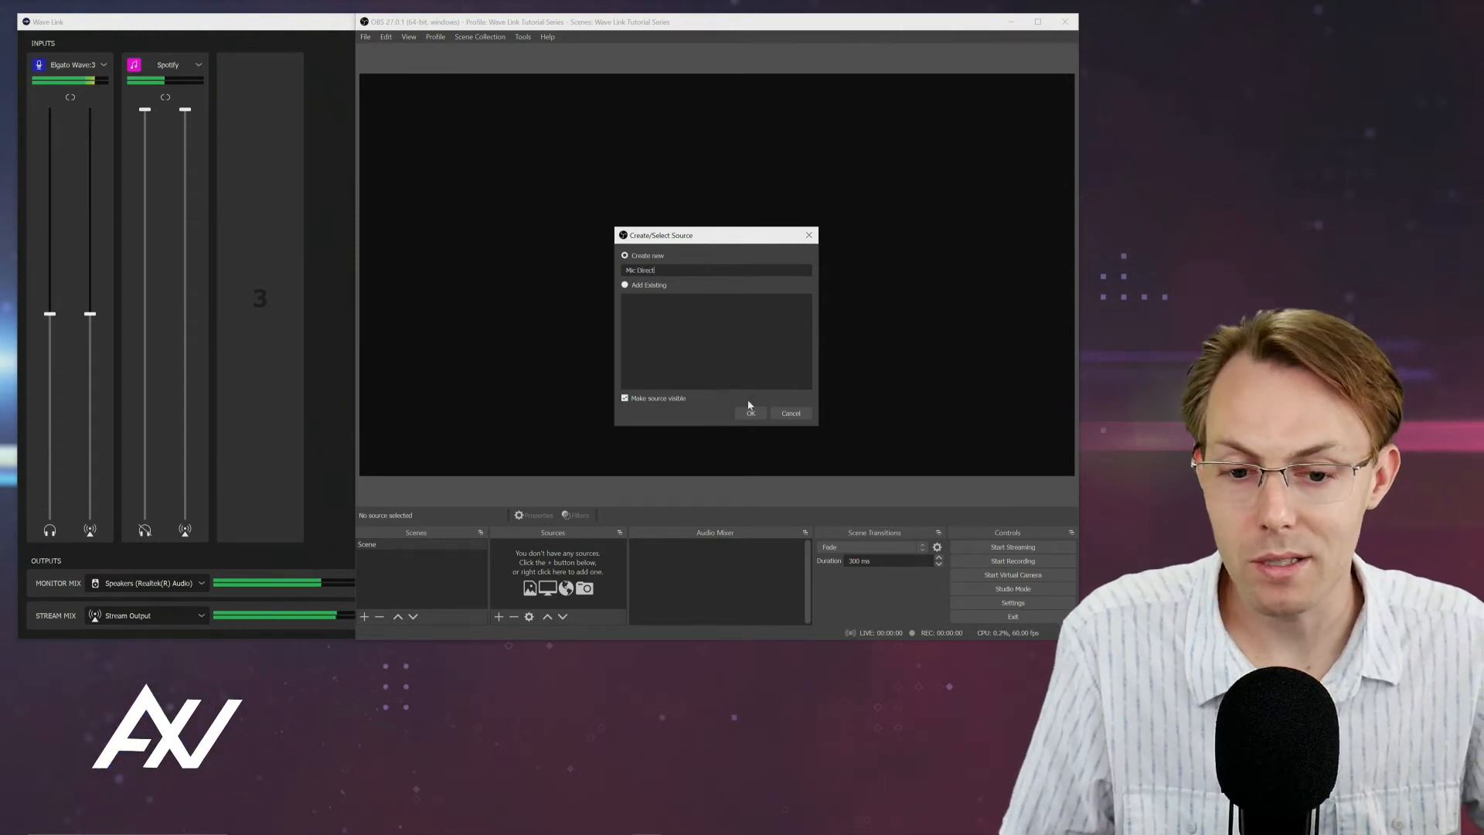
left_click(750, 412)
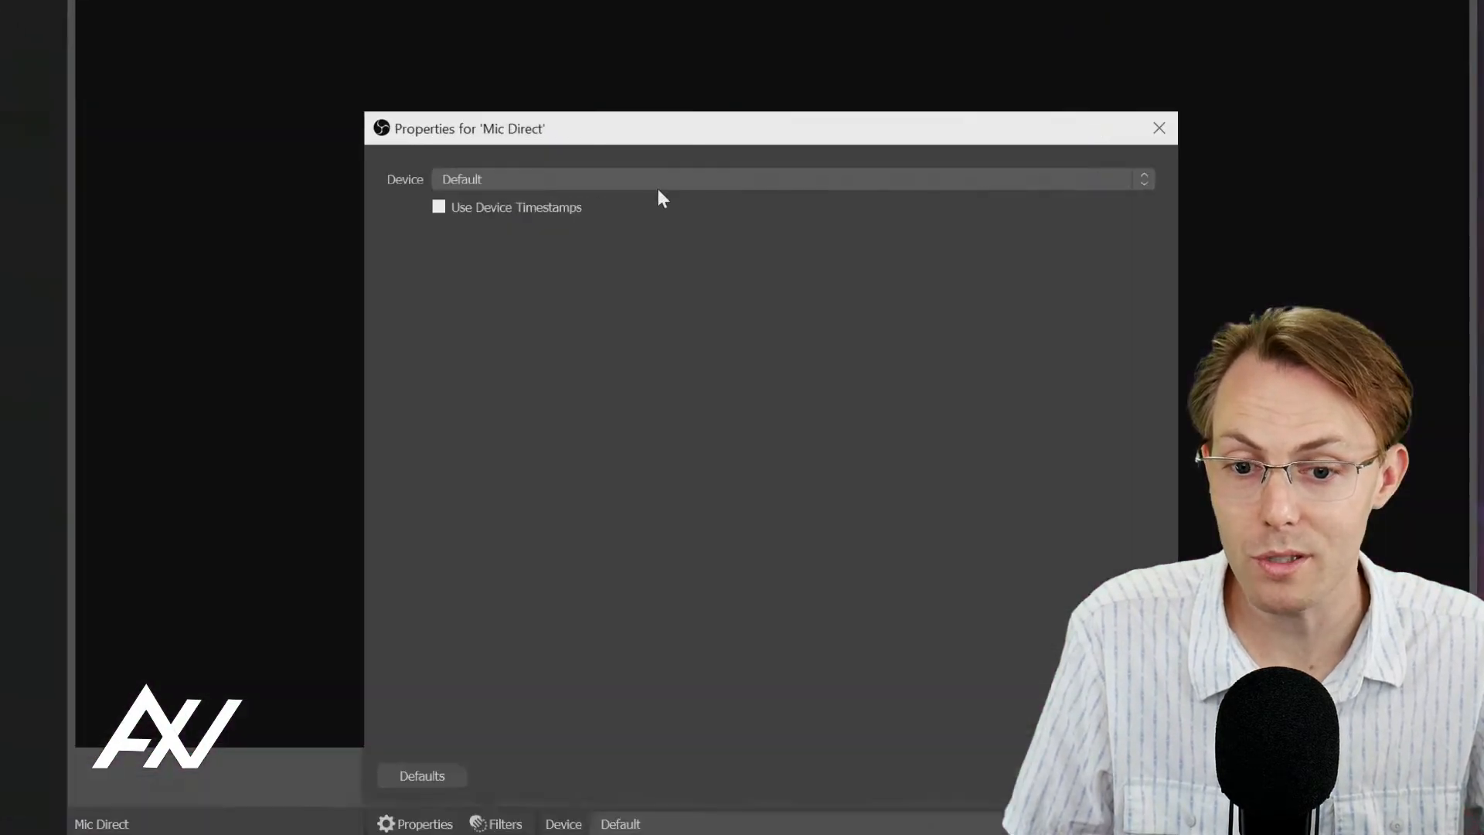
left_click(789, 179)
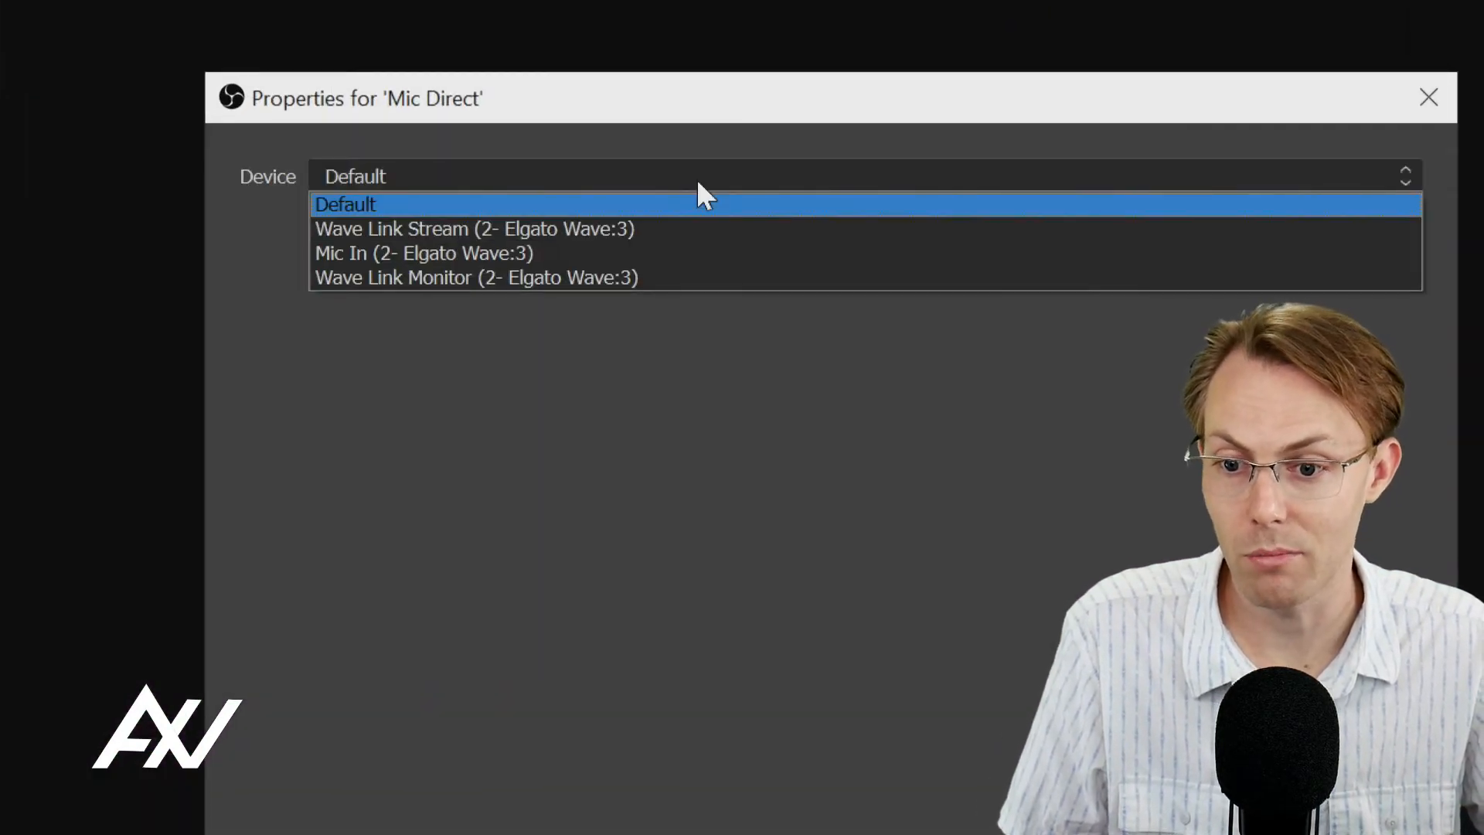
mouse_move(423, 252)
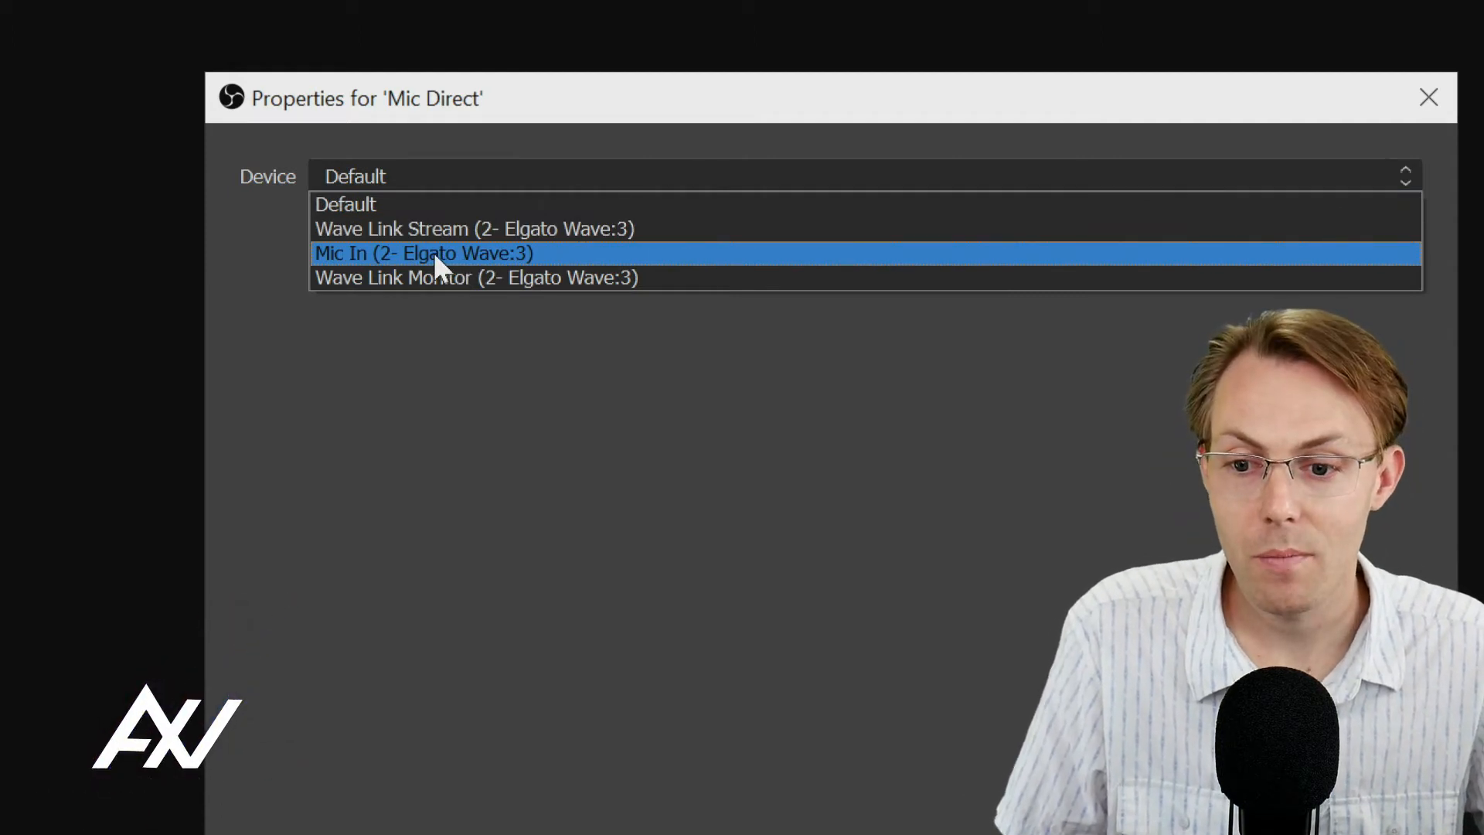
left_click(423, 252)
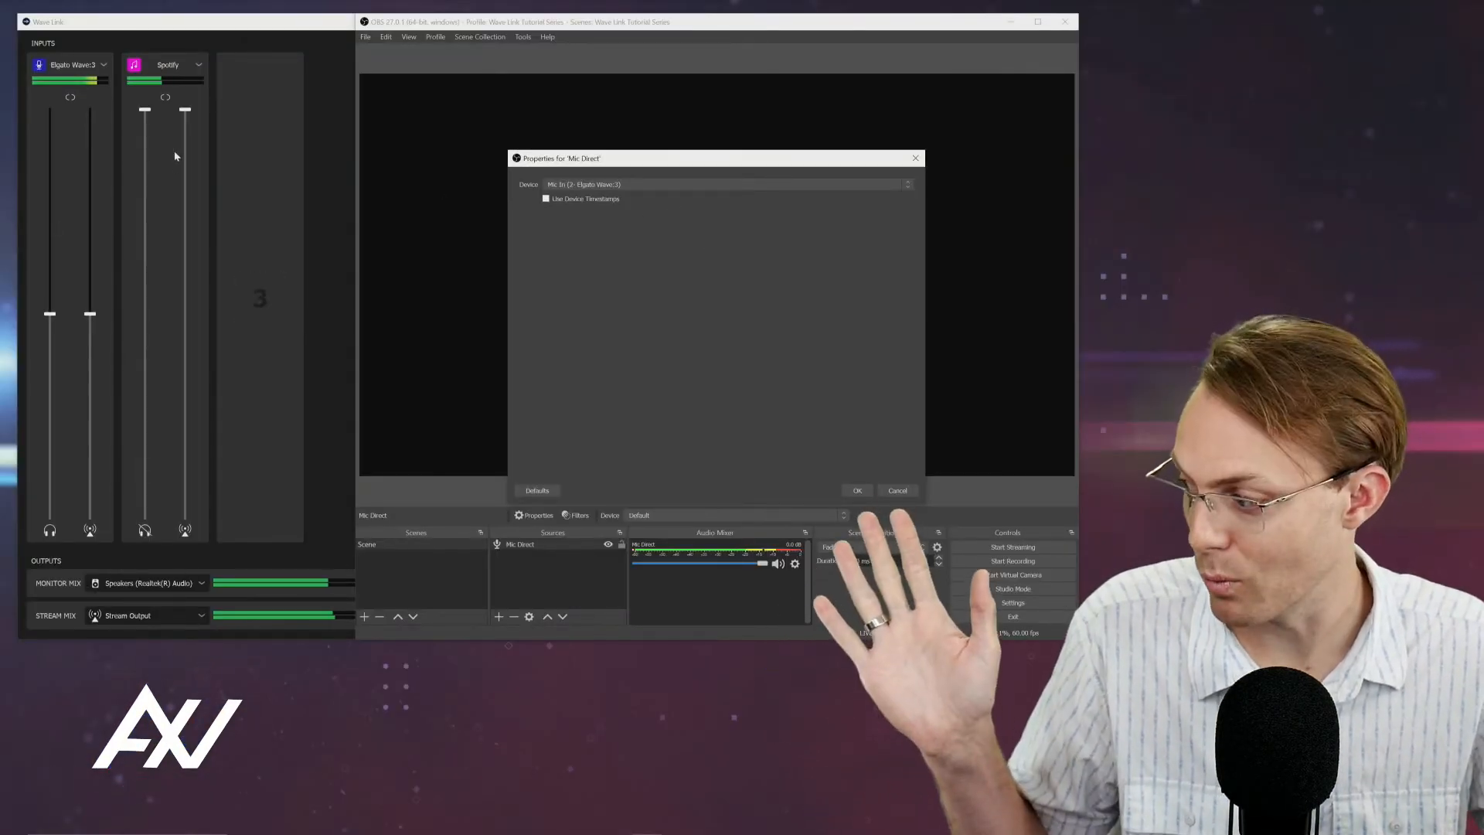
left_click(855, 489)
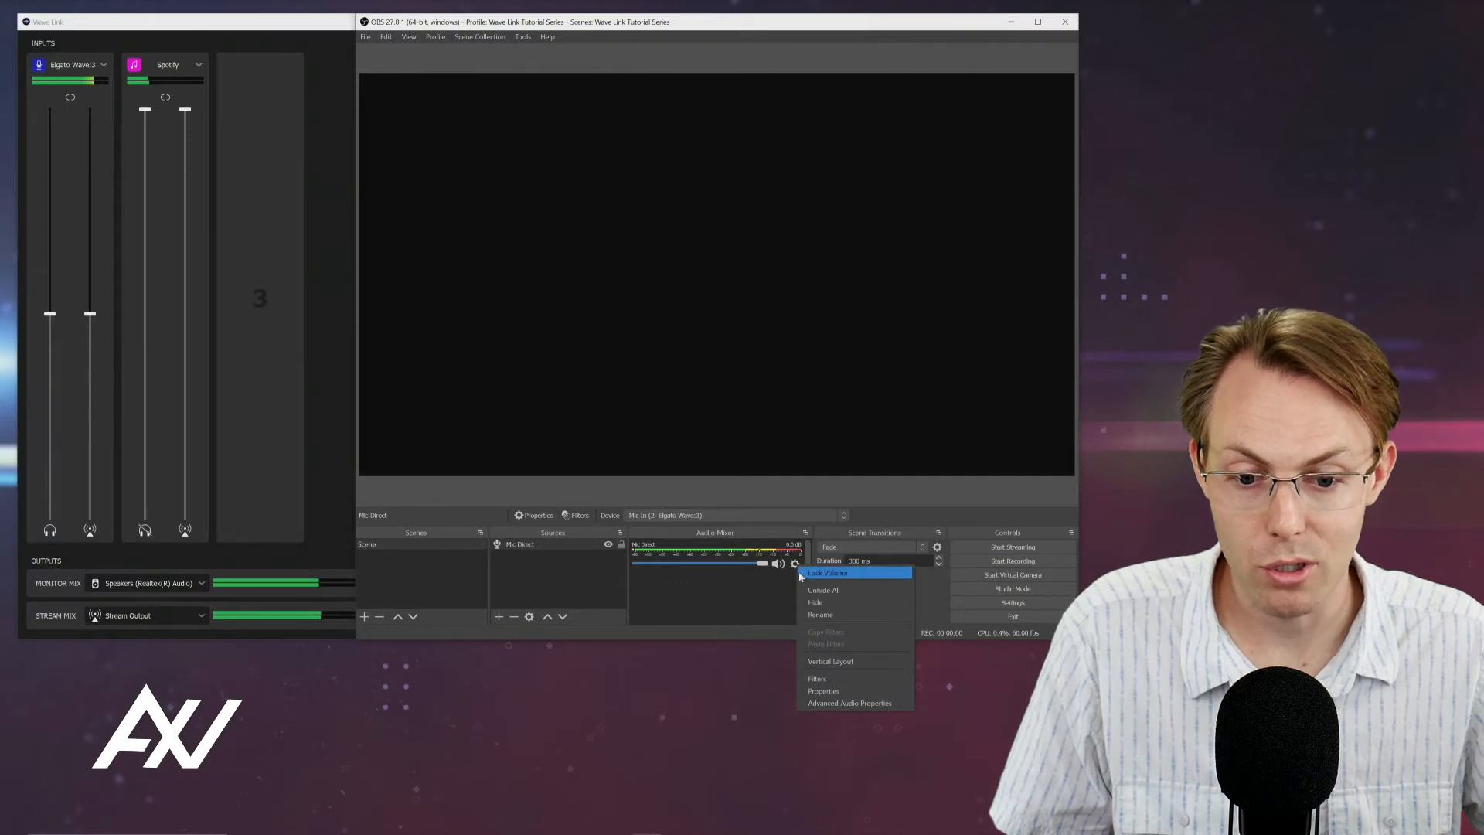
Give Mic Direct a Noise Suppression filter, then bring up its Advanced Audio Properties.
left_click(816, 678)
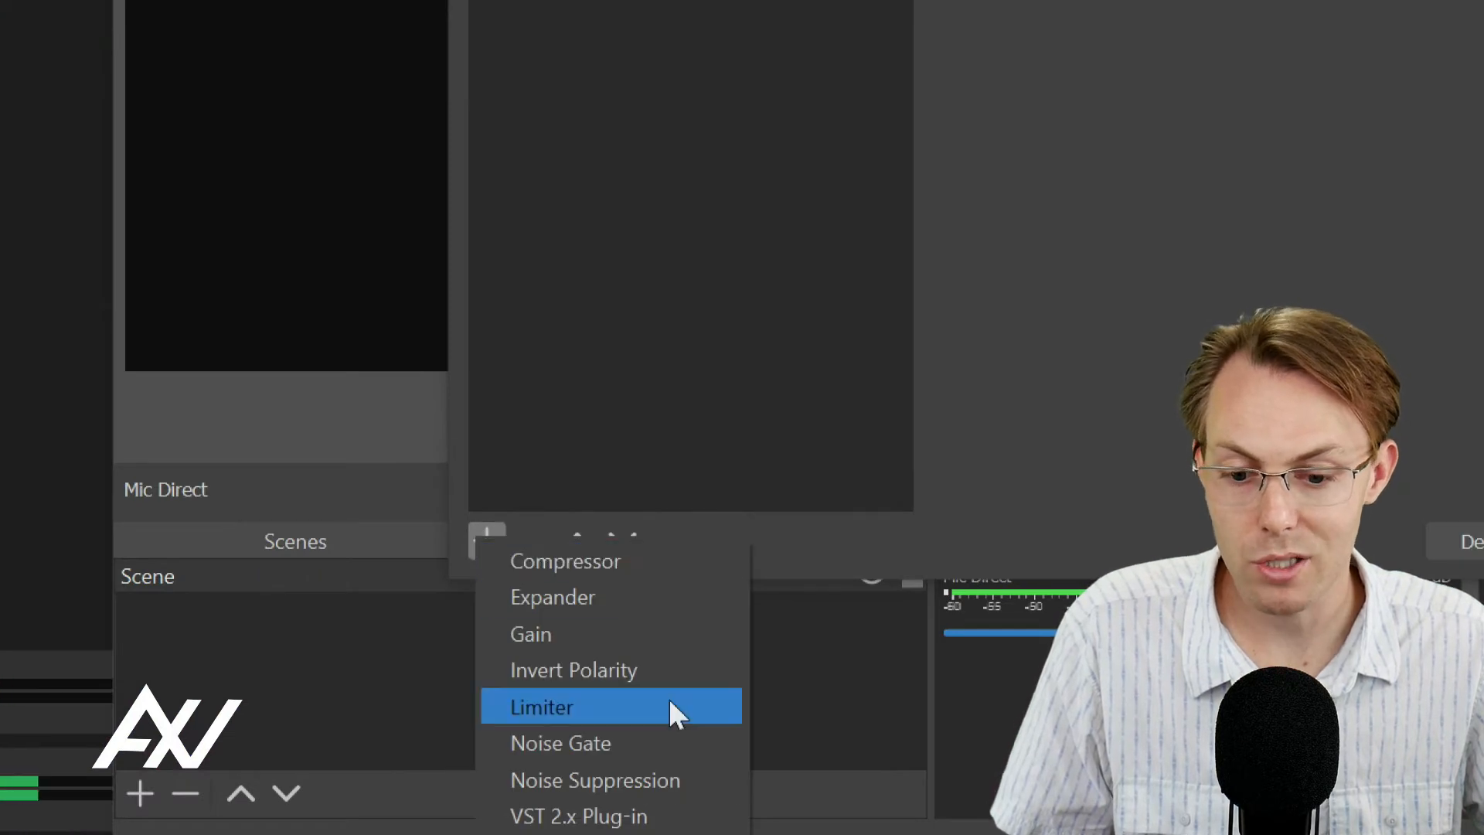
left_click(543, 706)
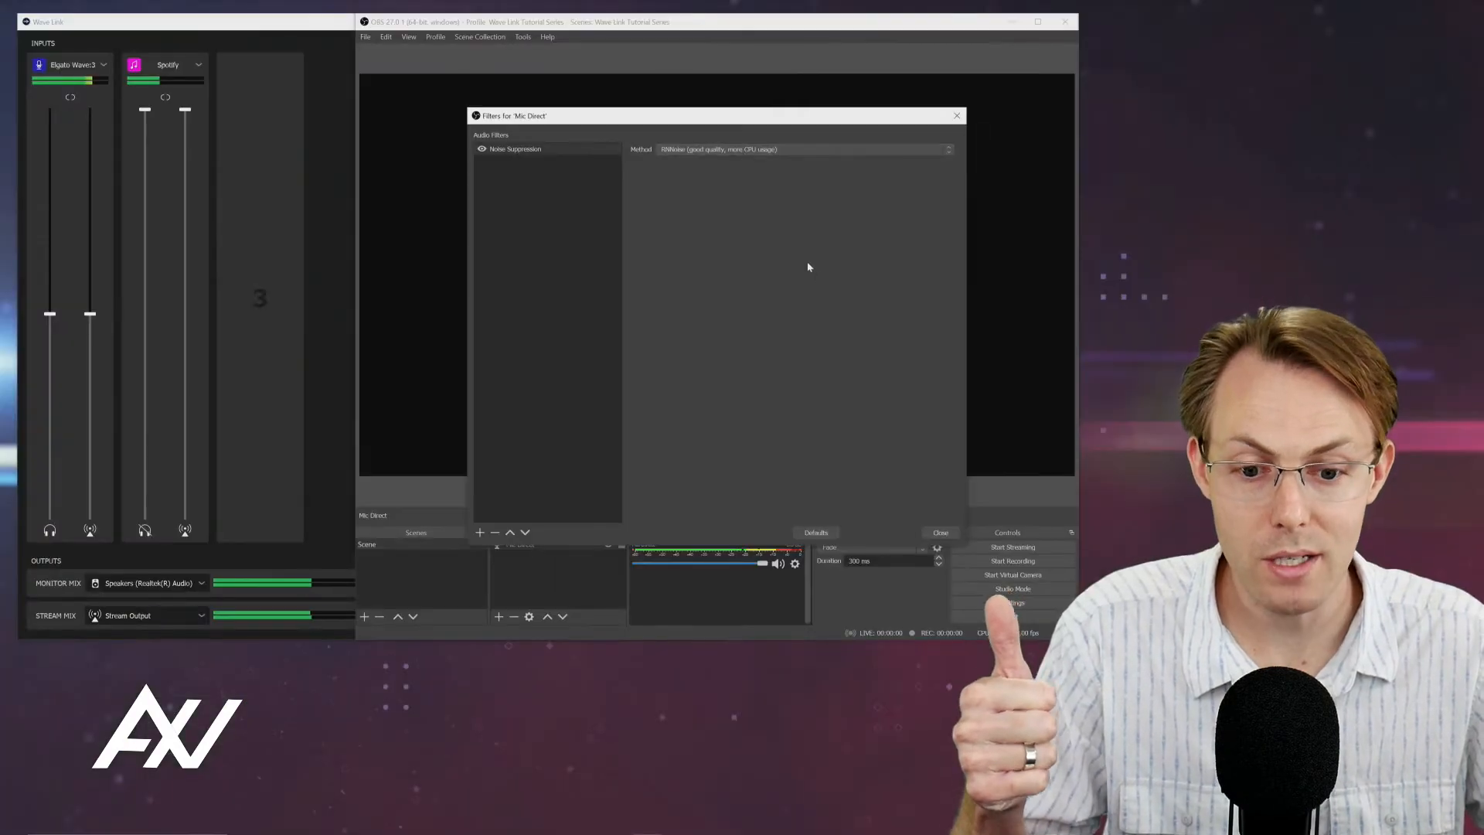
left_click(938, 531)
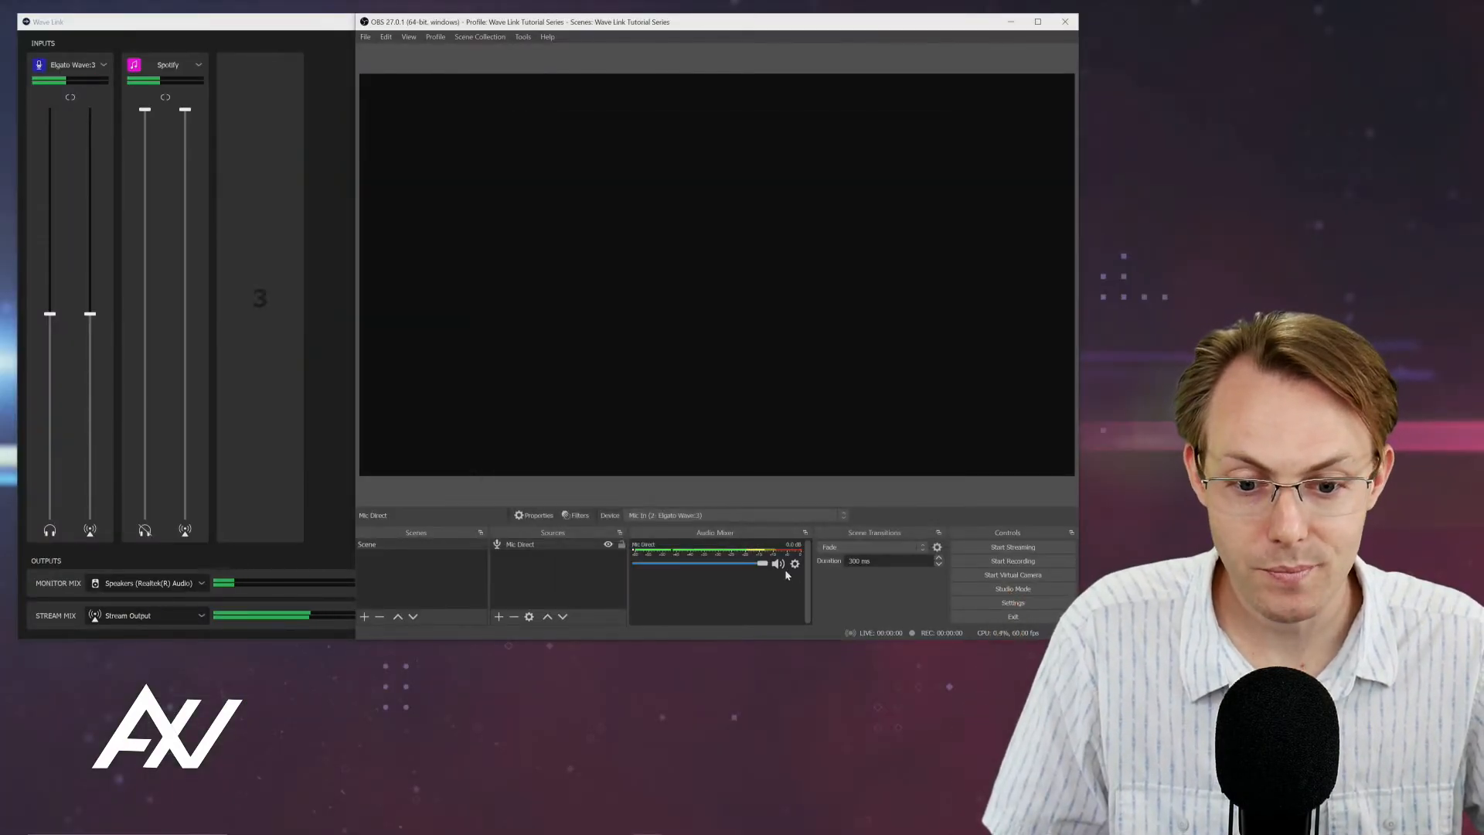
left_click(795, 563)
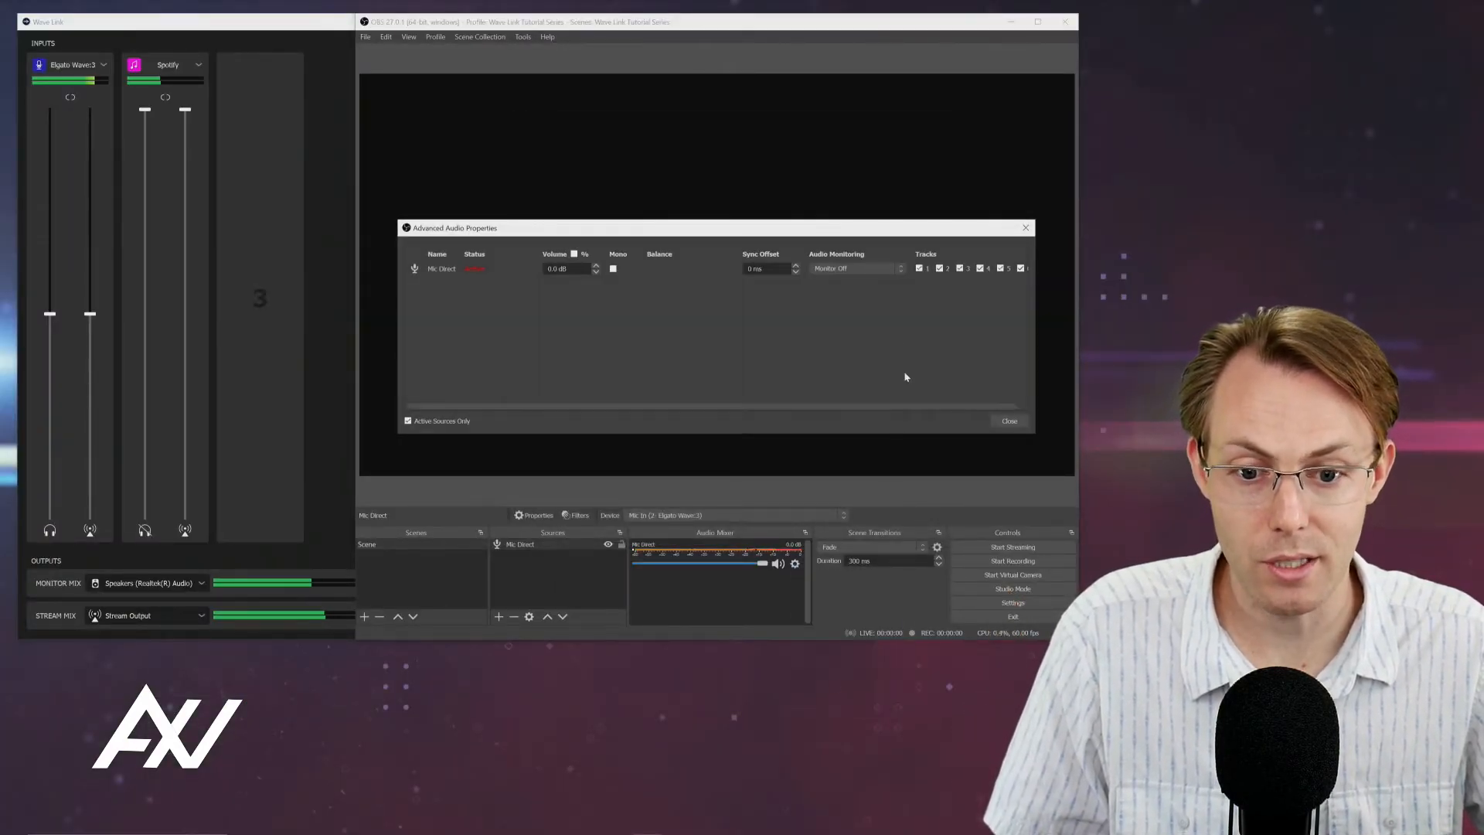
Add a Limiter filter to Mic Direct after Noise Suppression.
left_click(1006, 421)
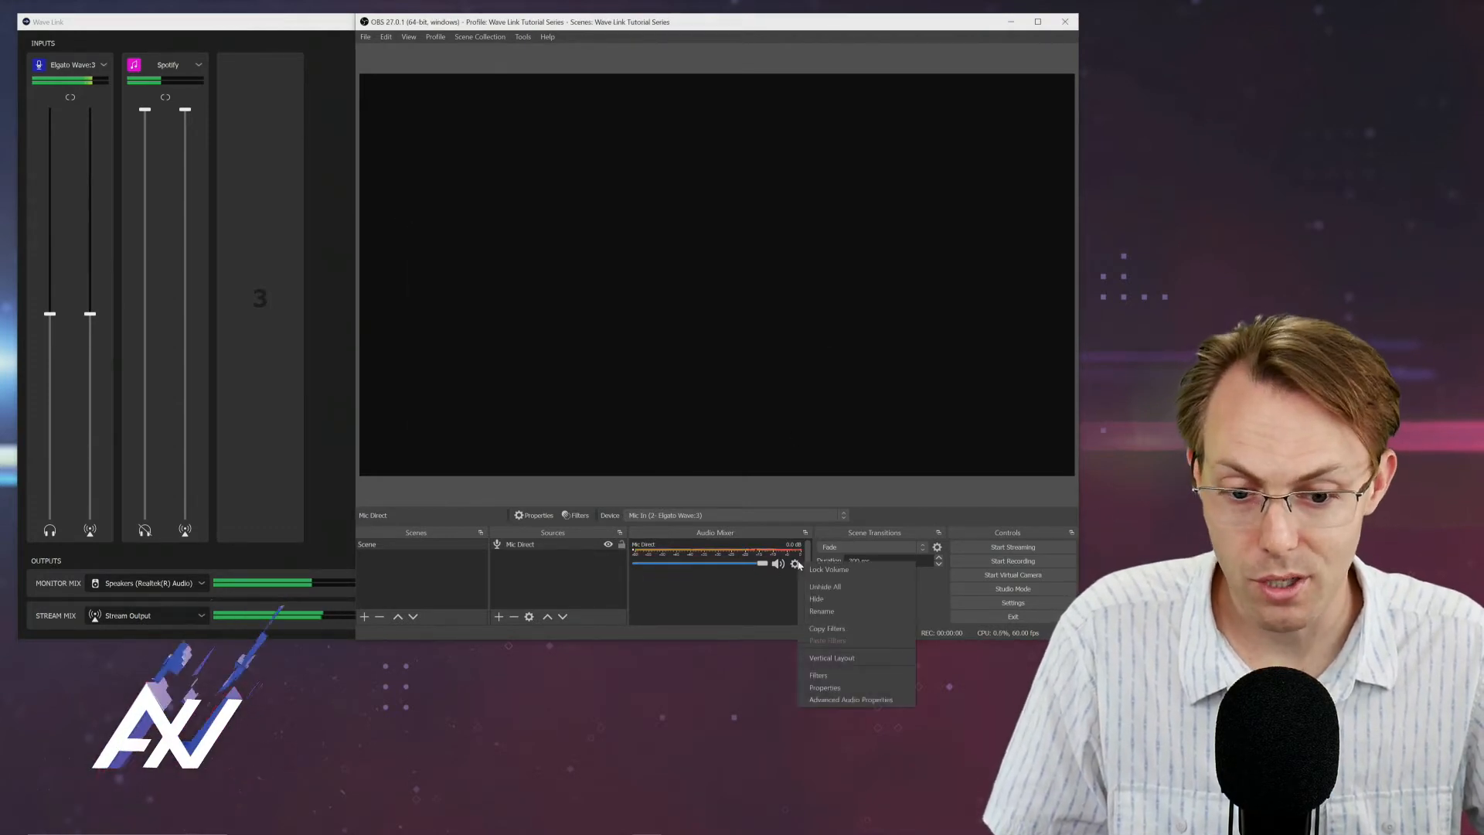
mouse_move(831, 657)
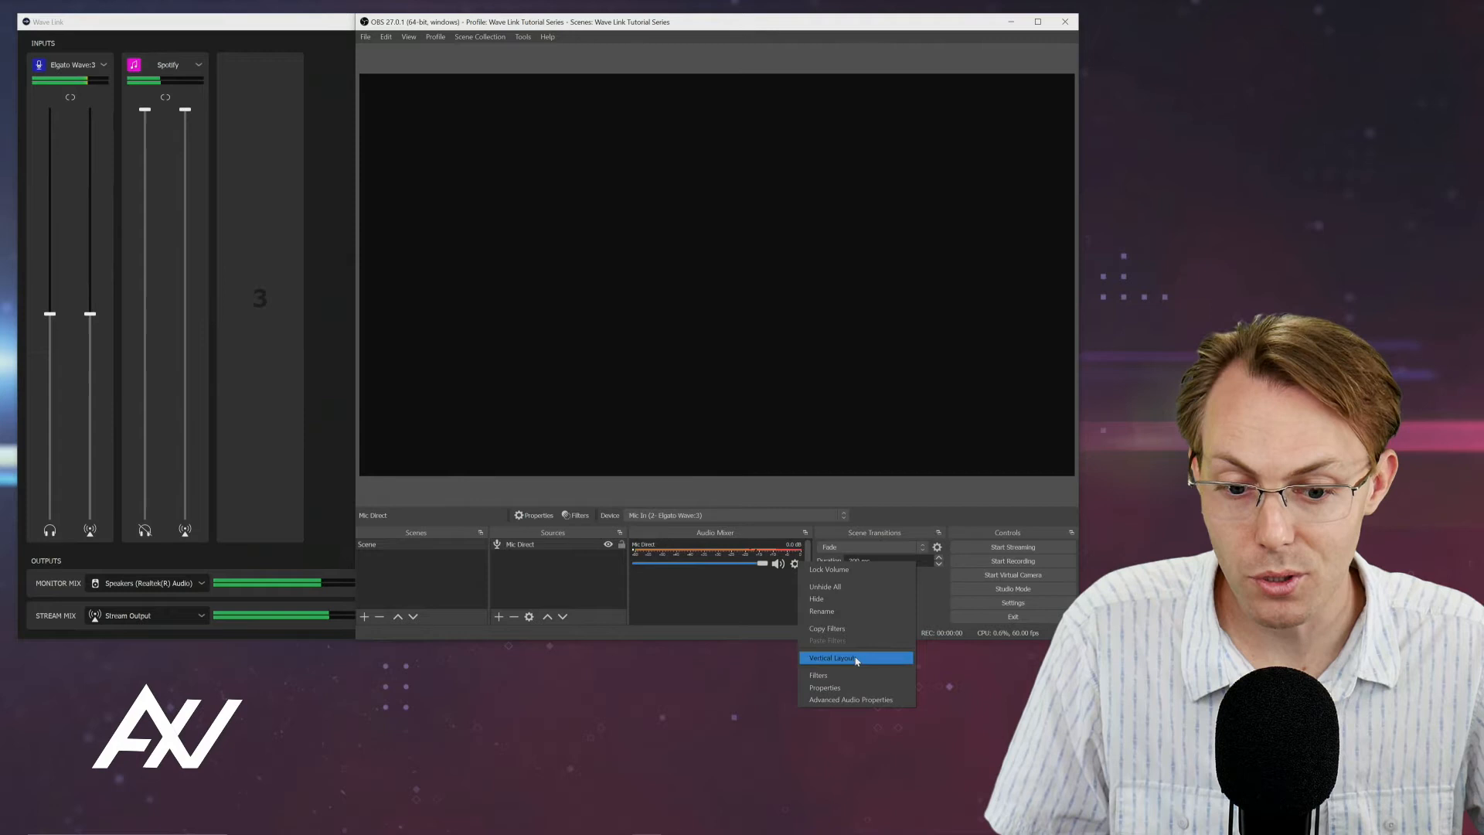
mouse_move(855, 675)
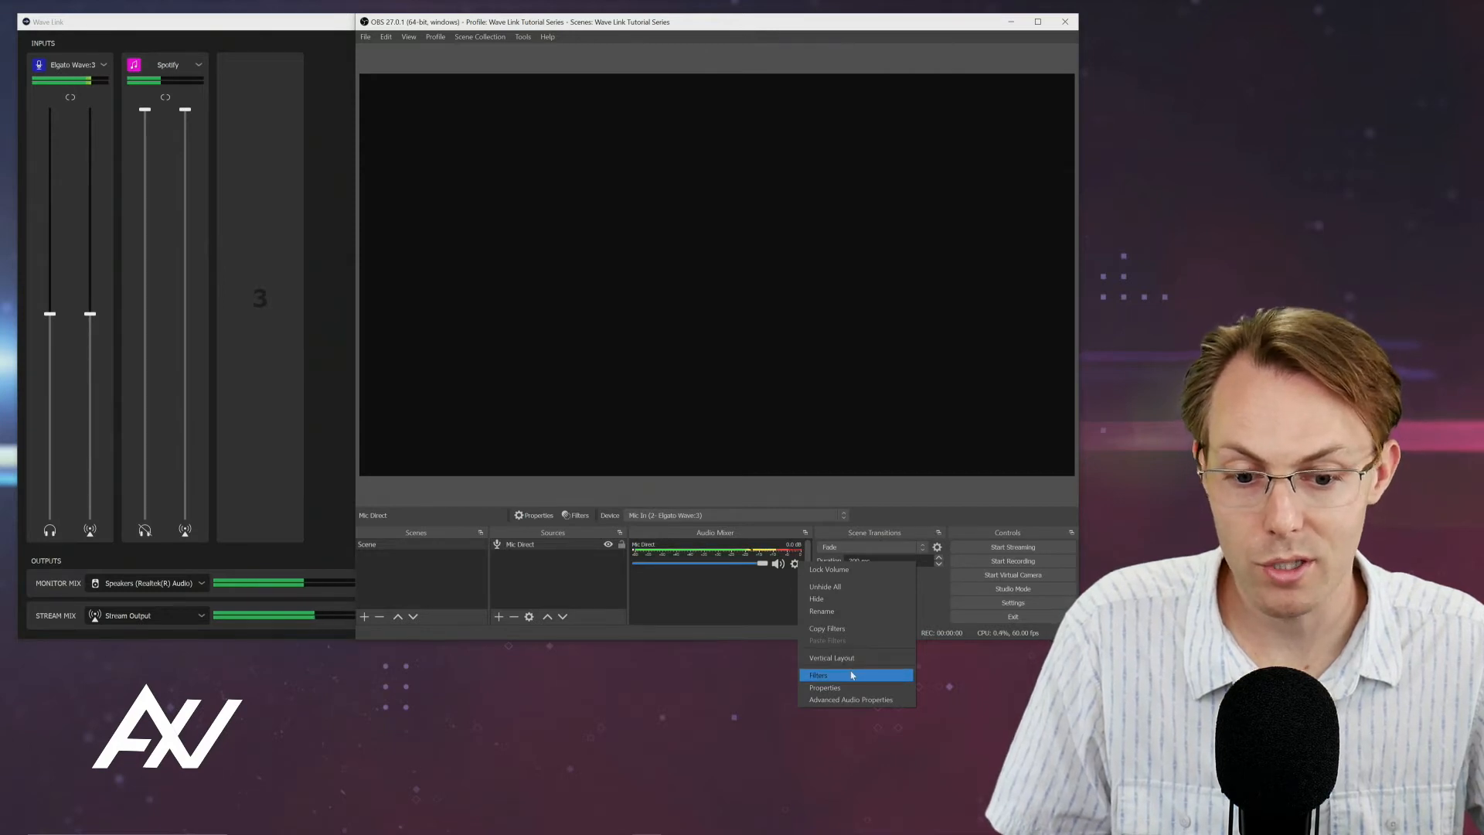
left_click(818, 676)
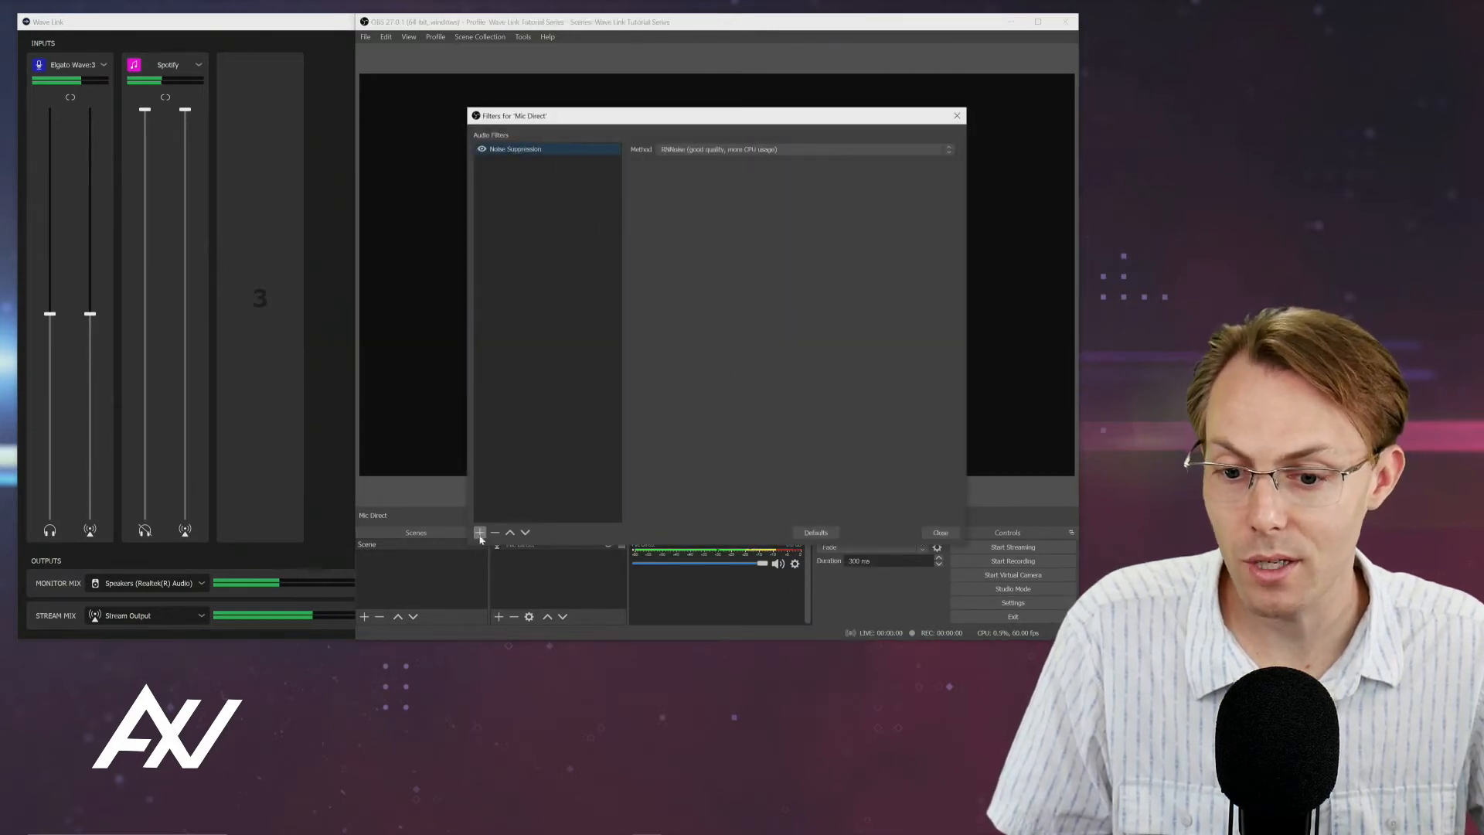
left_click(479, 532)
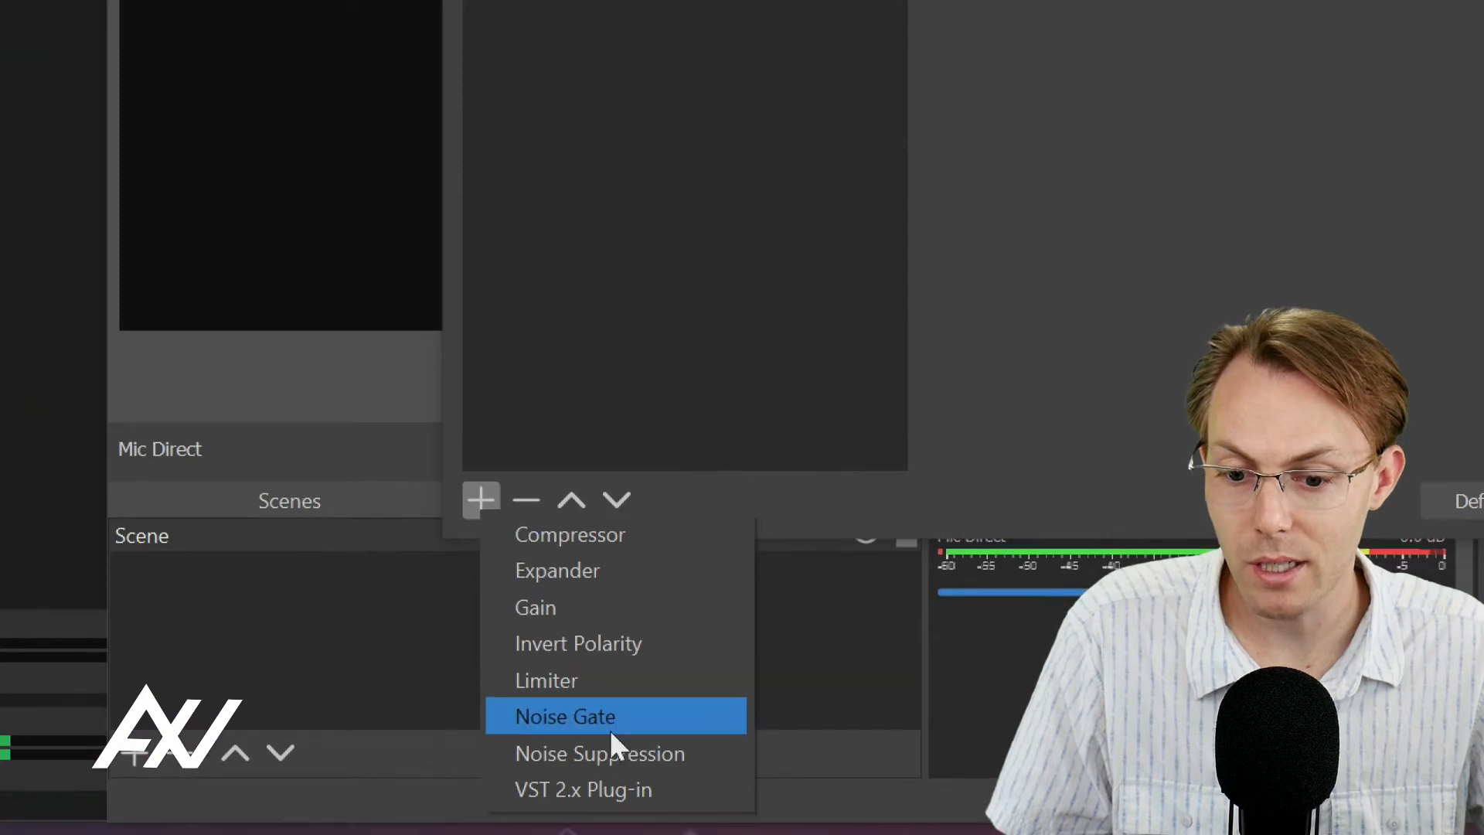
left_click(600, 752)
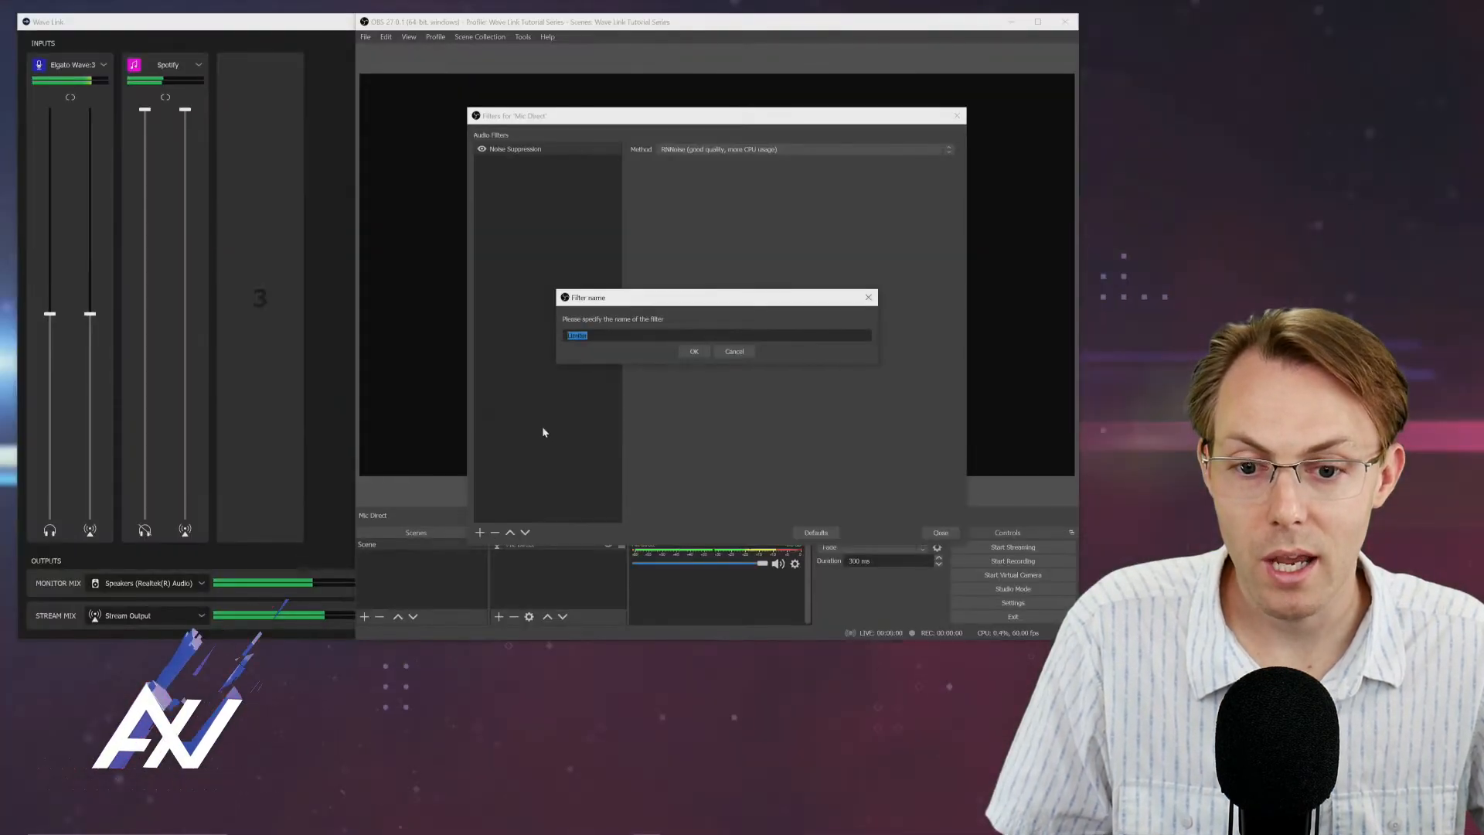
left_click(694, 351)
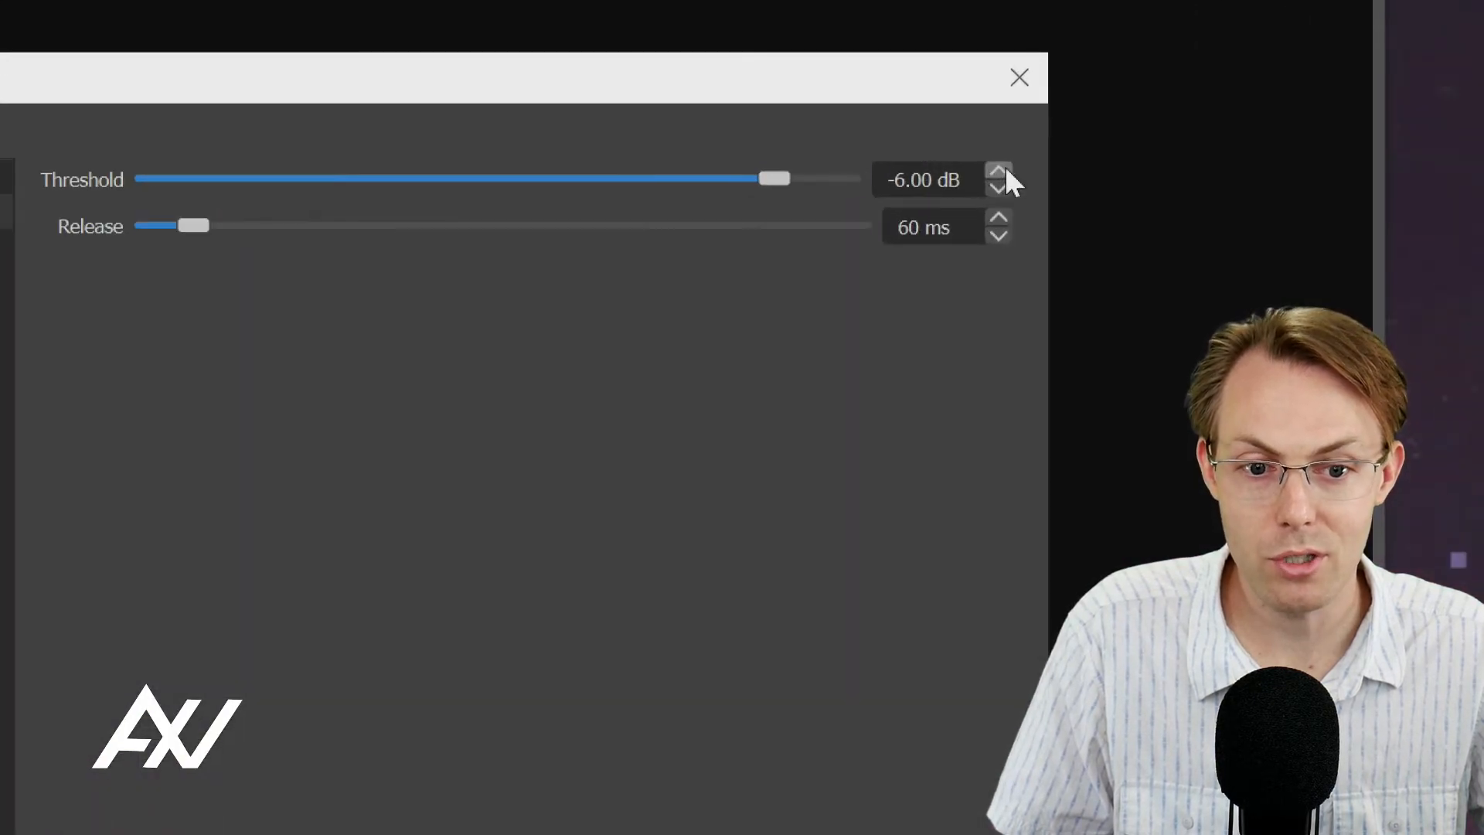
Raise the Limiter threshold from -6 dB toward -3 dB.
left_click(998, 173)
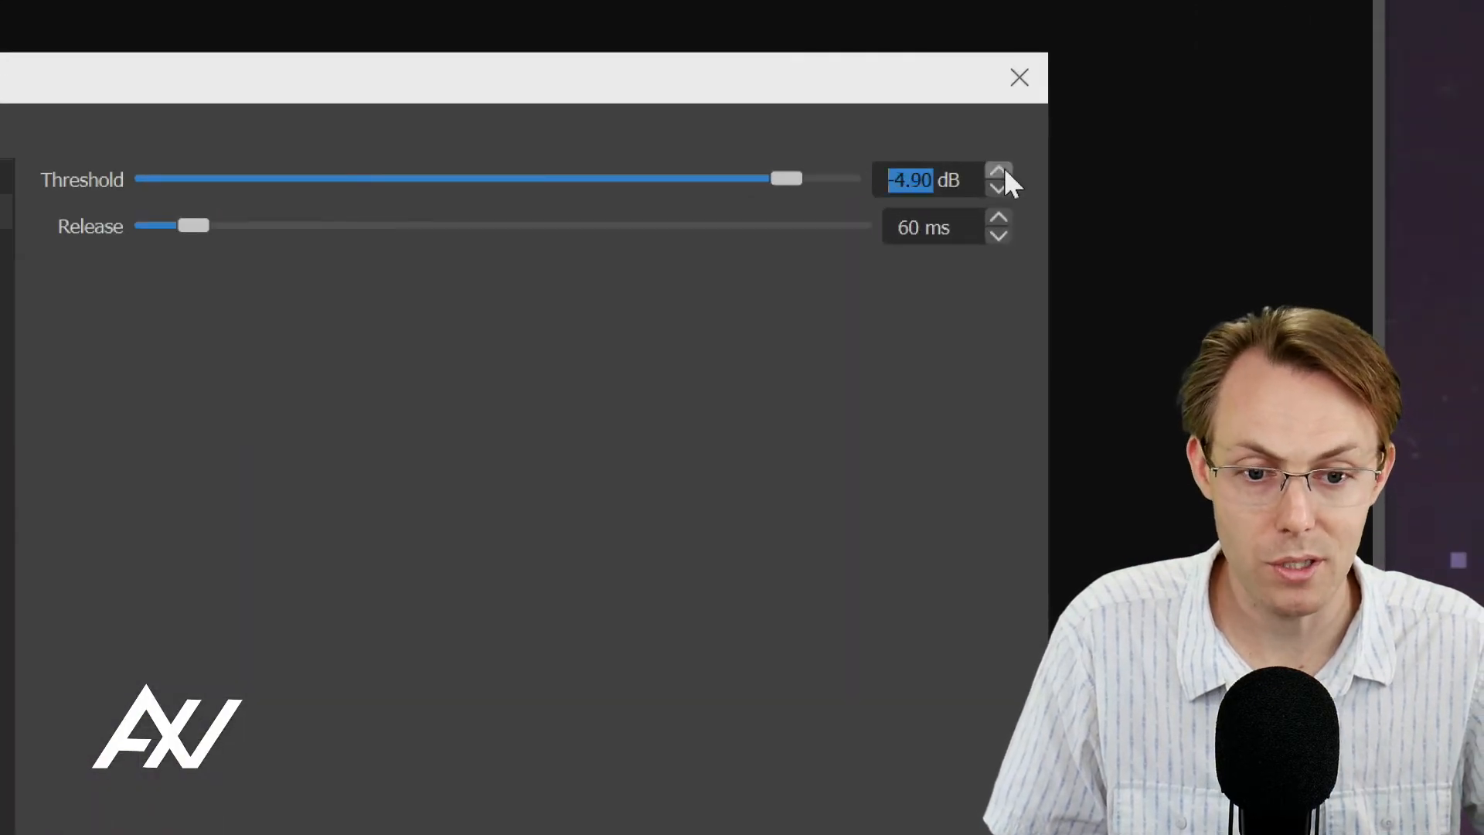
left_click(1000, 173)
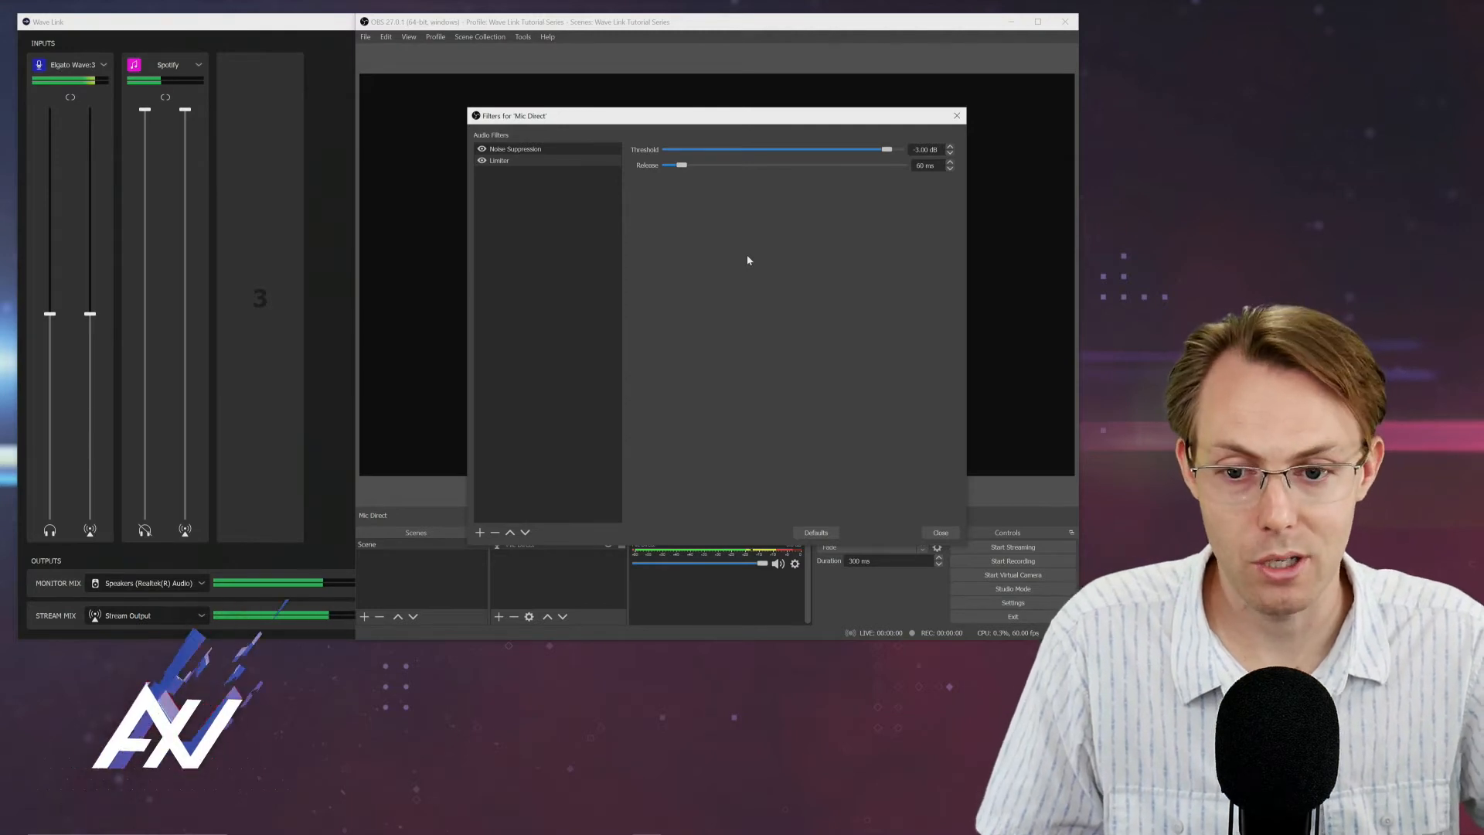
mouse_move(566, 387)
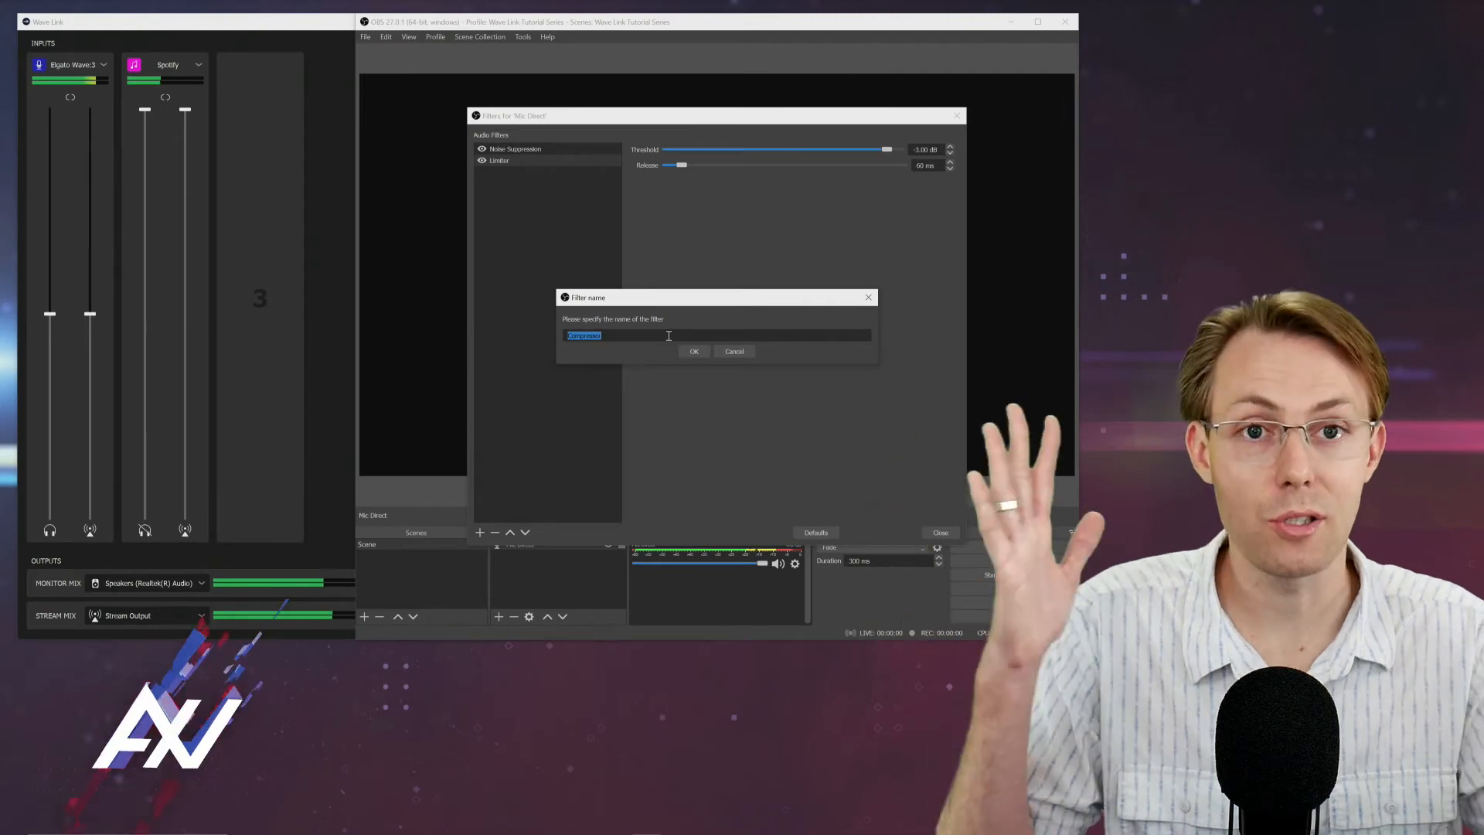
Add a Compressor filter to Mic Direct and show its settings.
left_click(694, 351)
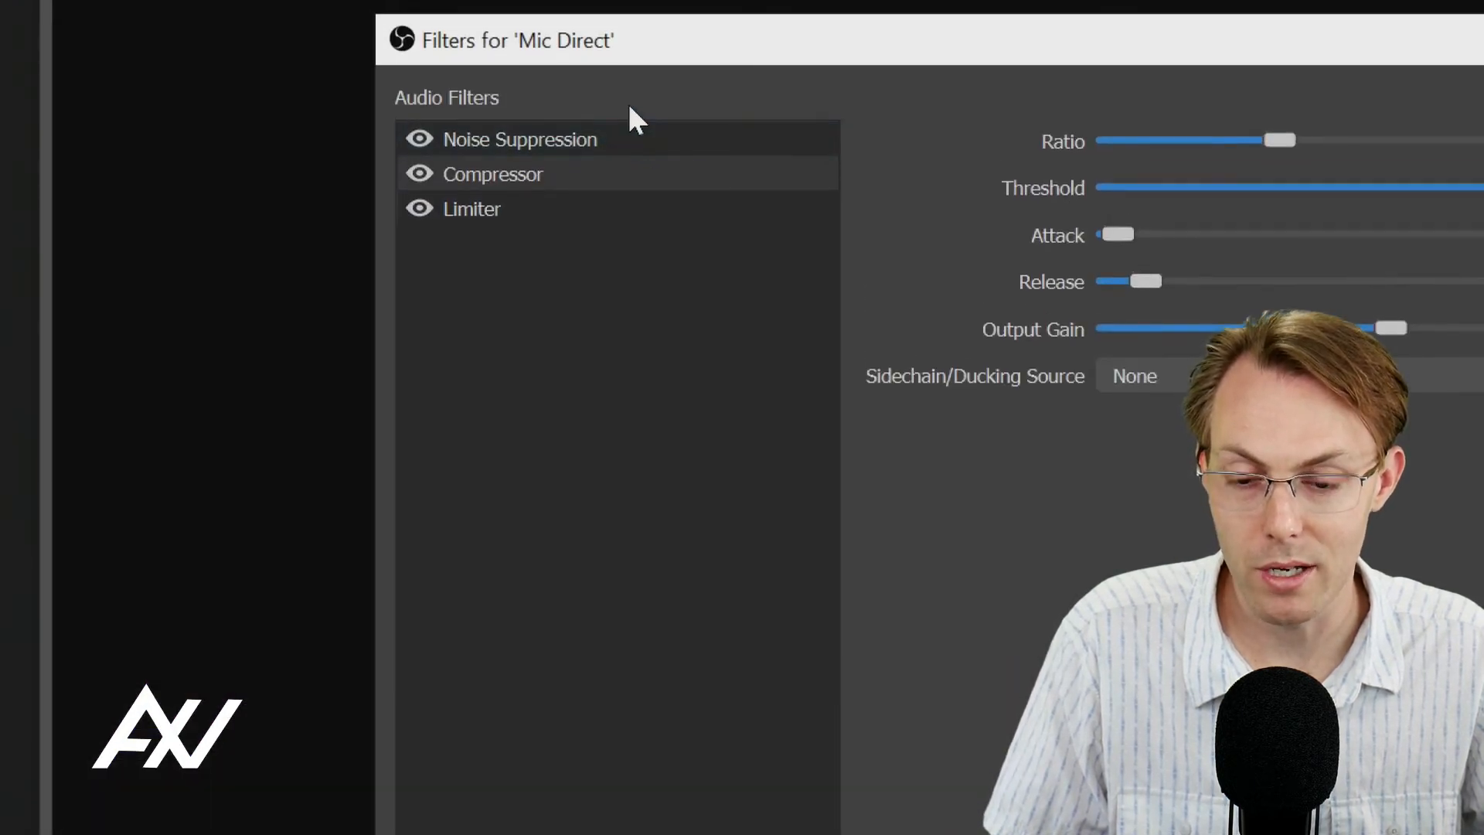
left_click(520, 139)
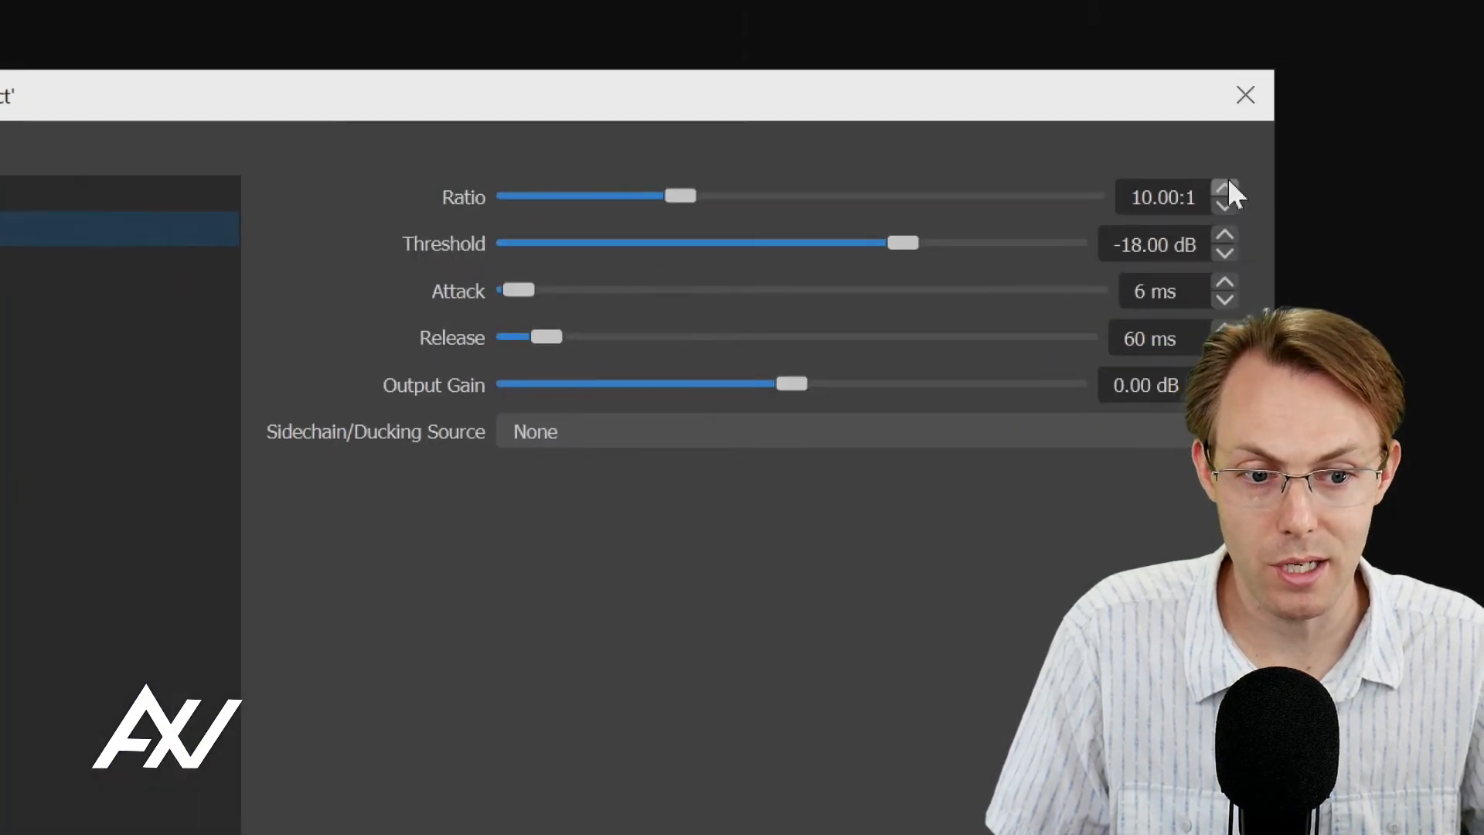
Lower the Compressor ratio from 10:1 to 4.50:1.
left_click_drag(683, 197, 624, 196)
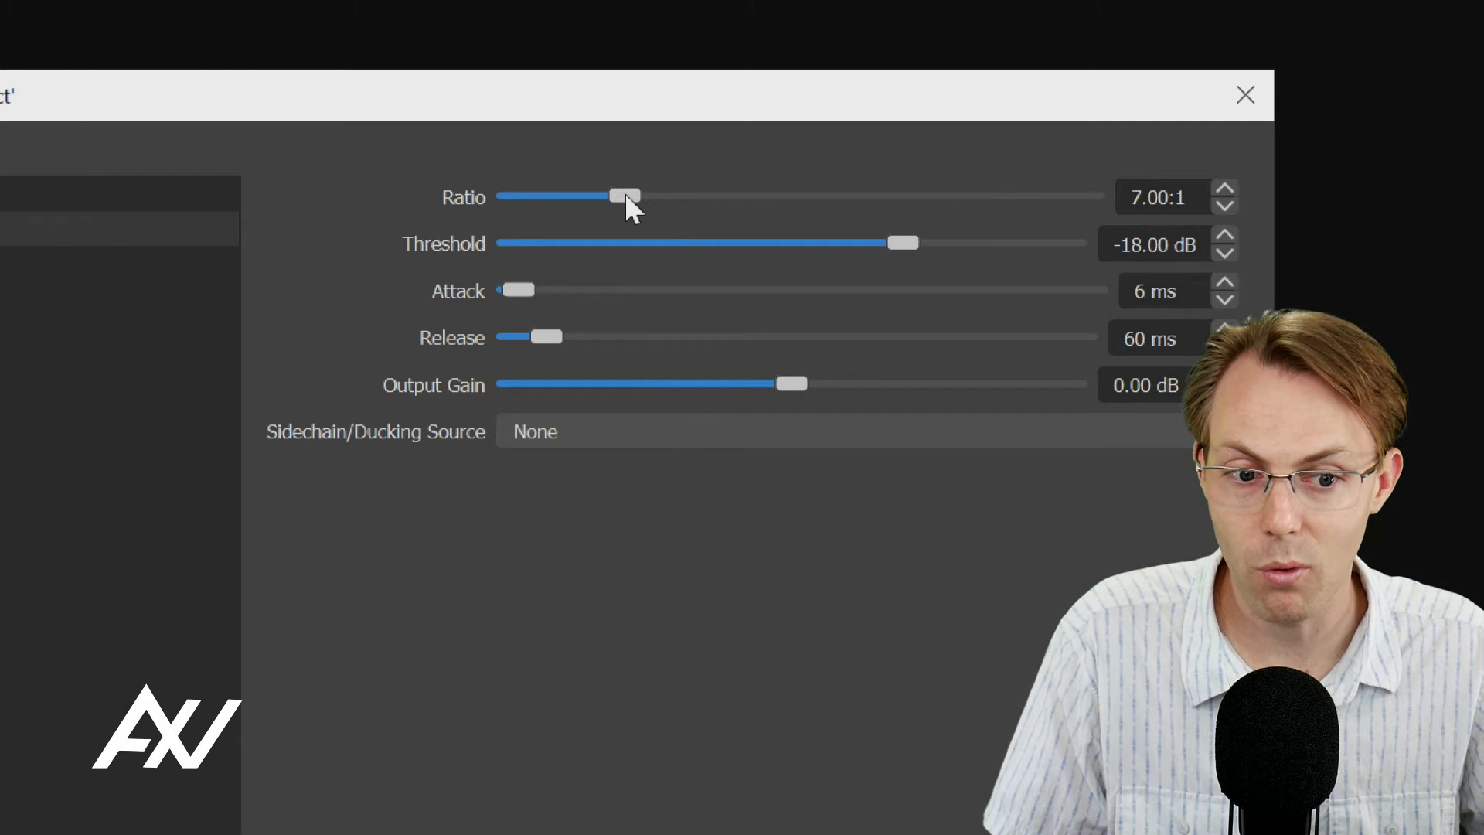
left_click_drag(625, 196, 567, 197)
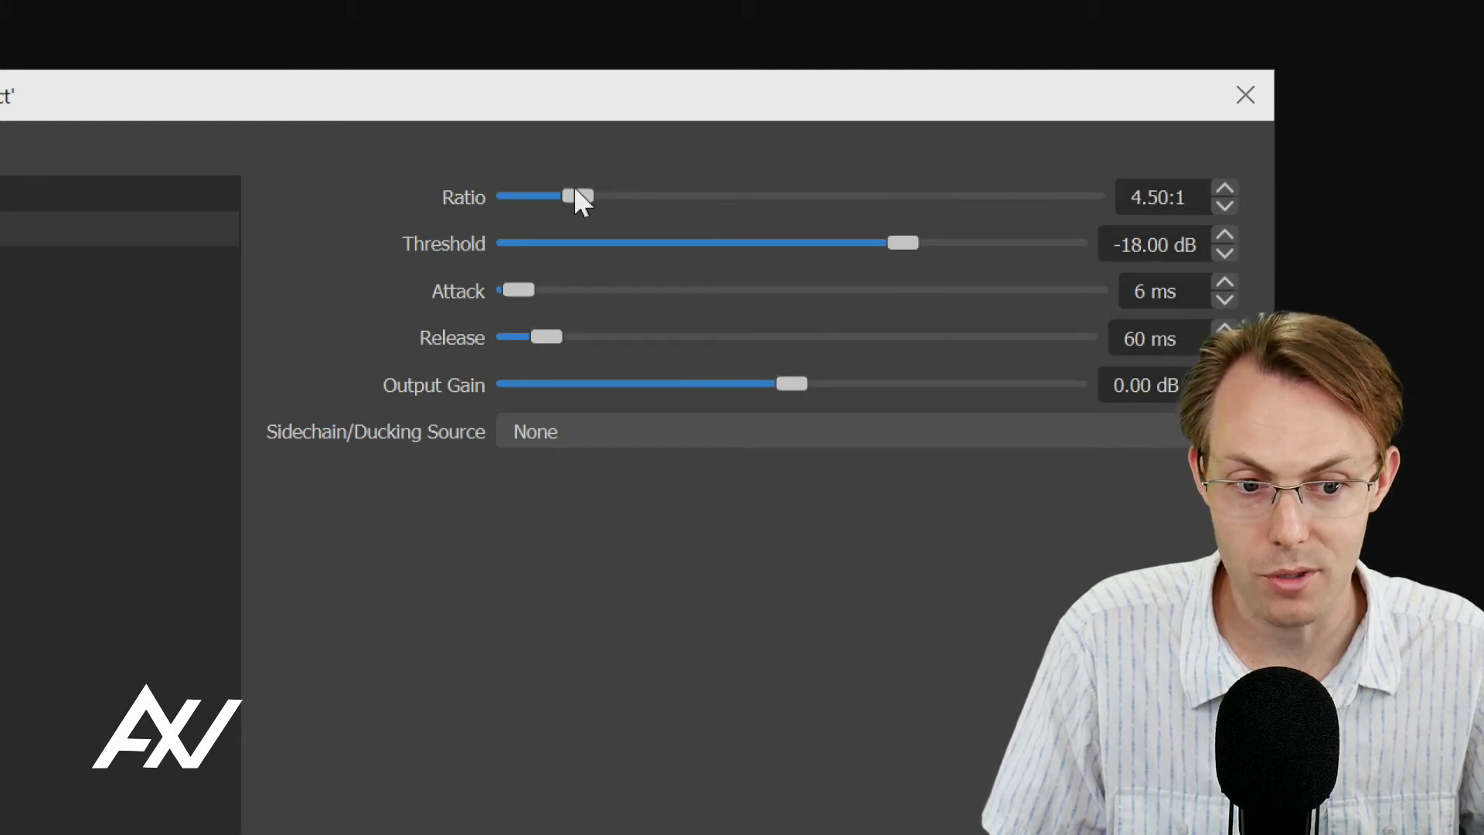
left_click_drag(577, 196, 567, 197)
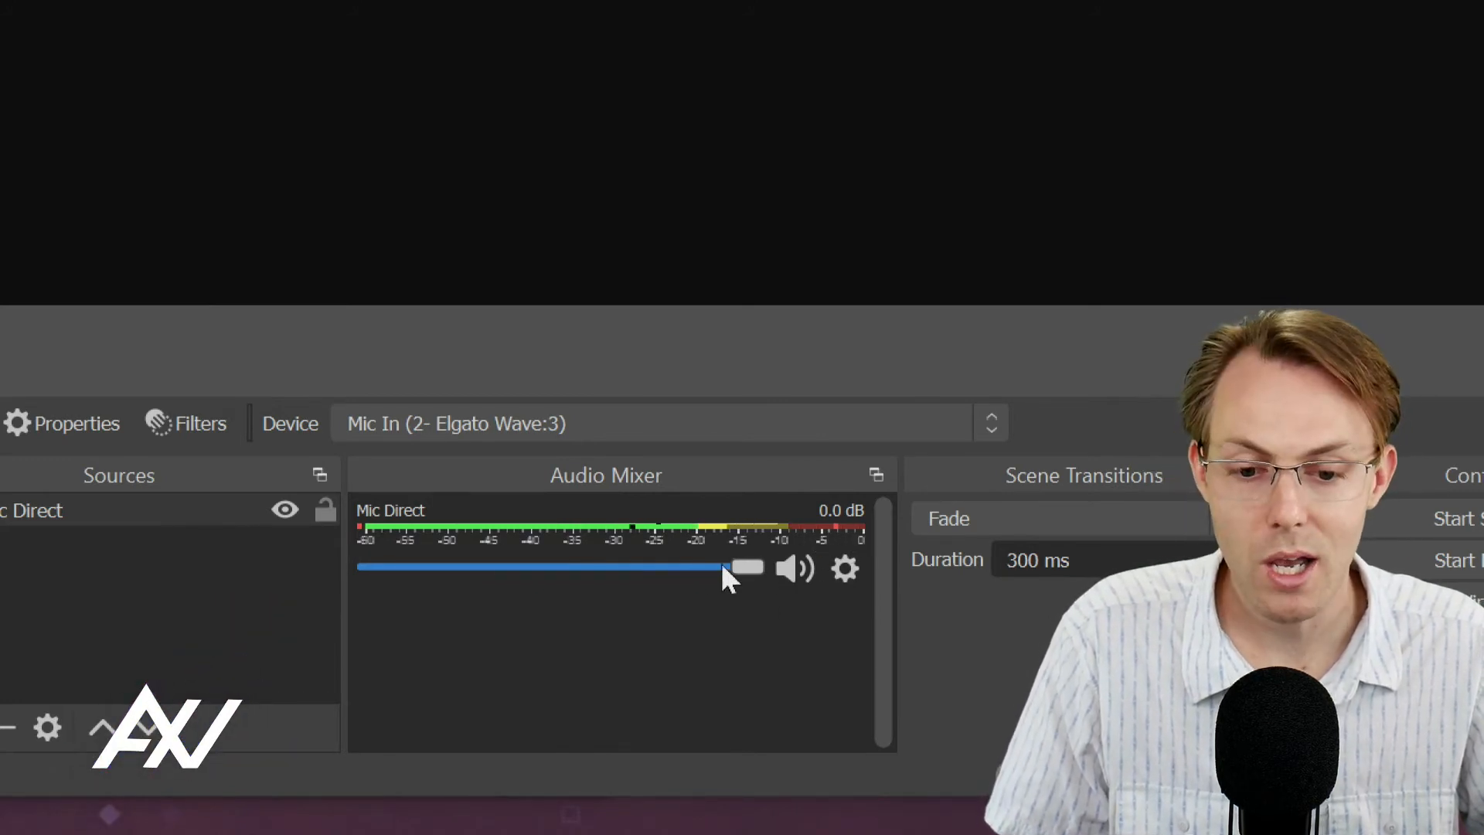
Pull the Mic Direct mixer fader down slightly to about -1.0 dB.
left_click_drag(748, 567, 724, 568)
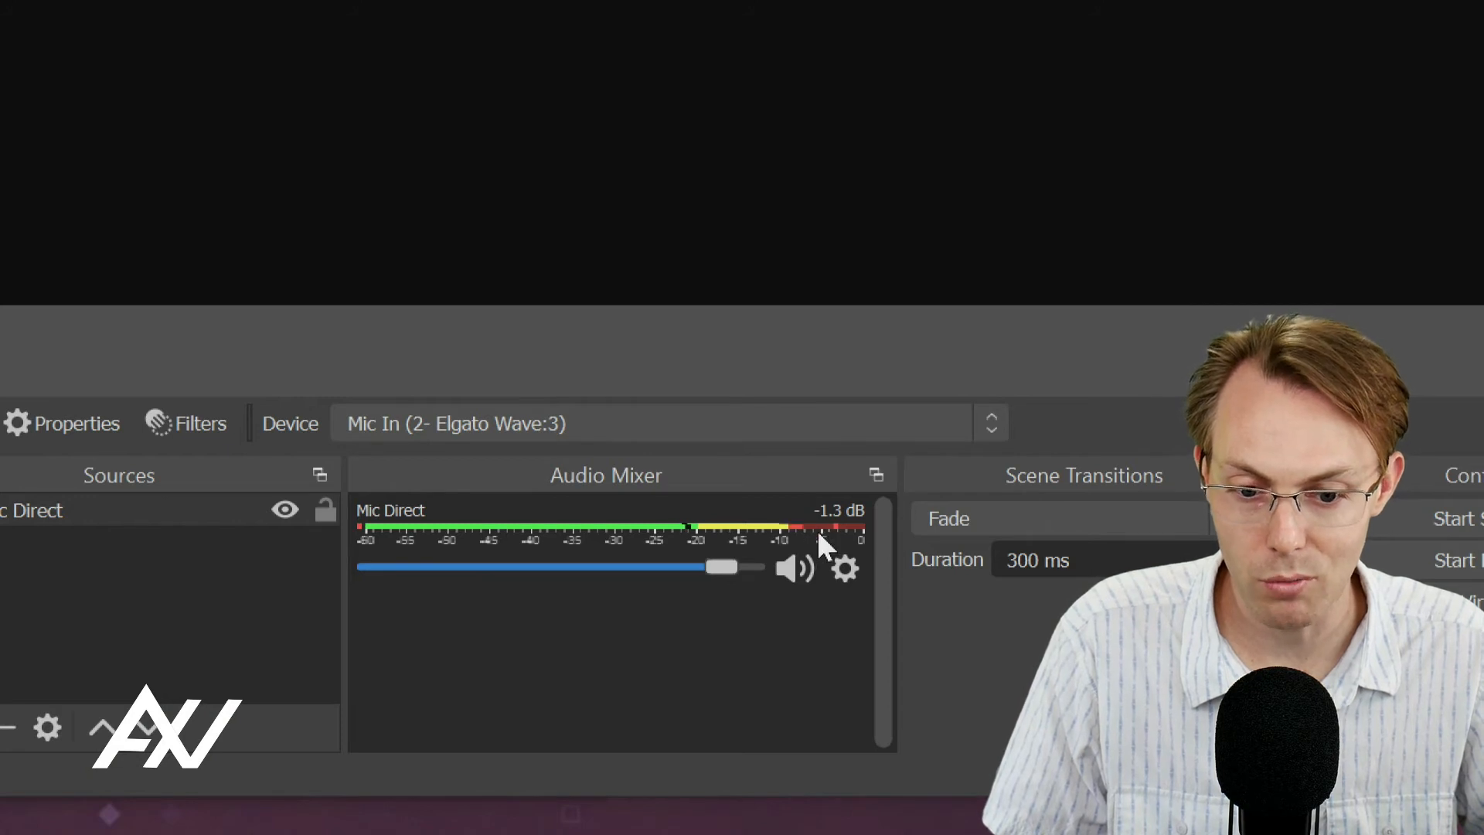
mouse_move(819, 576)
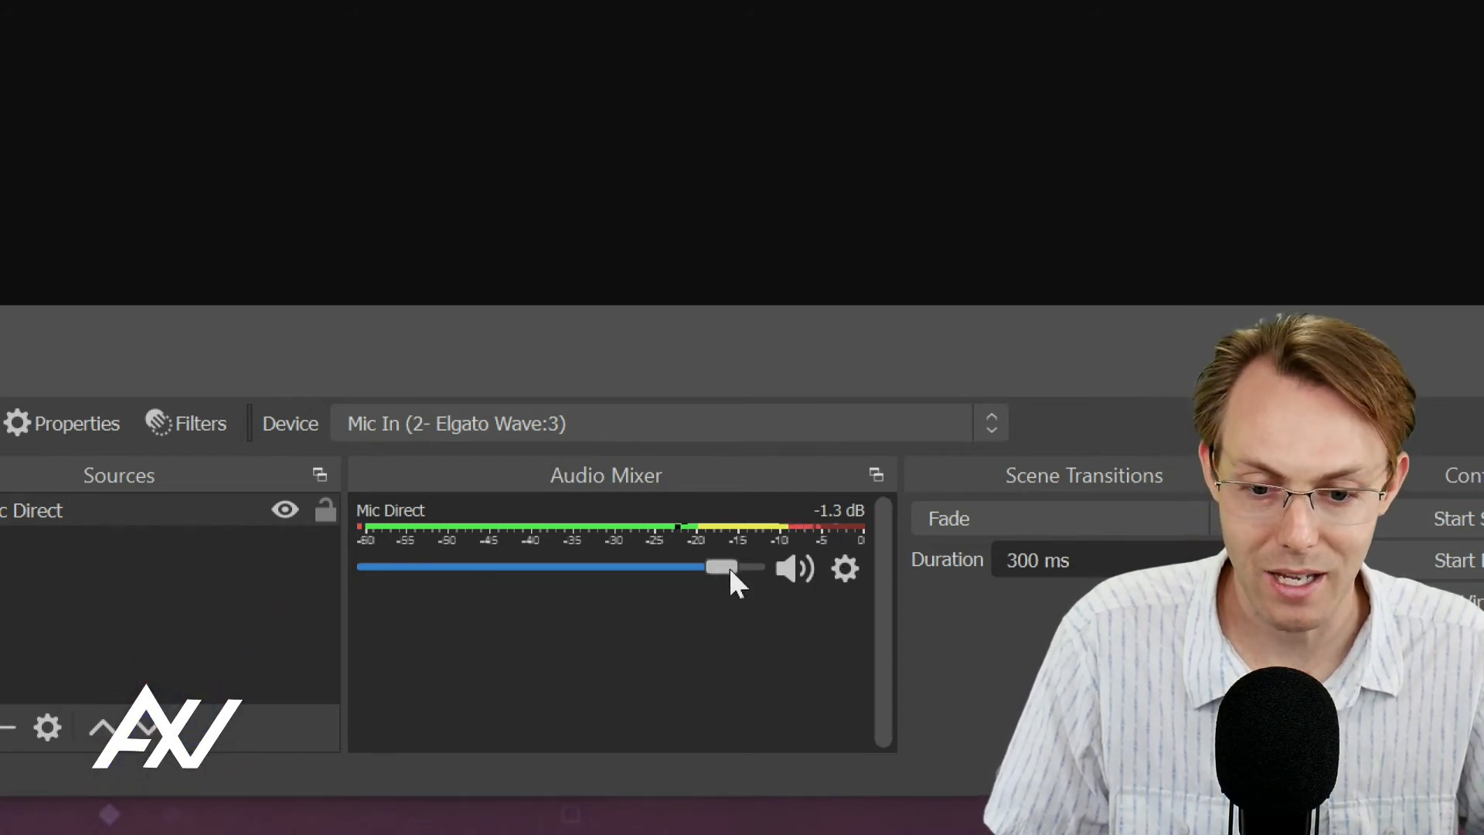
left_click_drag(722, 568, 732, 567)
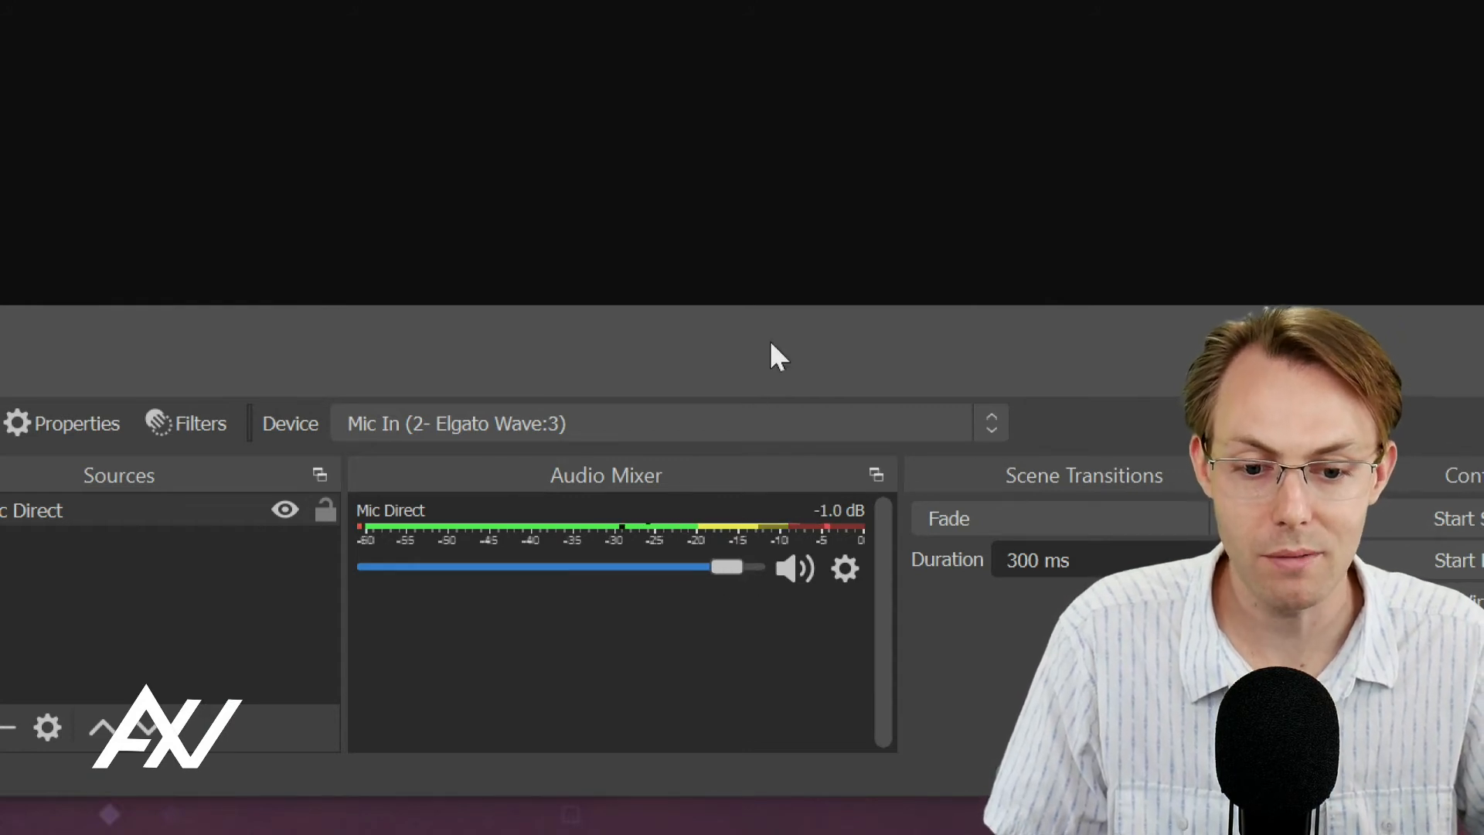
mouse_move(527, 530)
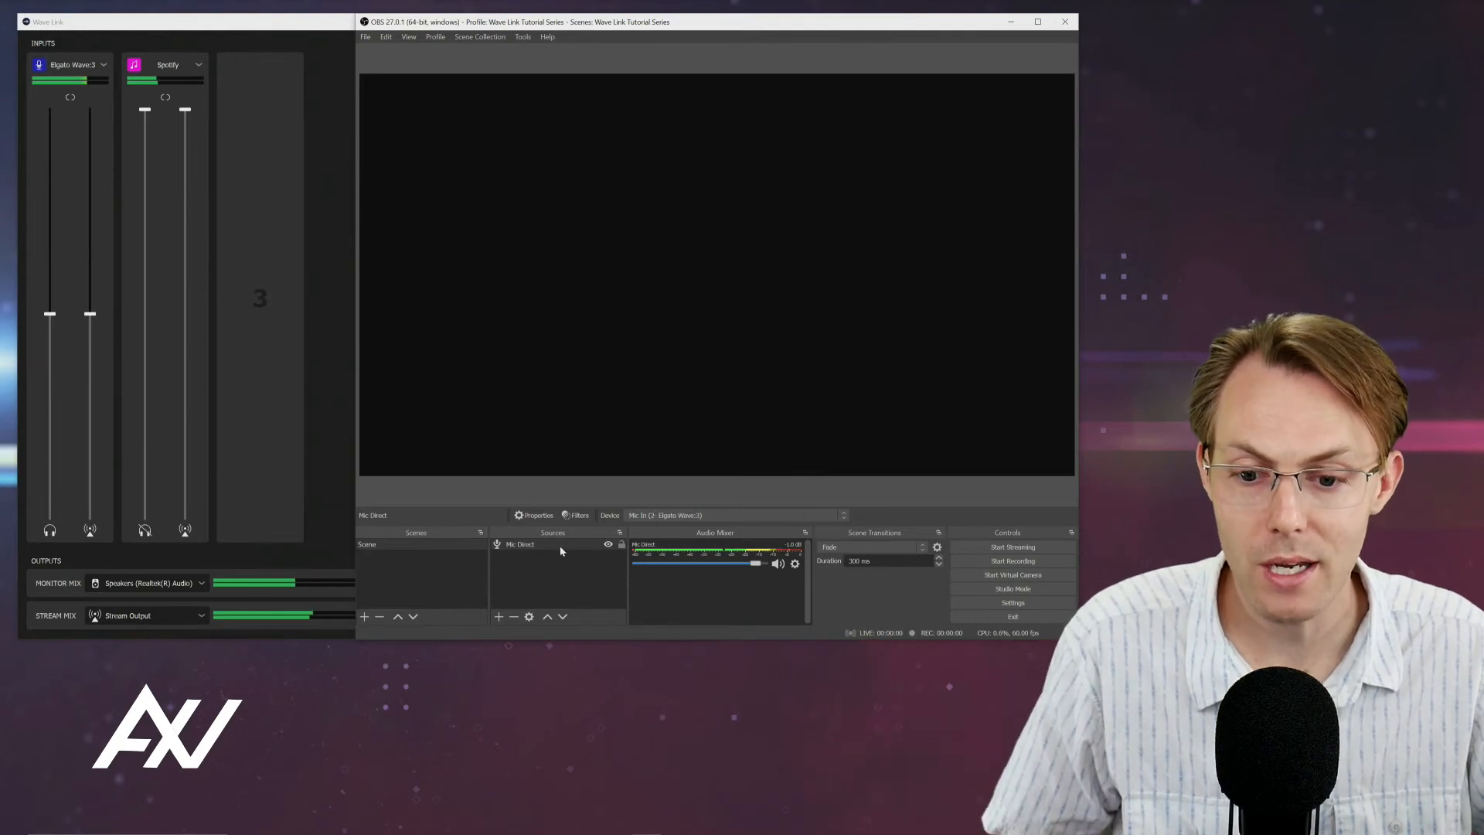
Remove the Mic Direct source from the scene, confirming the deletion.
left_click(520, 544)
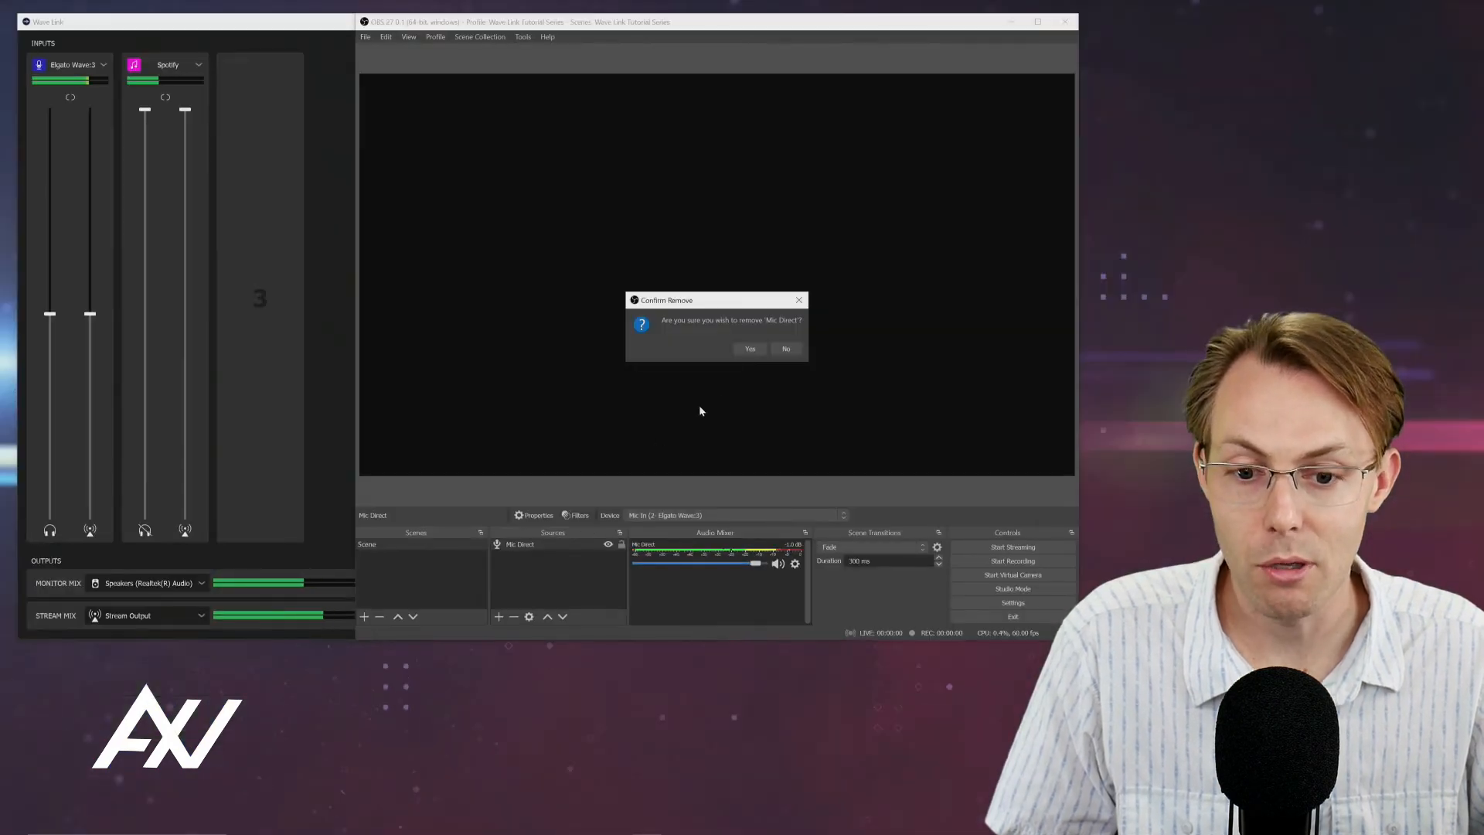
left_click(748, 348)
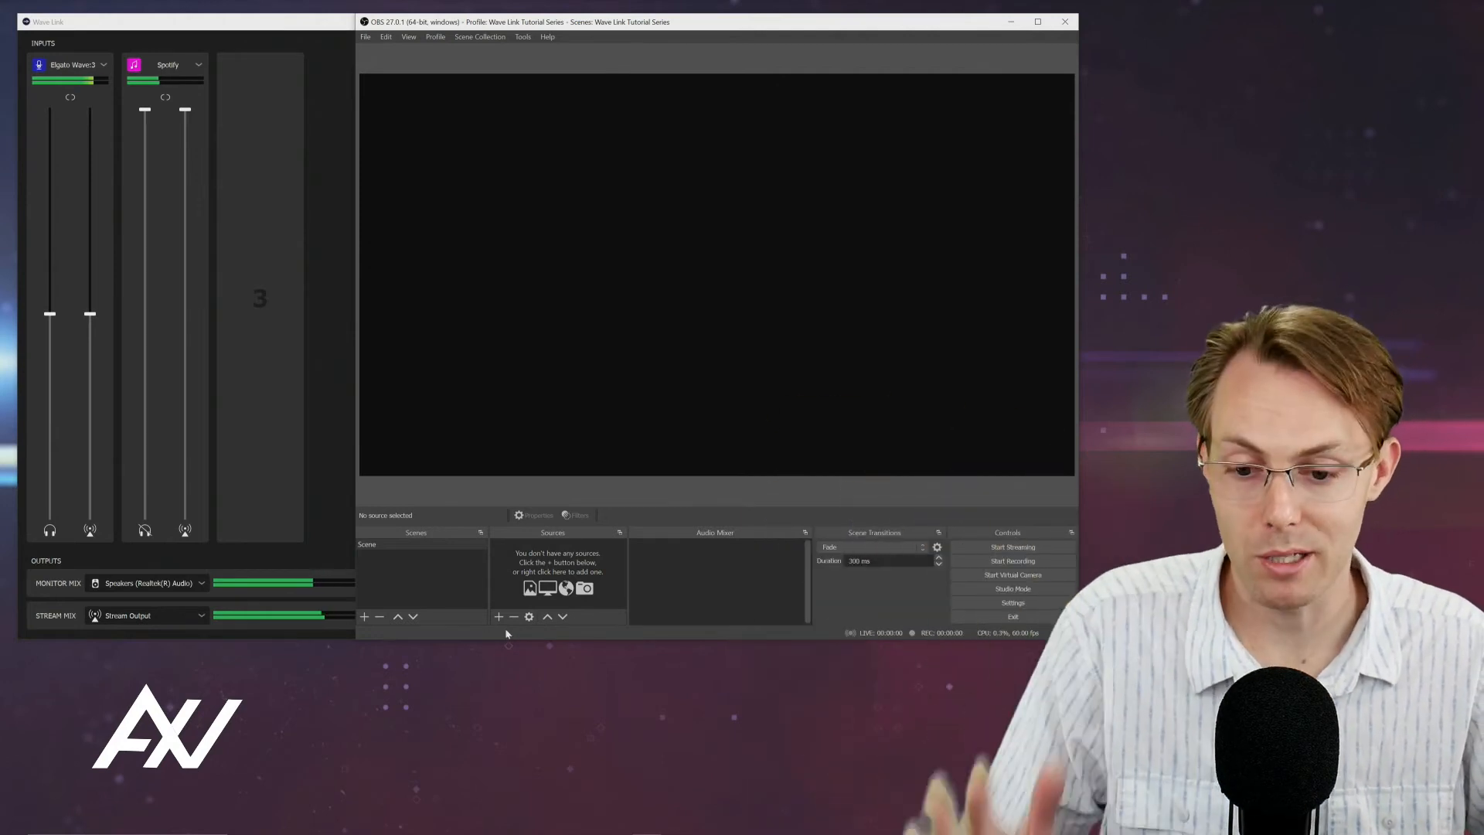
Add a new Audio Input Capture source named 'Stream Mix'.
left_click(498, 617)
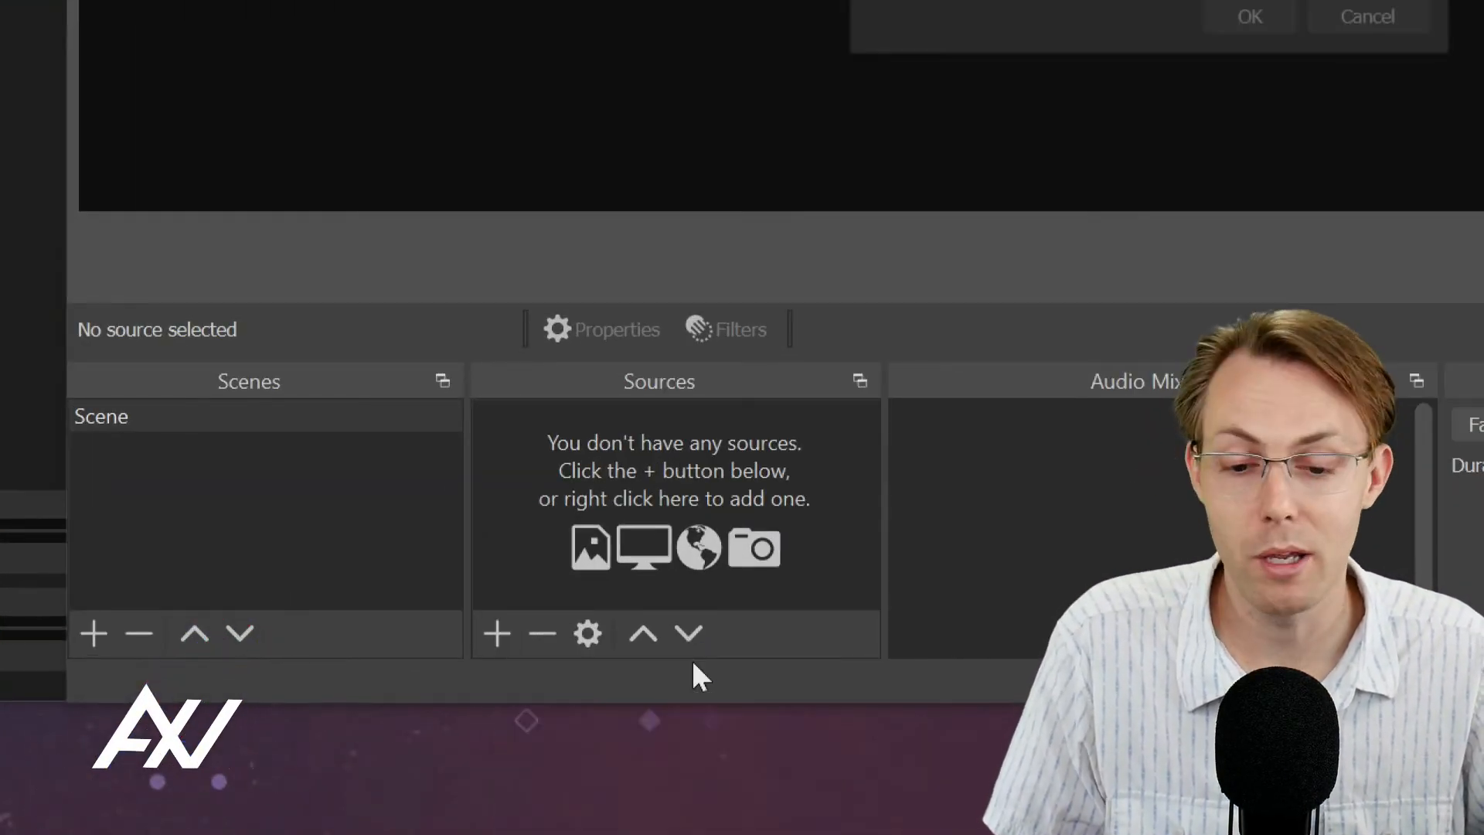
left_click(496, 633)
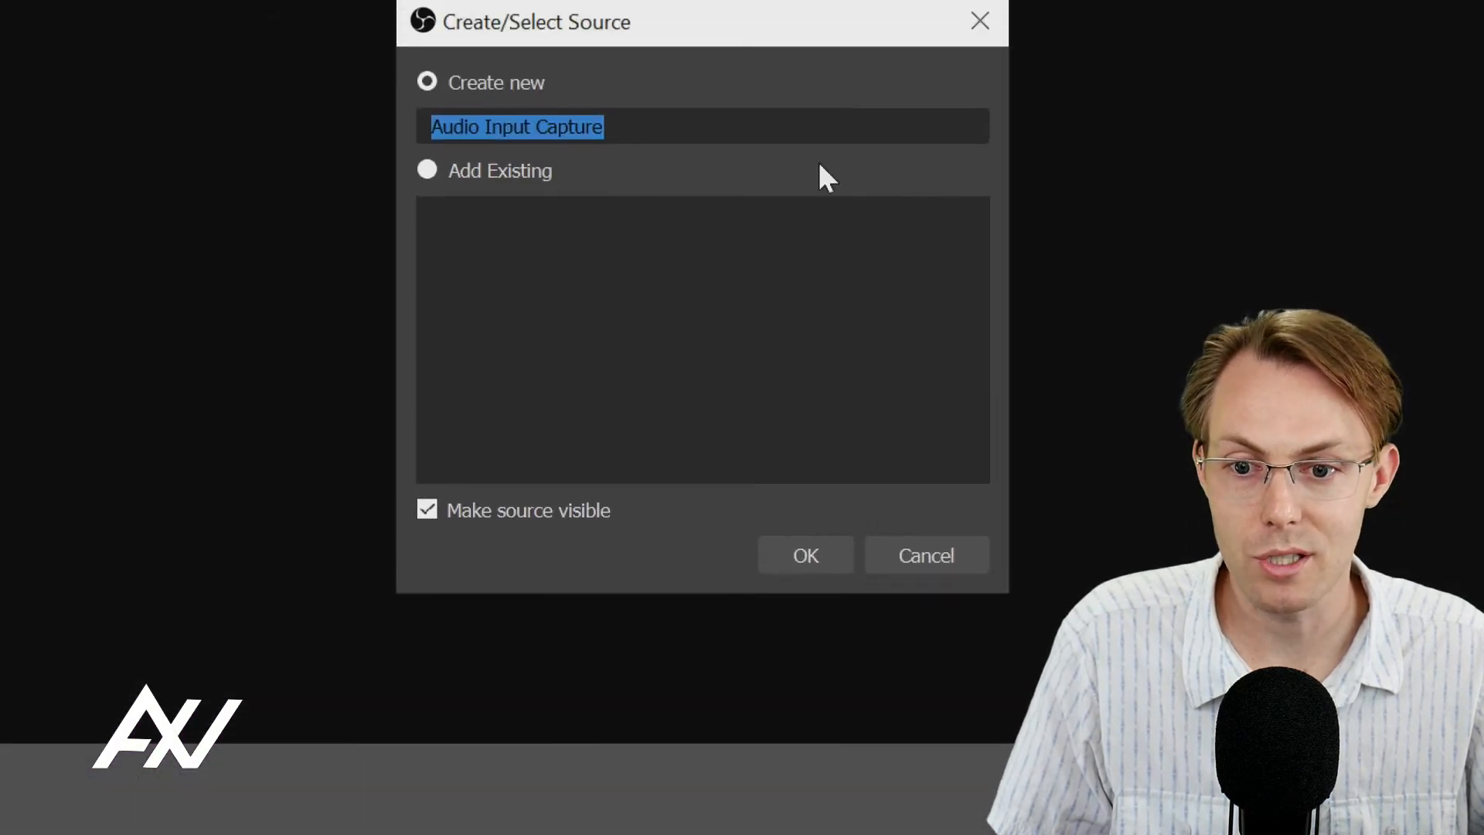
type("Stream")
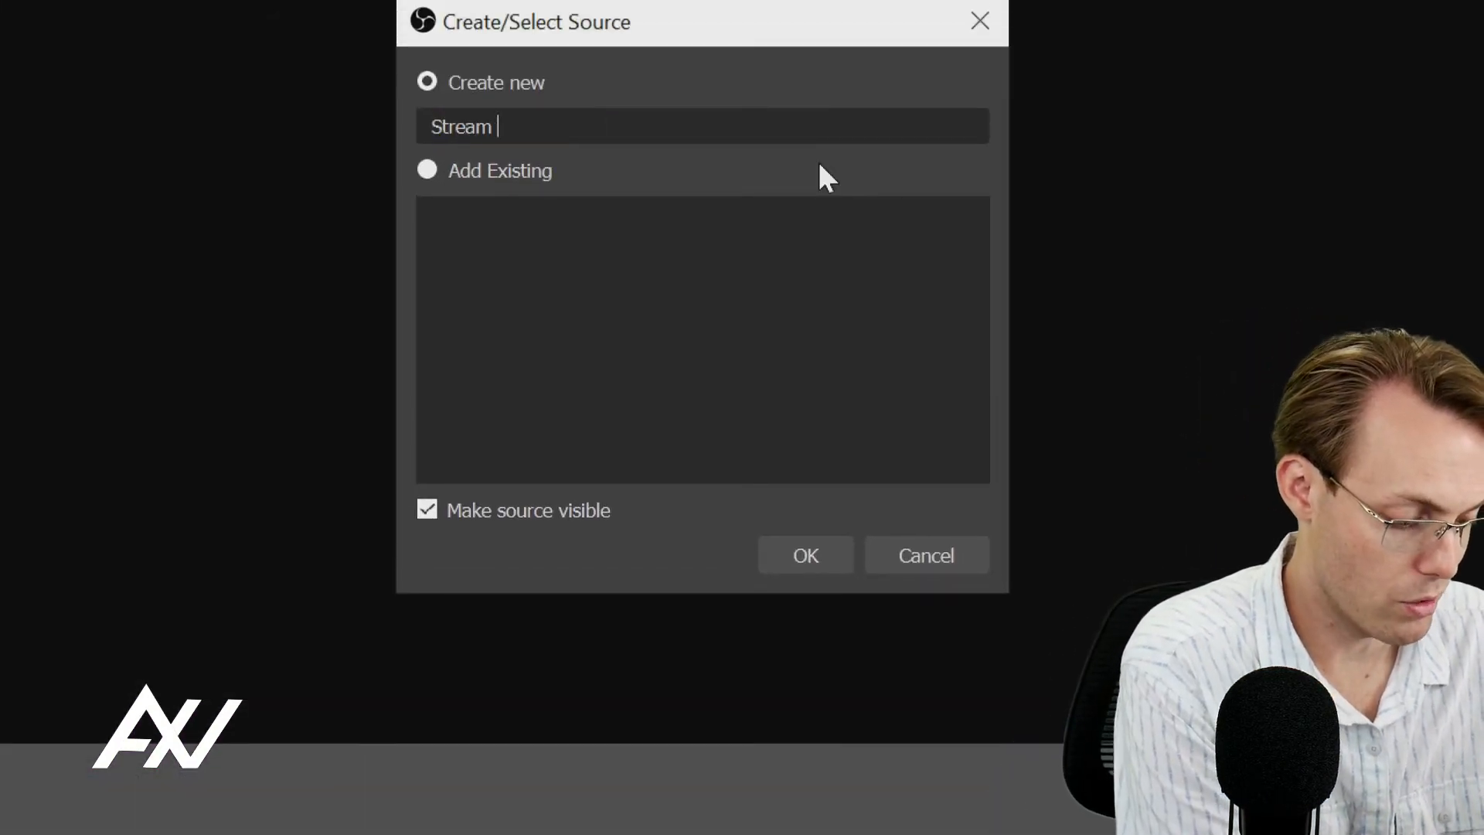
type("Mix")
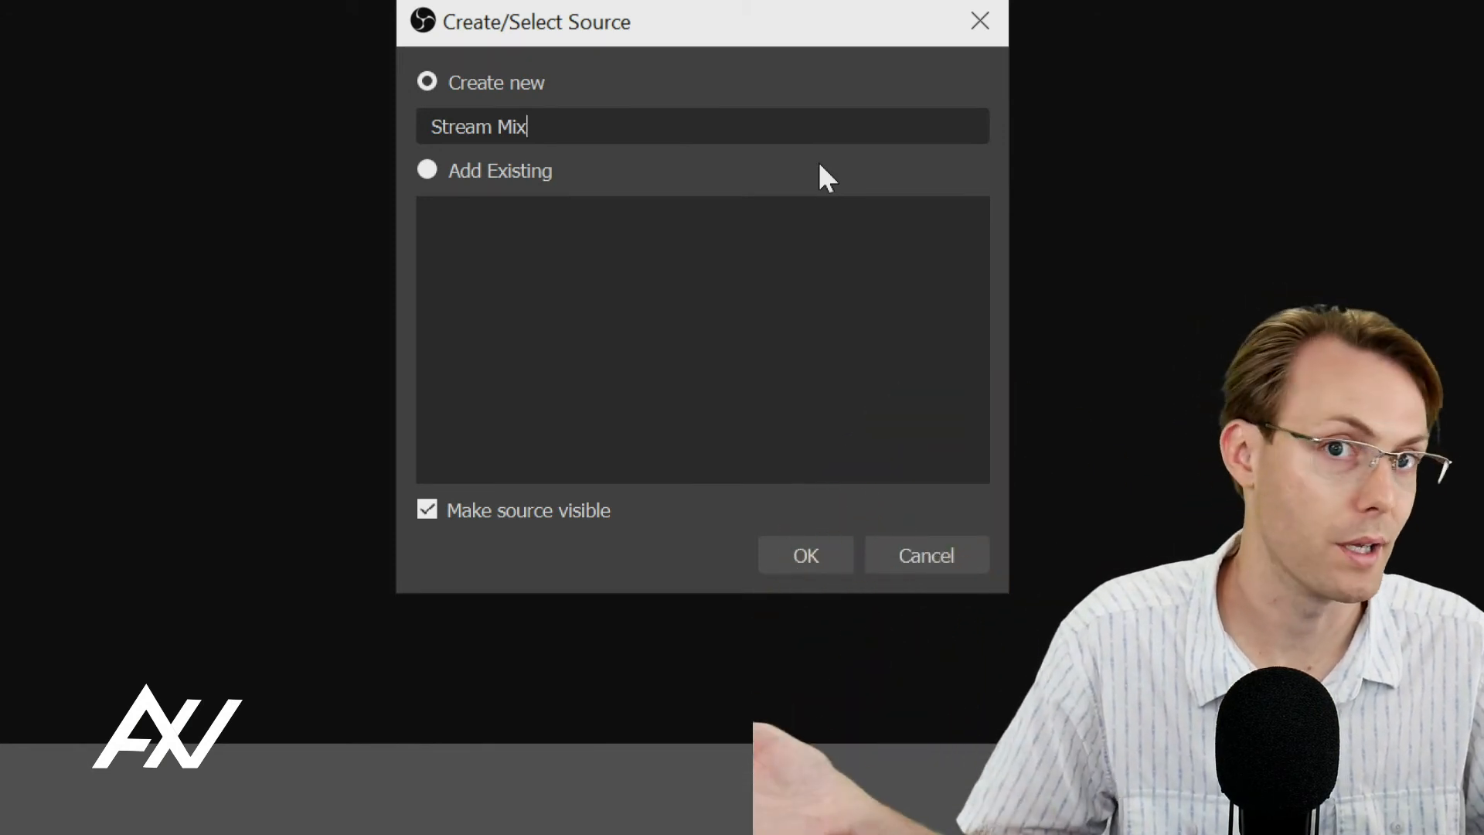
left_click(805, 555)
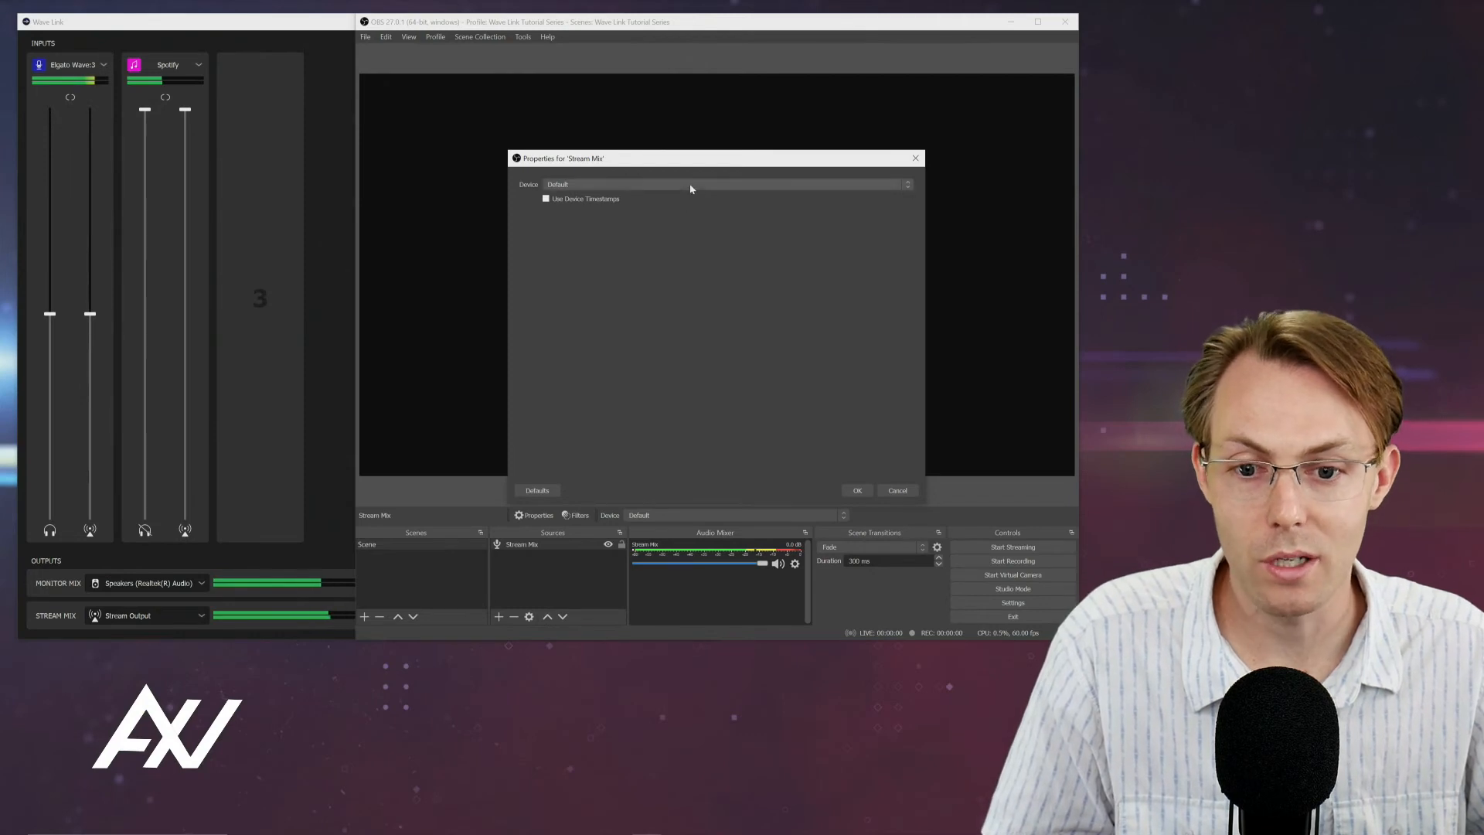
left_click(724, 184)
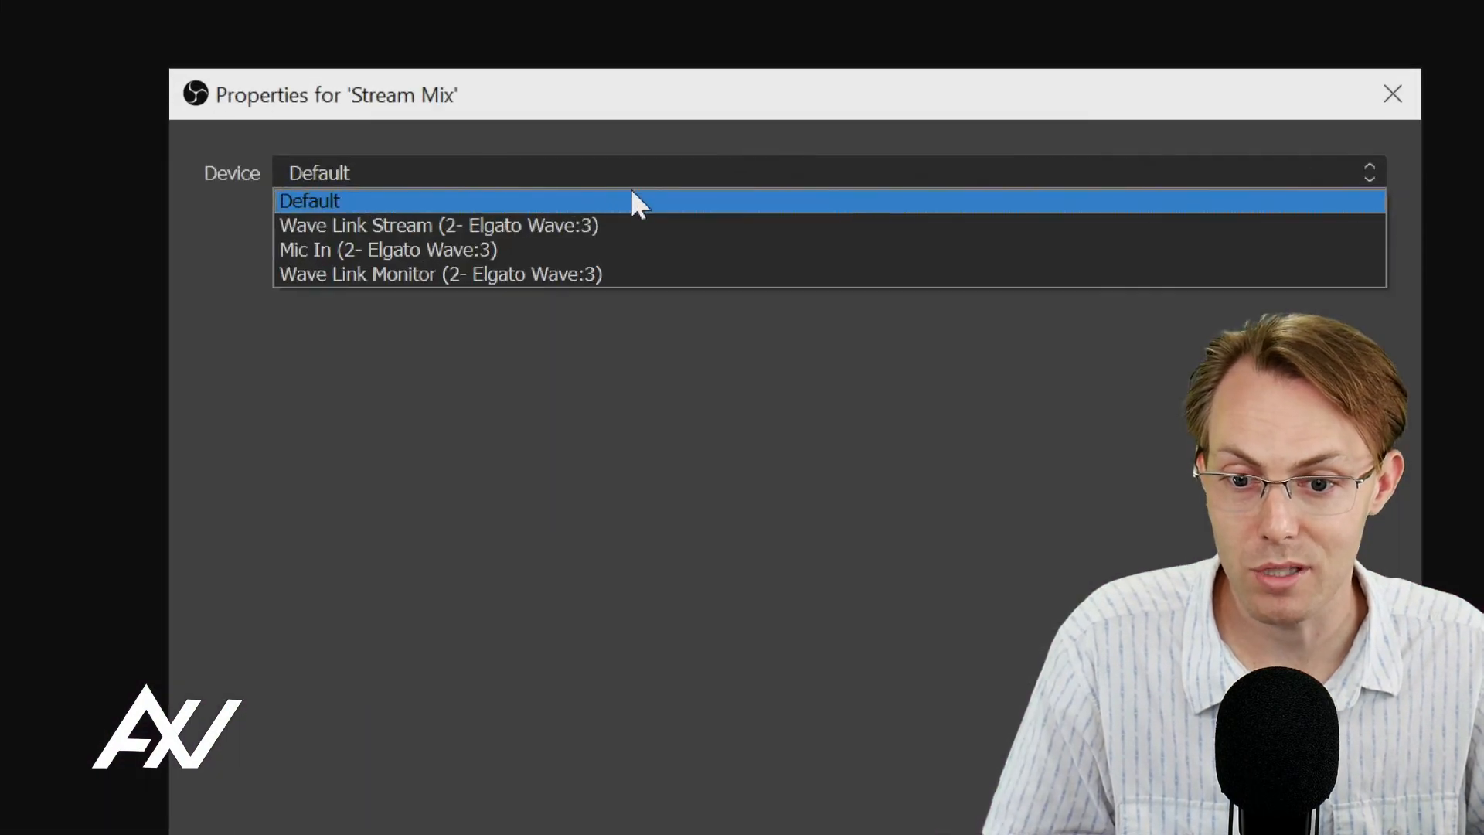
mouse_move(567, 232)
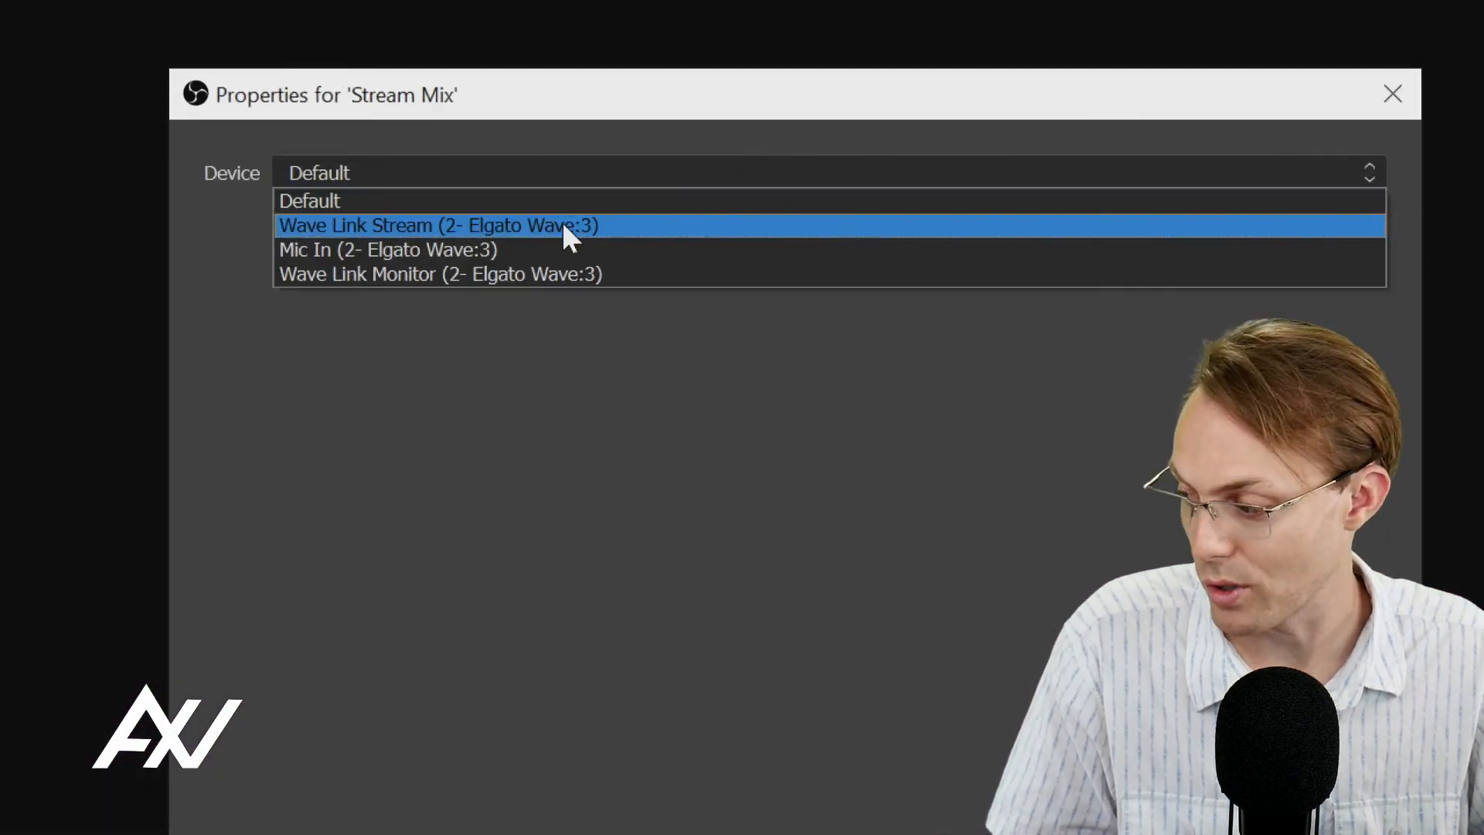
left_click(437, 225)
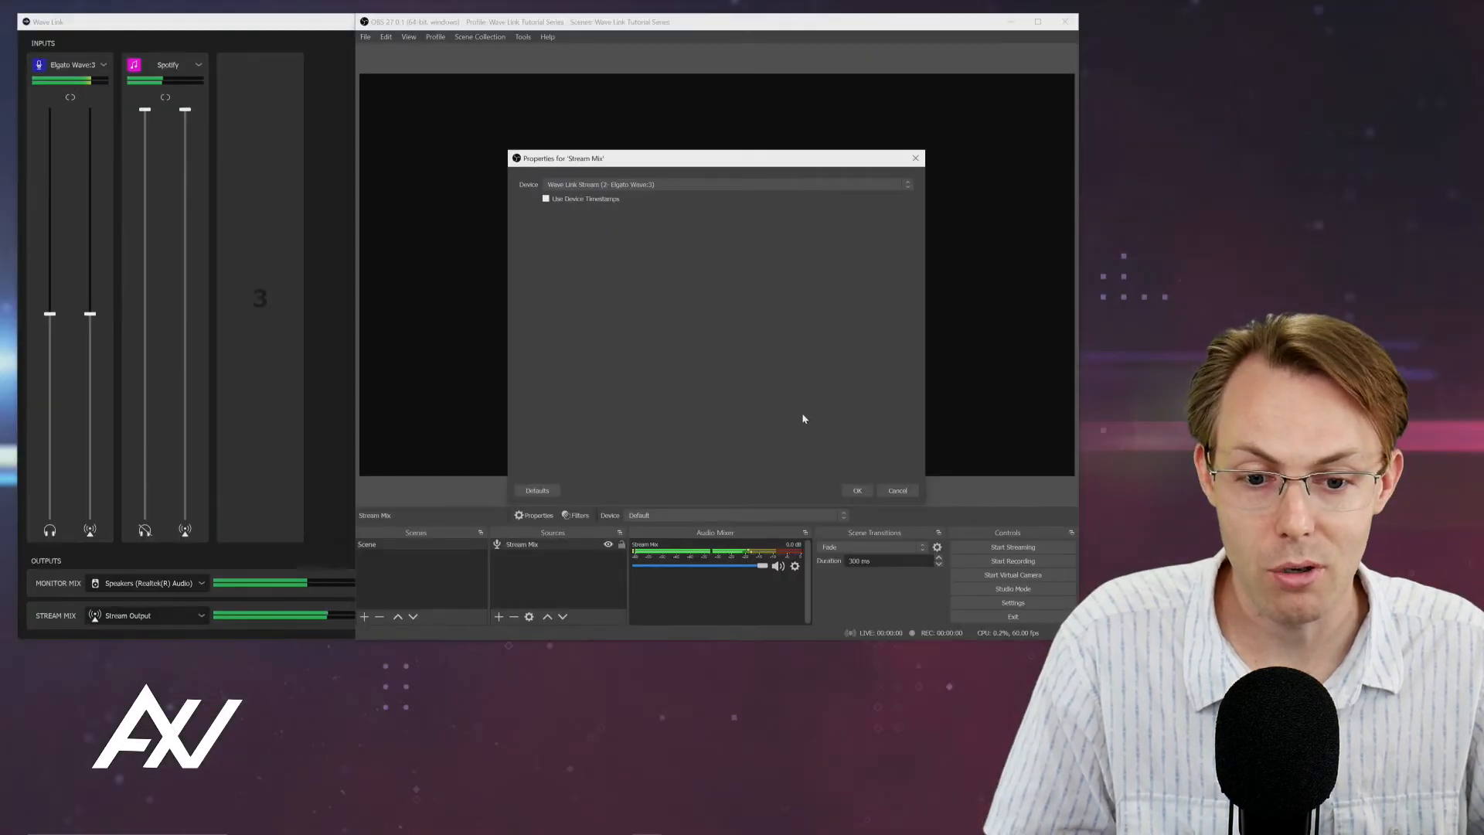
left_click(854, 490)
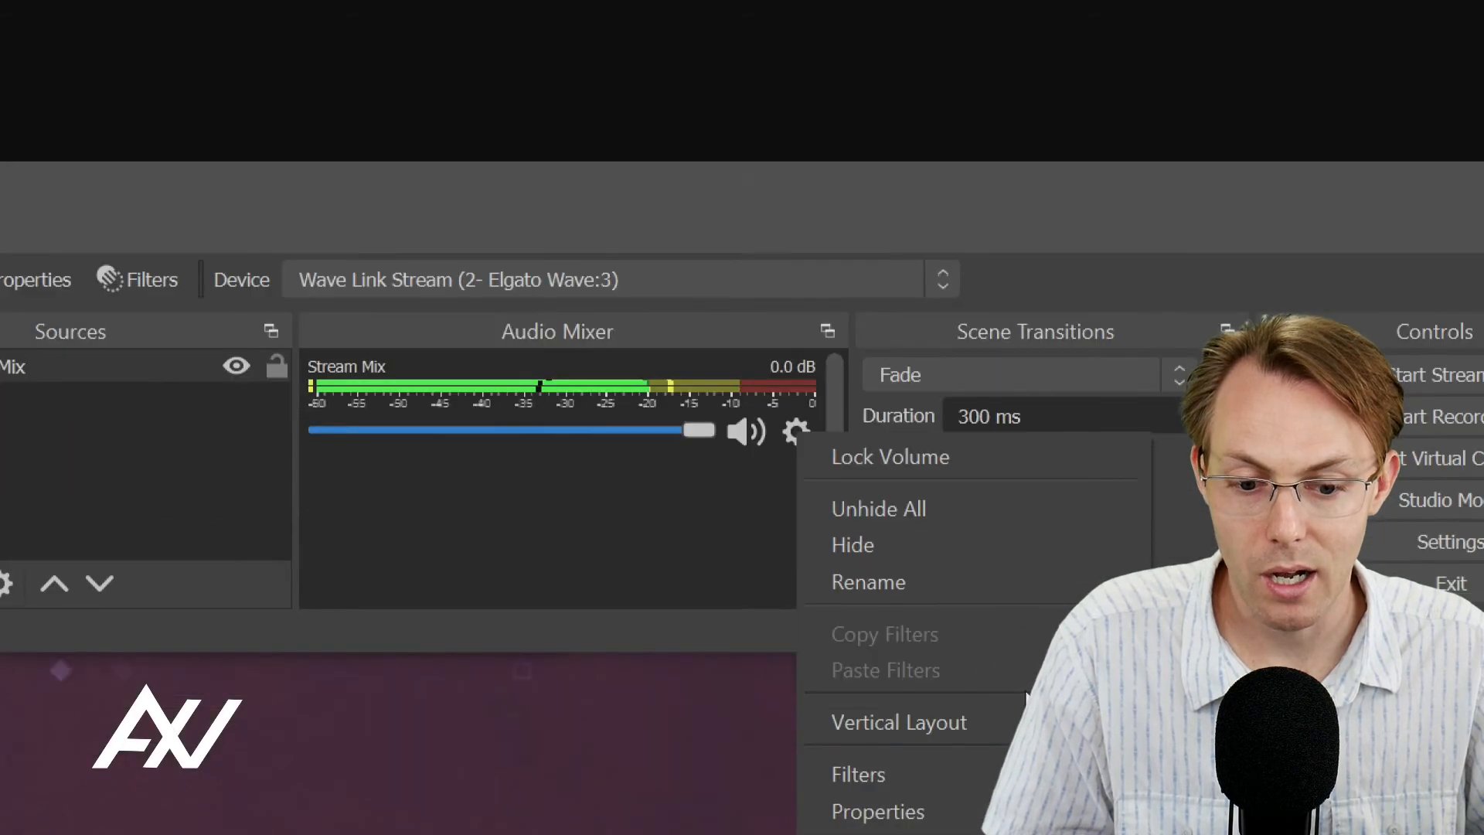
Add a Limiter filter with the default name to Stream Mix.
left_click(856, 773)
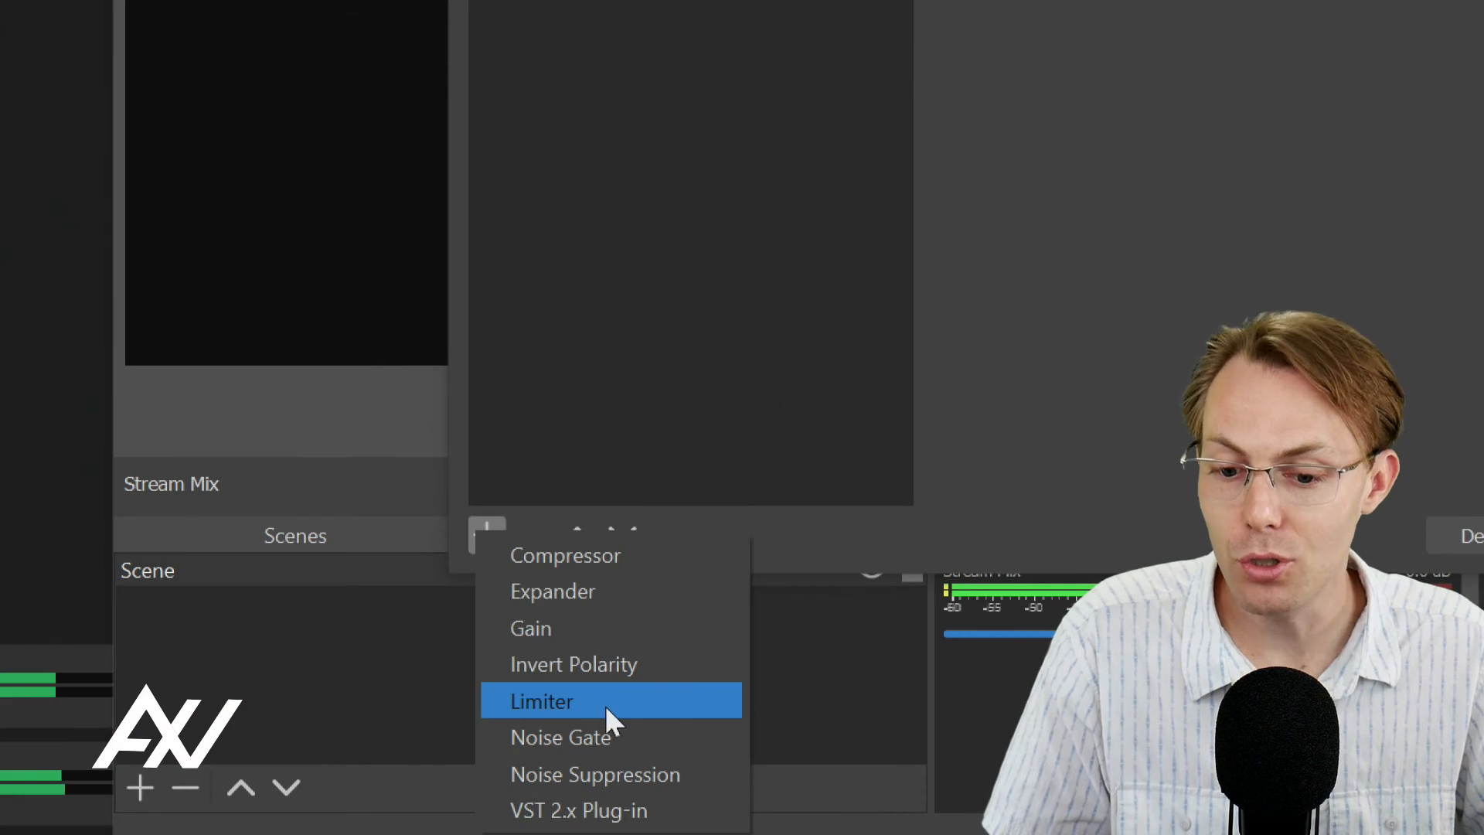
left_click(541, 700)
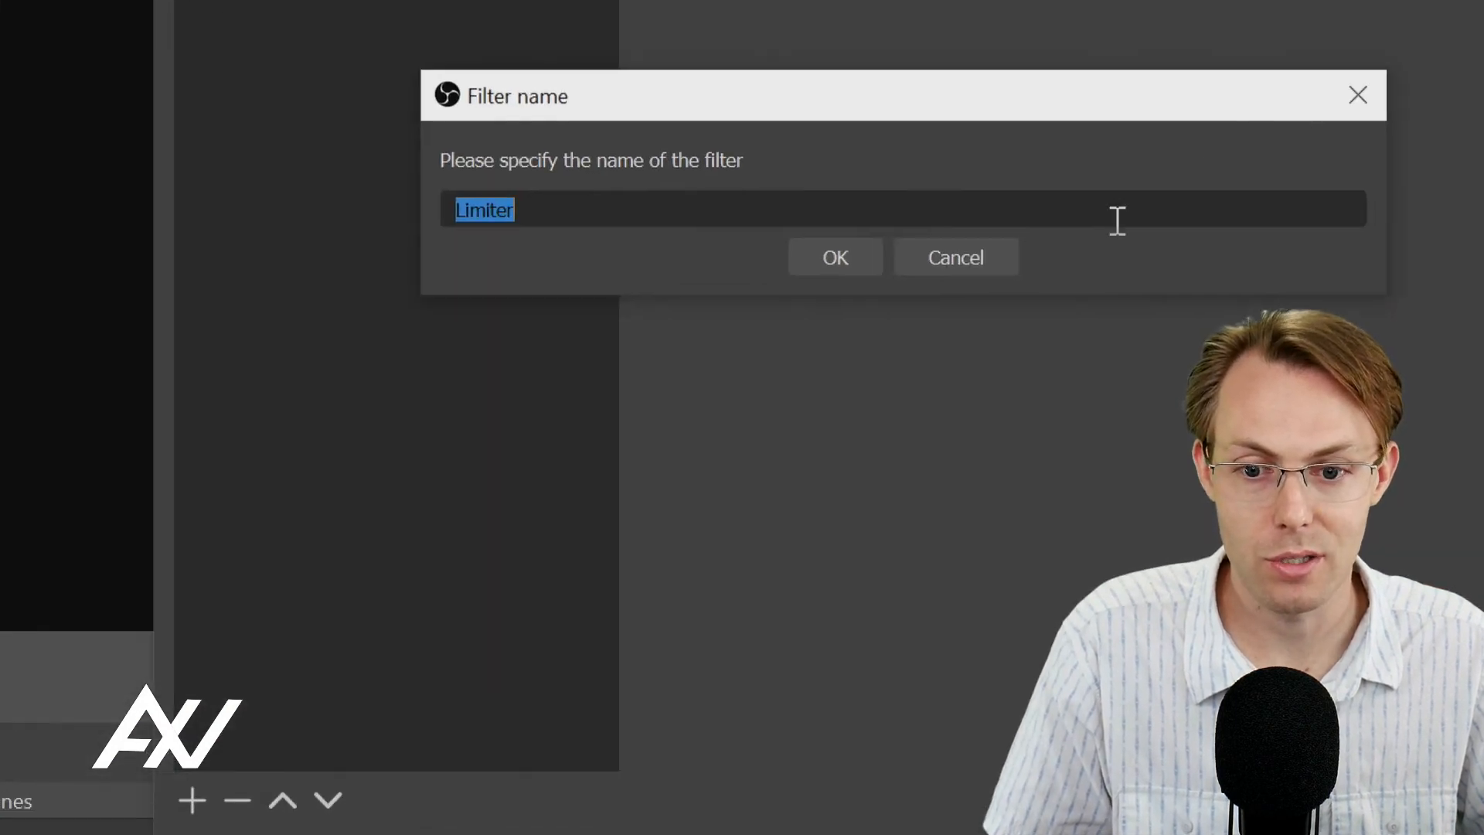
left_click(833, 257)
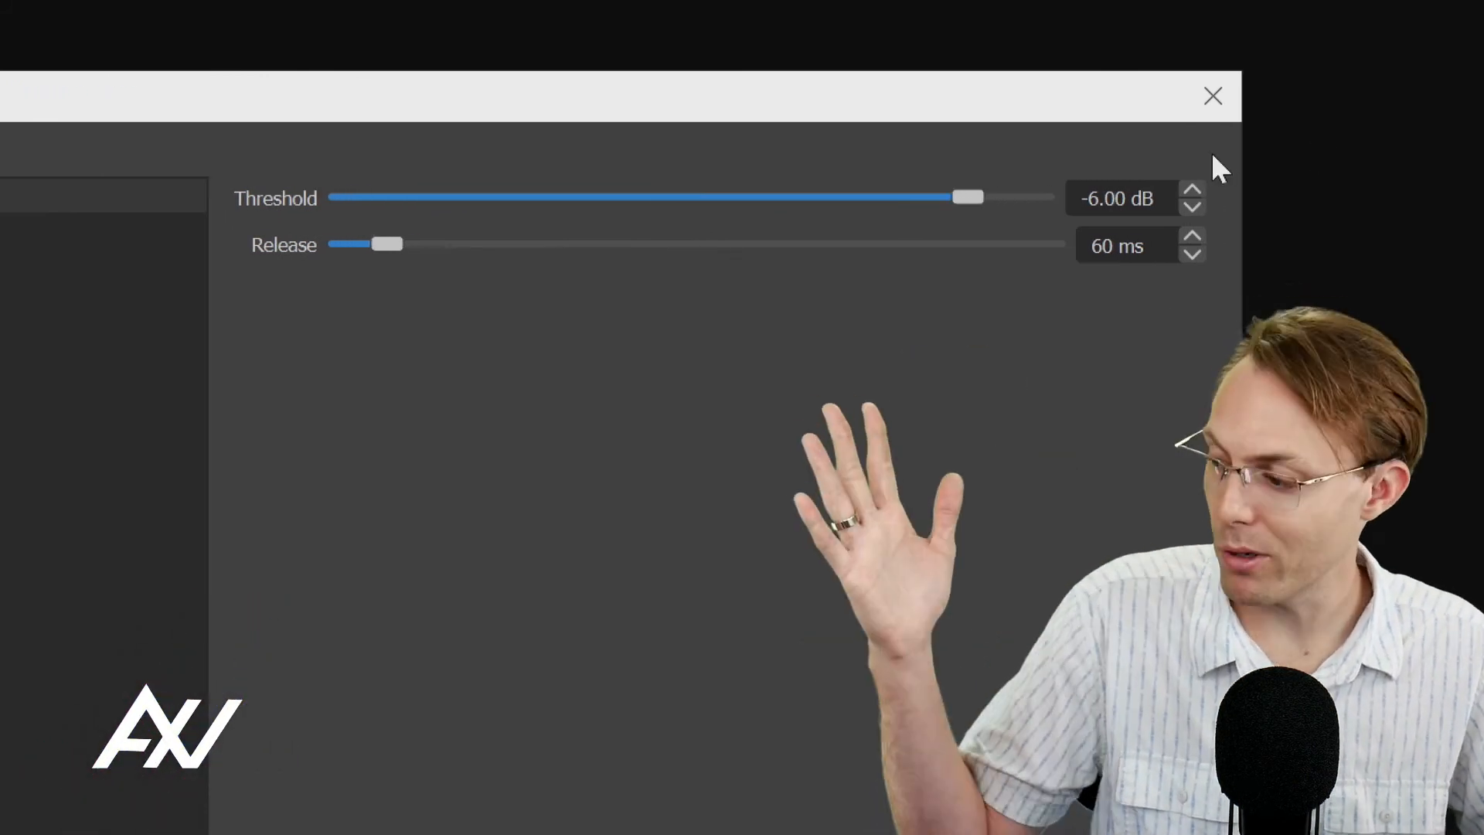
Raise the Limiter threshold to about -3 dB and close the filters window.
left_click(1192, 190)
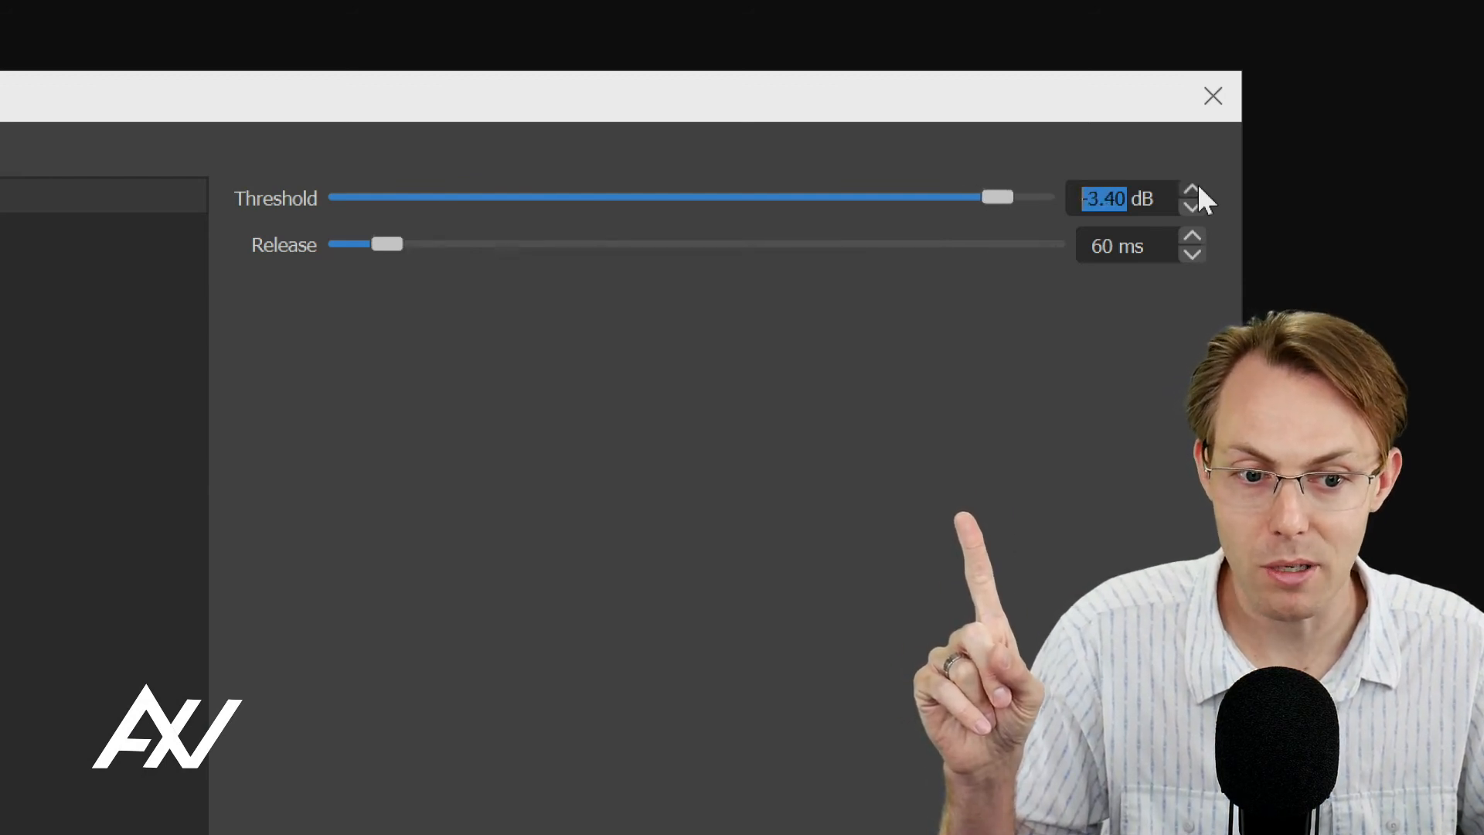
left_click(1191, 190)
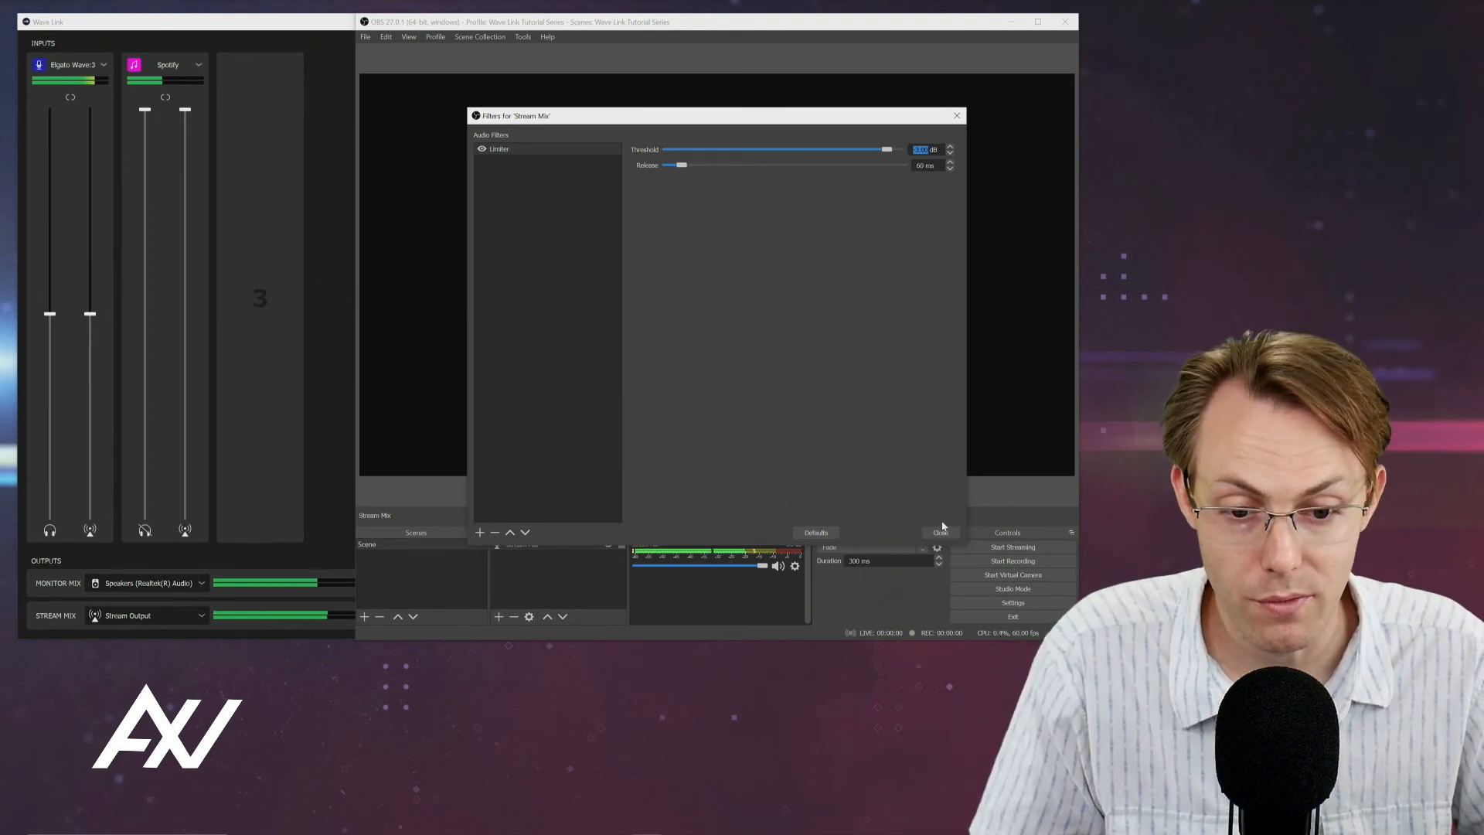
left_click(940, 532)
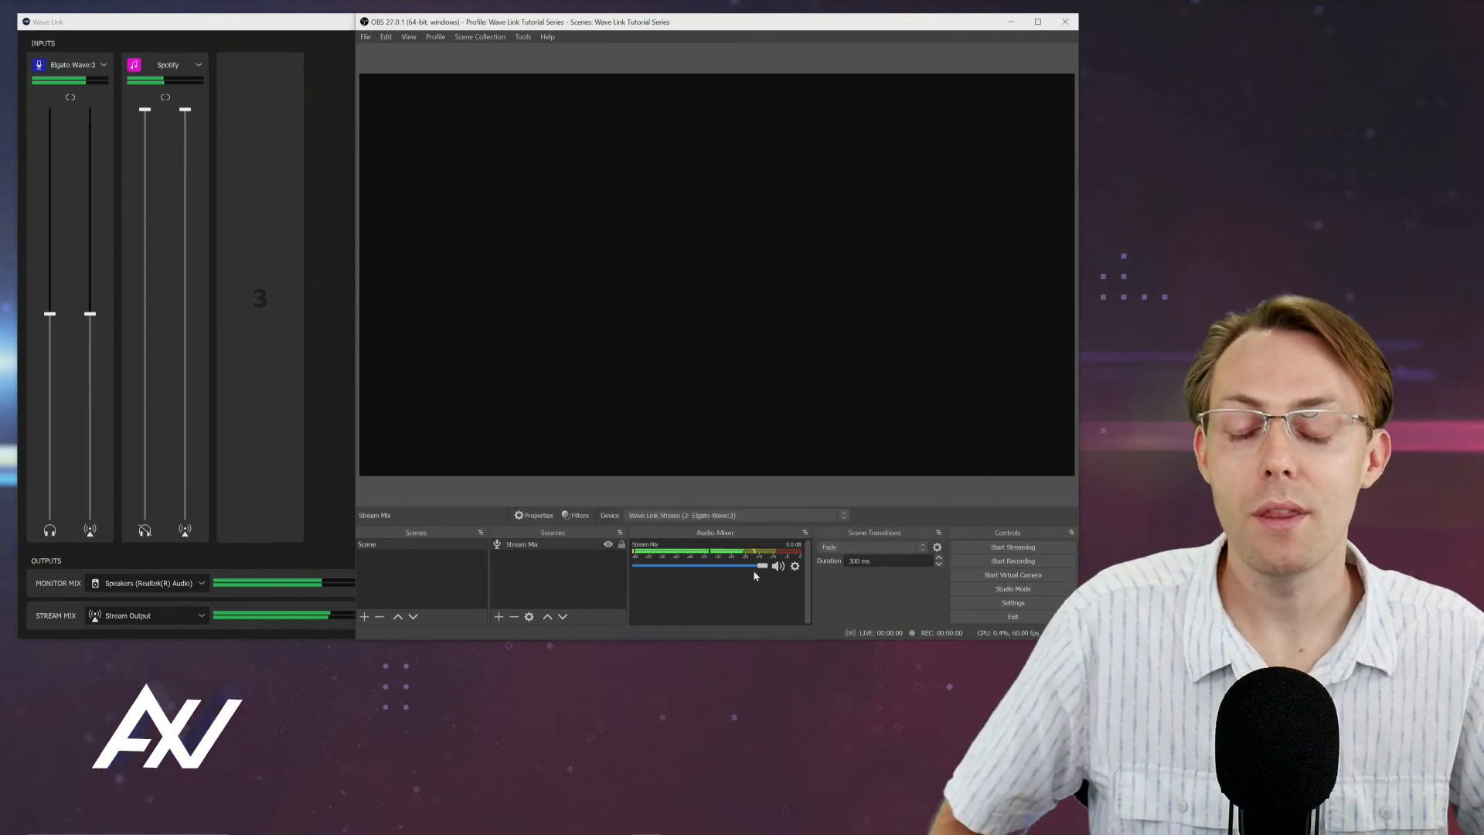